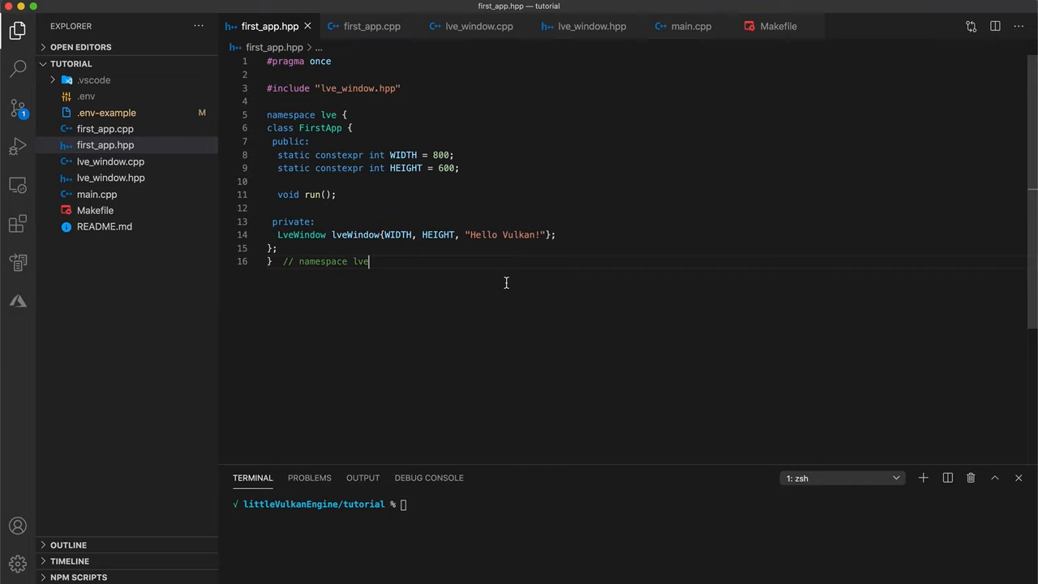
pyautogui.moveTo(327, 160)
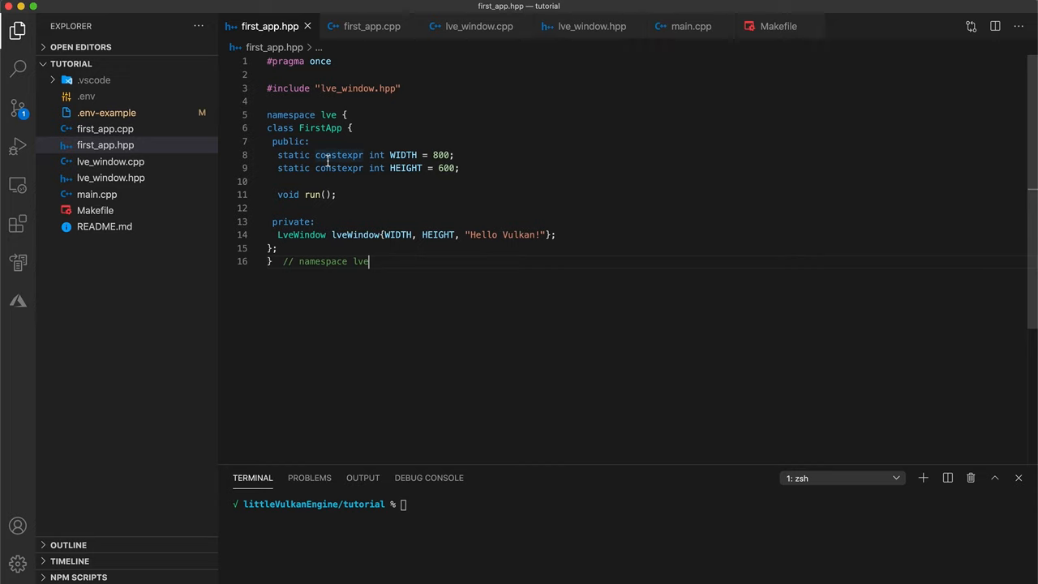
pyautogui.moveTo(167, 64)
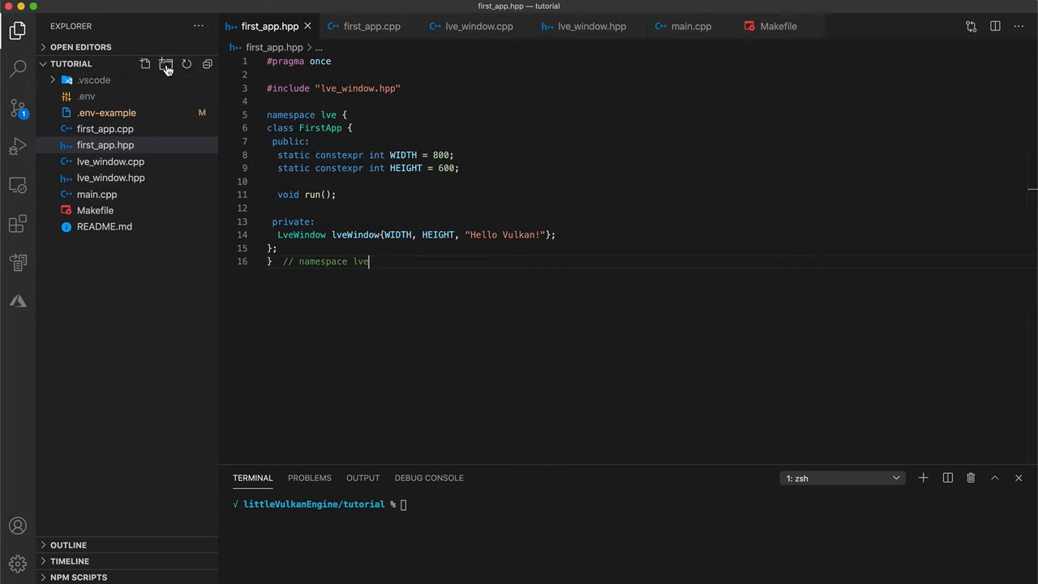
# Create a shaders folder holding a new empty simple_shader.vert file
pyautogui.click(166, 64)
pyautogui.write('shader')
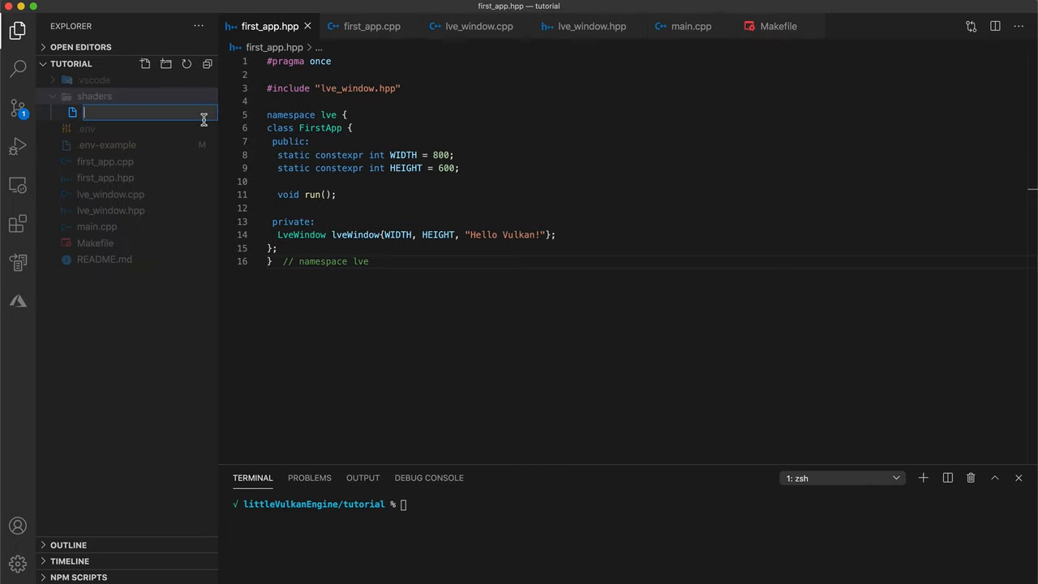
pyautogui.write('simple_')
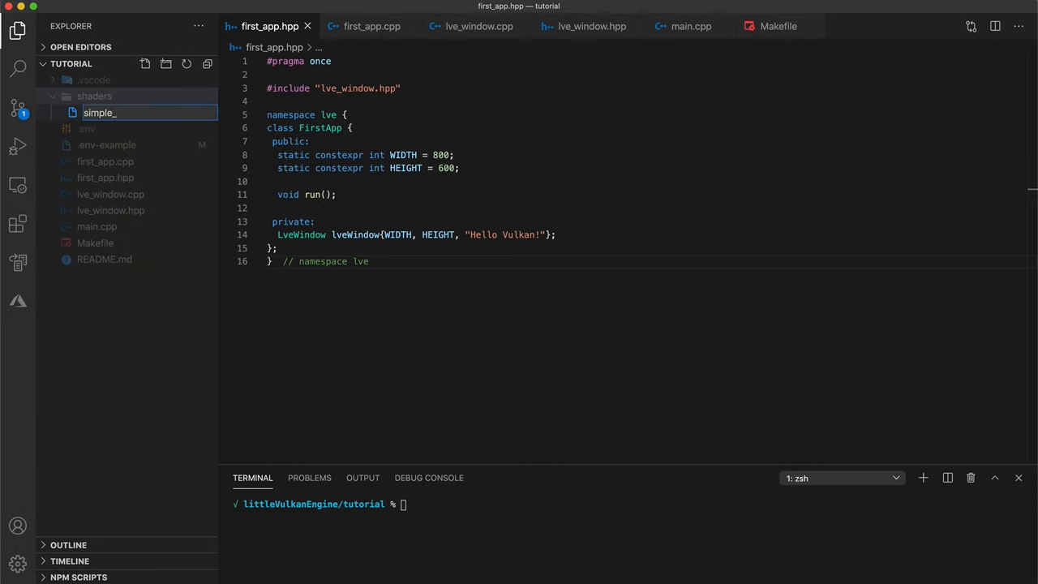
pyautogui.write('shader.vert')
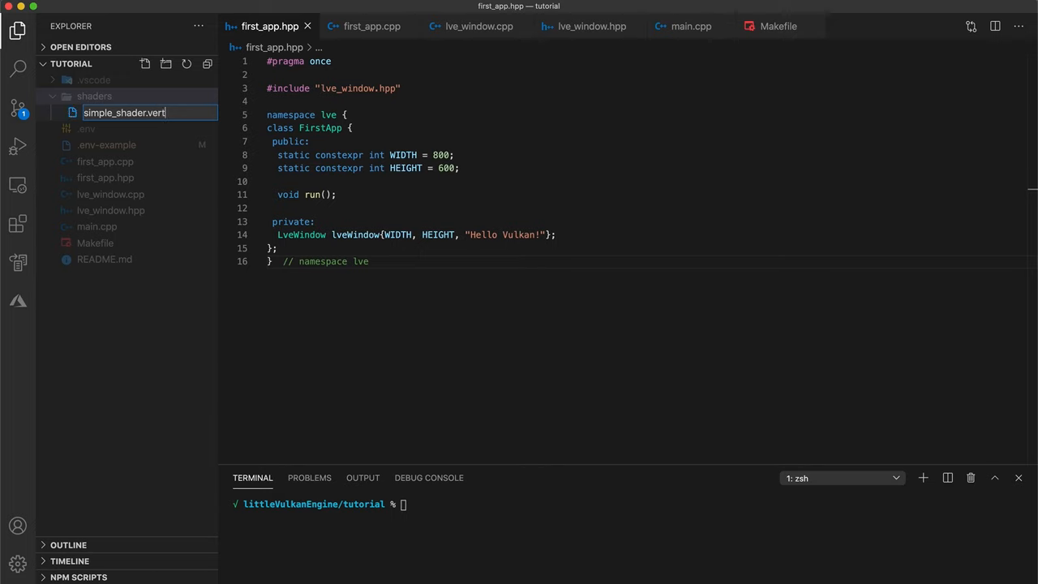
pyautogui.press('Enter')
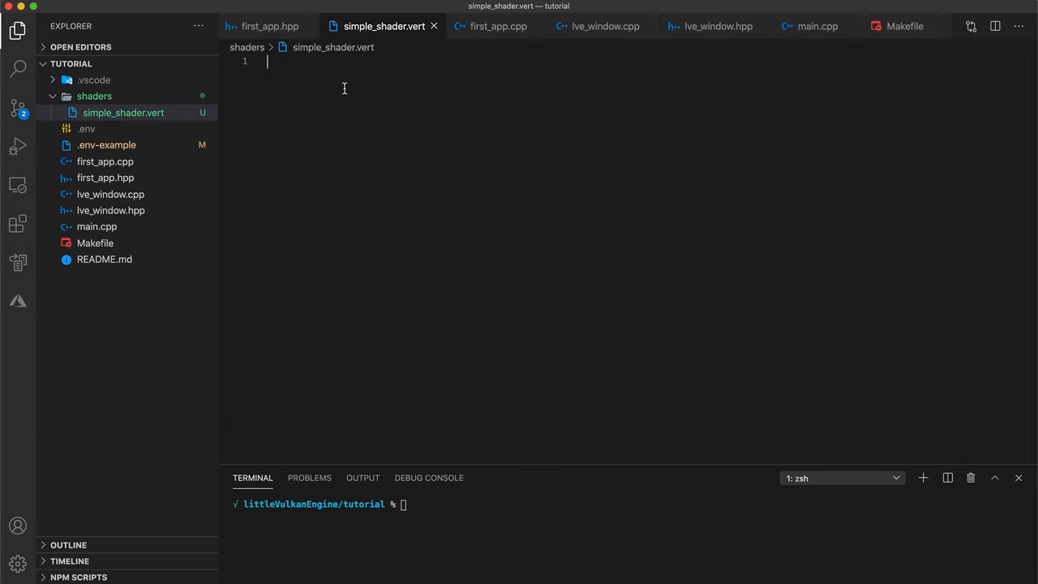
# Write the #version 450 directive and an empty void main() function
pyautogui.write('#version')
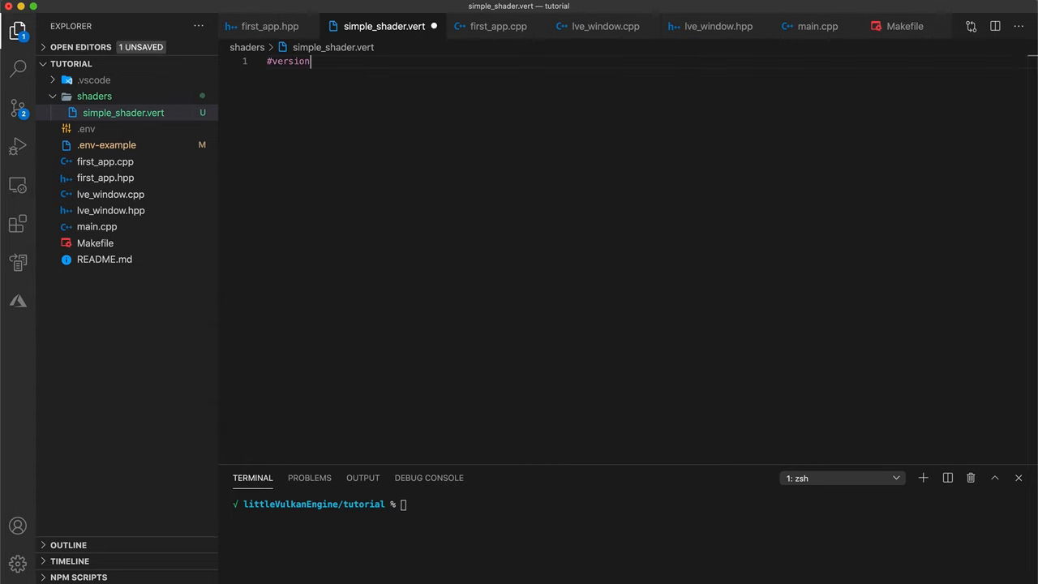
pyautogui.write('450')
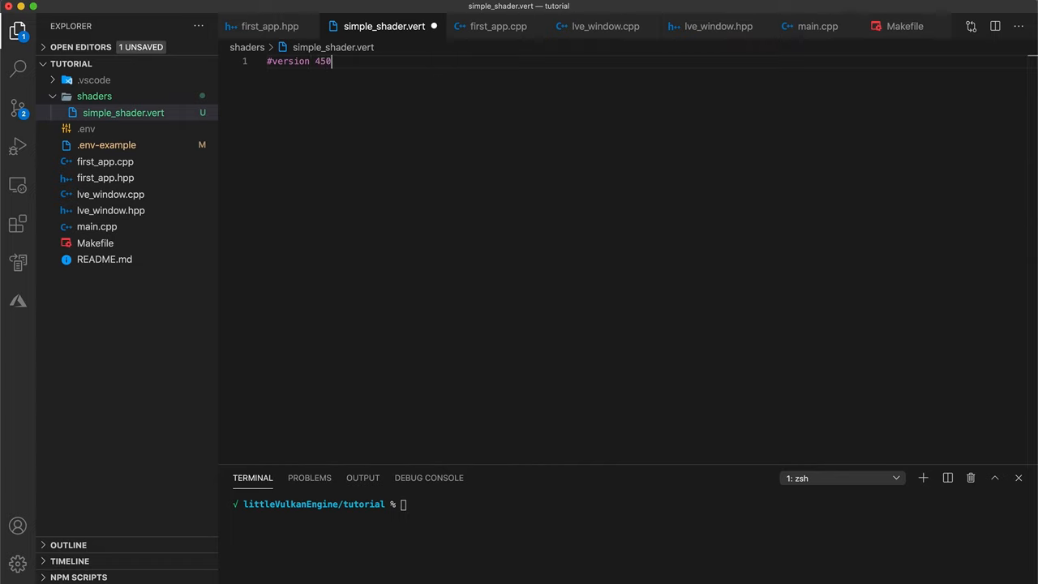
pyautogui.moveTo(339, 89)
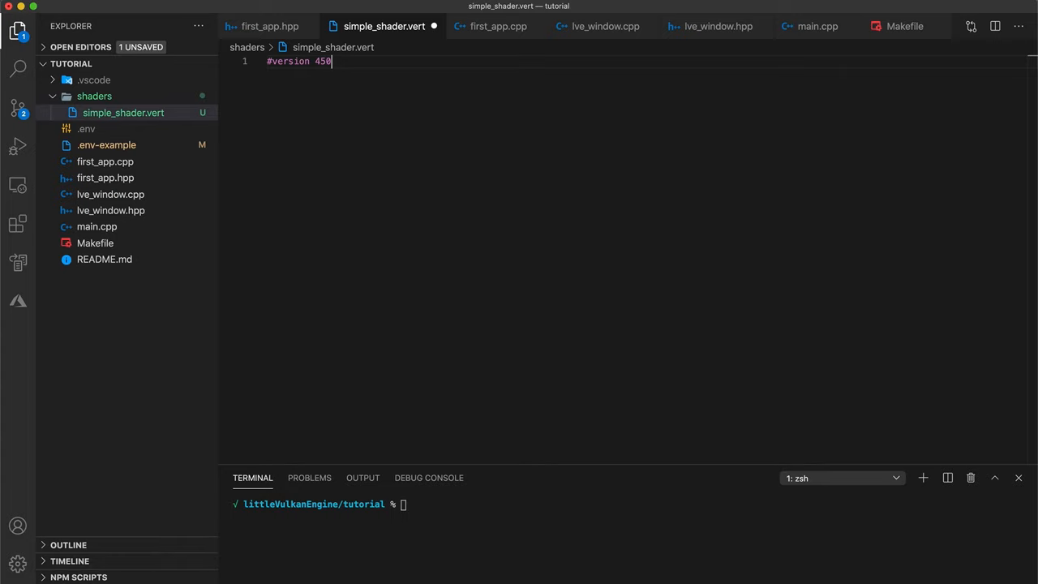
pyautogui.write('v')
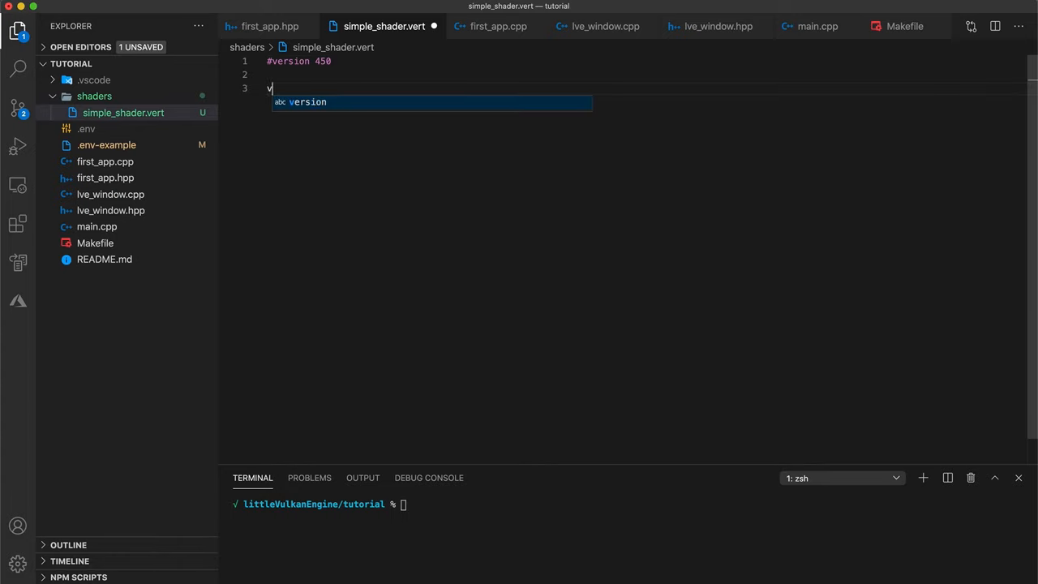
pyautogui.write('oid main()')
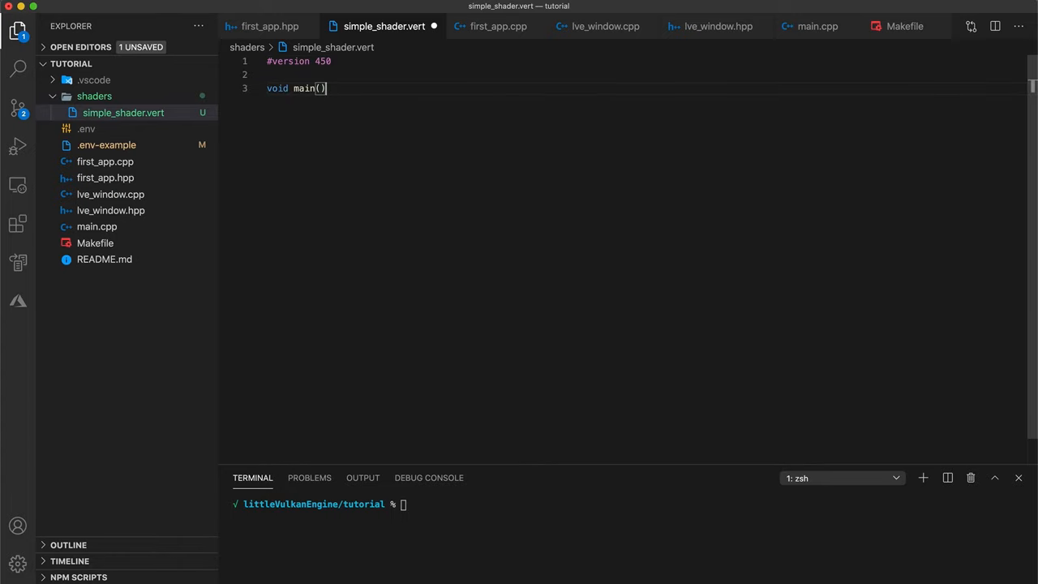
pyautogui.write('{')
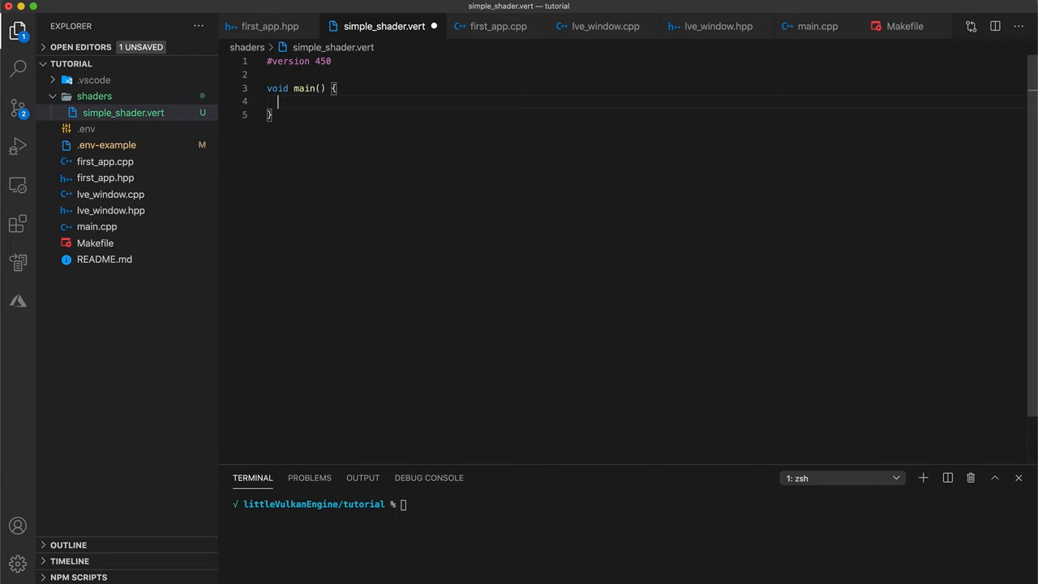
pyautogui.moveTo(269, 88)
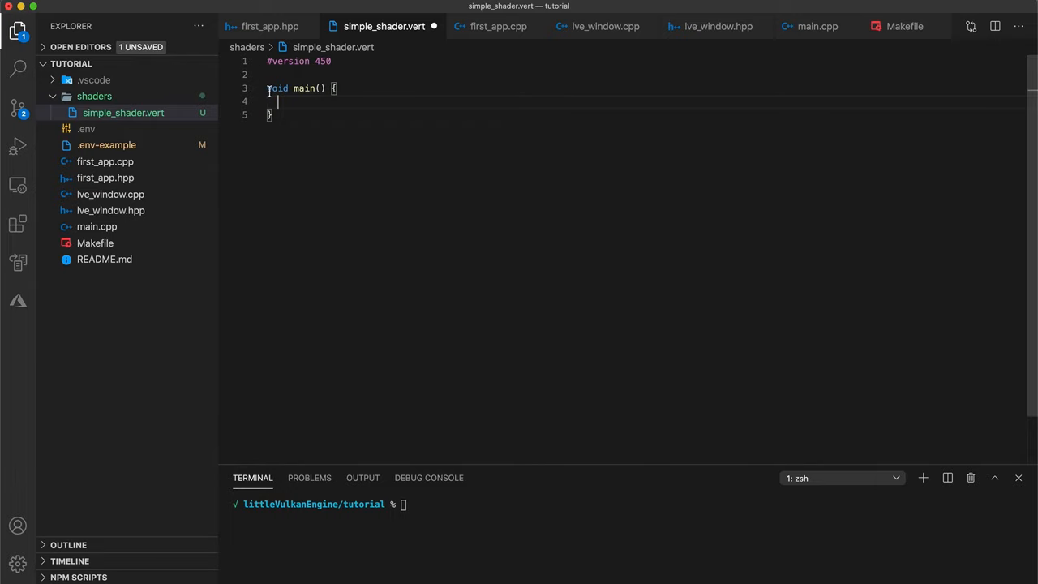
# Begin a gl_Position statement in the body of main
pyautogui.doubleClick(277, 87)
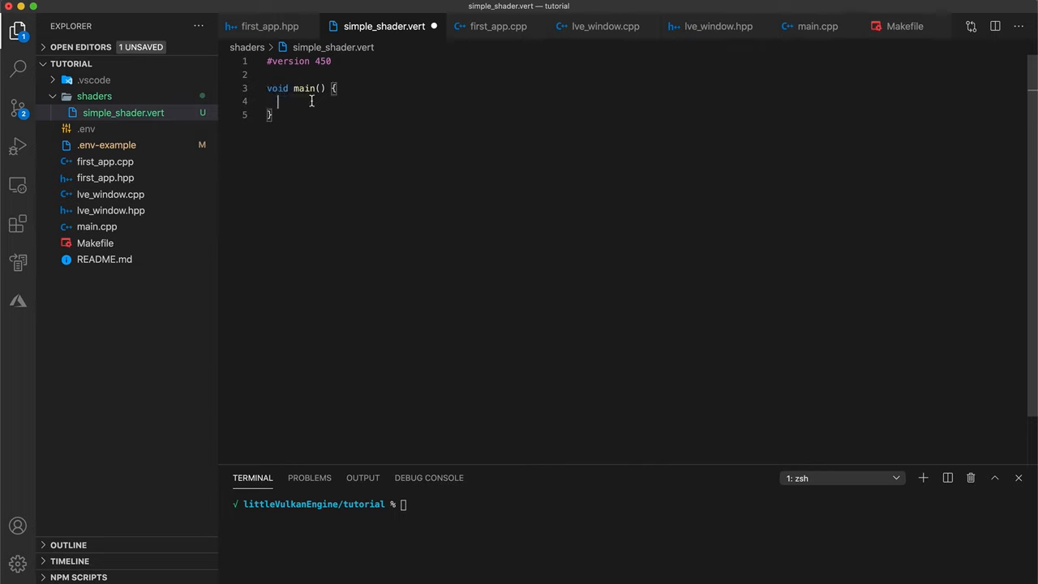
pyautogui.write('gl_P')
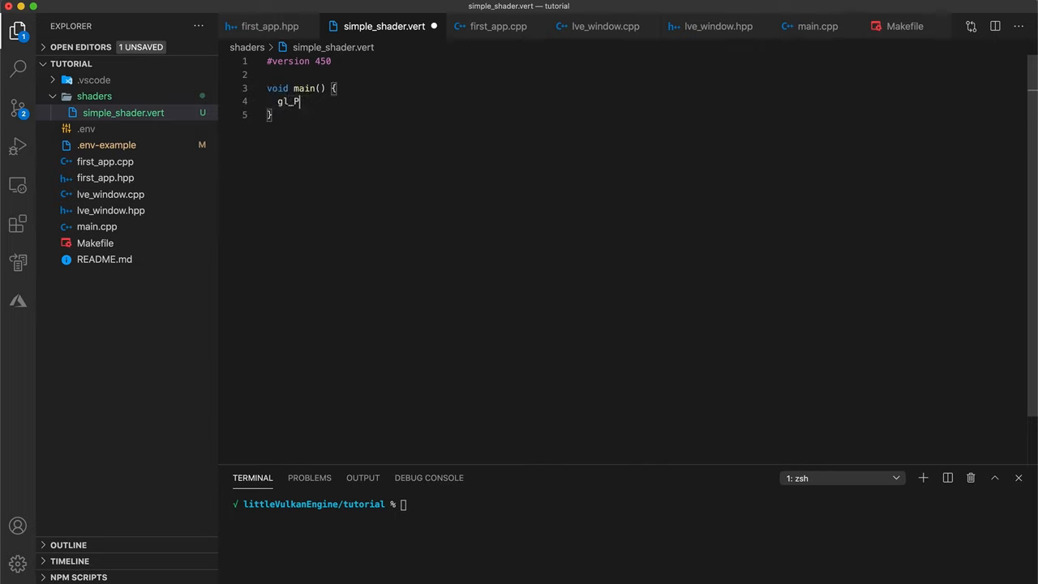
pyautogui.write('osition')
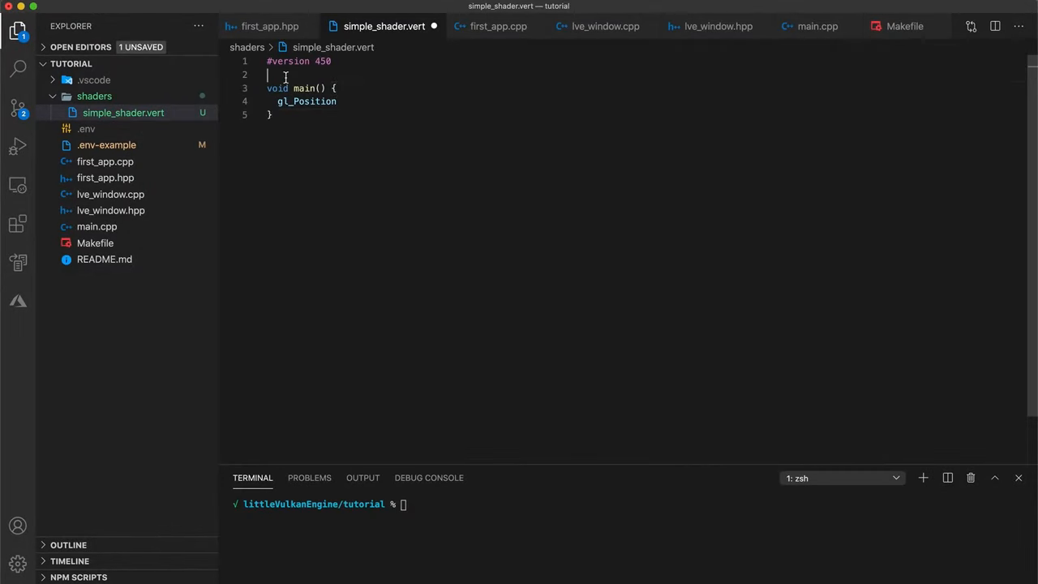
# Declare vec2 positions[3] = on a new line above main
pyautogui.press('Enter')
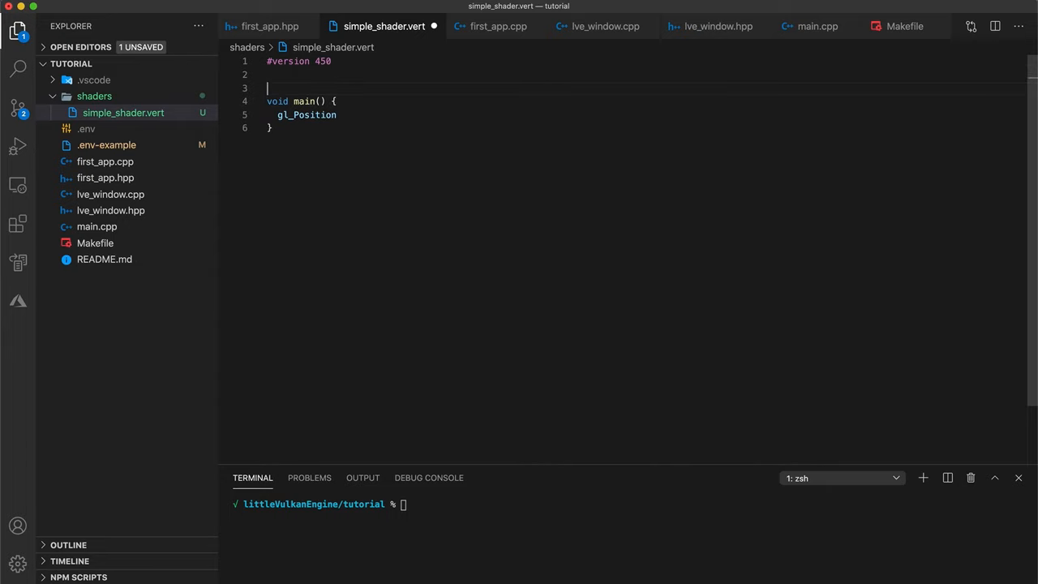
pyautogui.write('vec2')
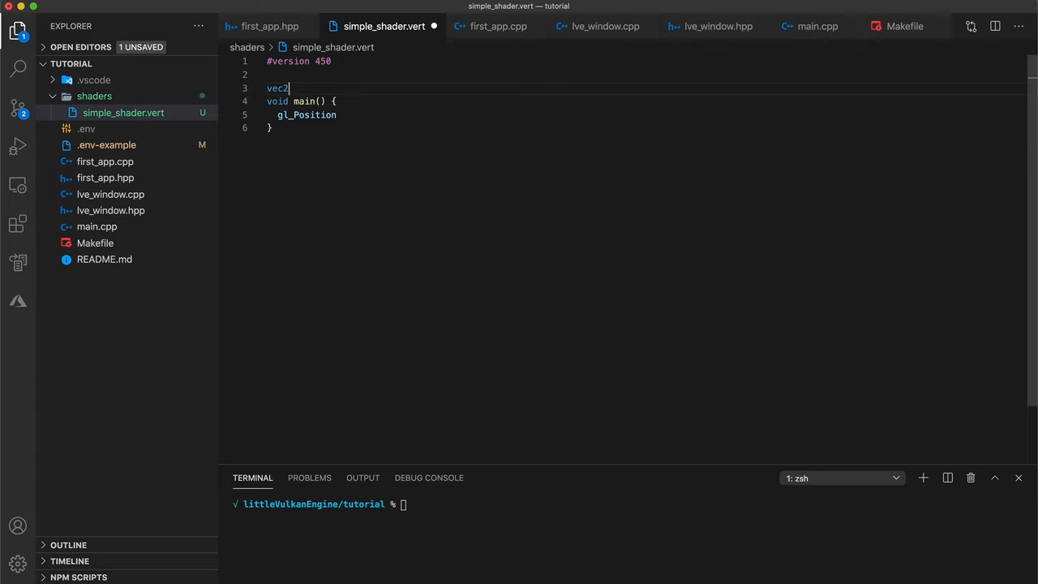
pyautogui.write('po')
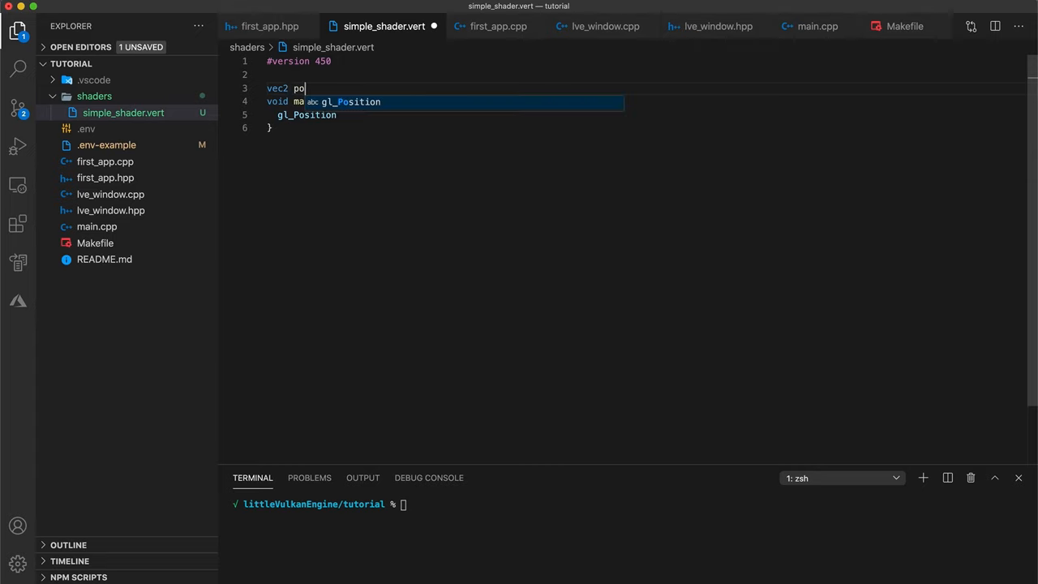
pyautogui.write('sitions')
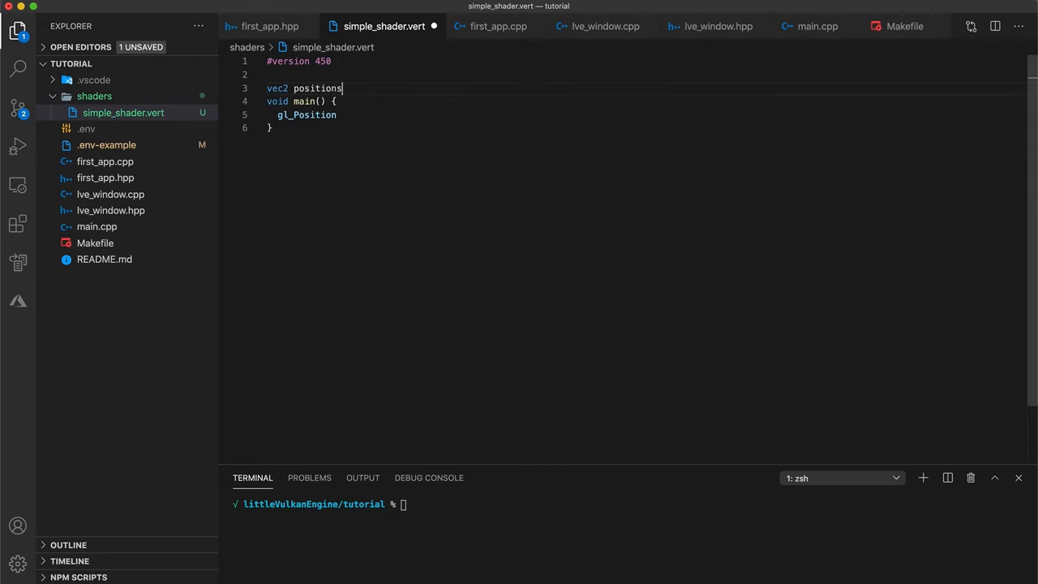
pyautogui.write('[3]')
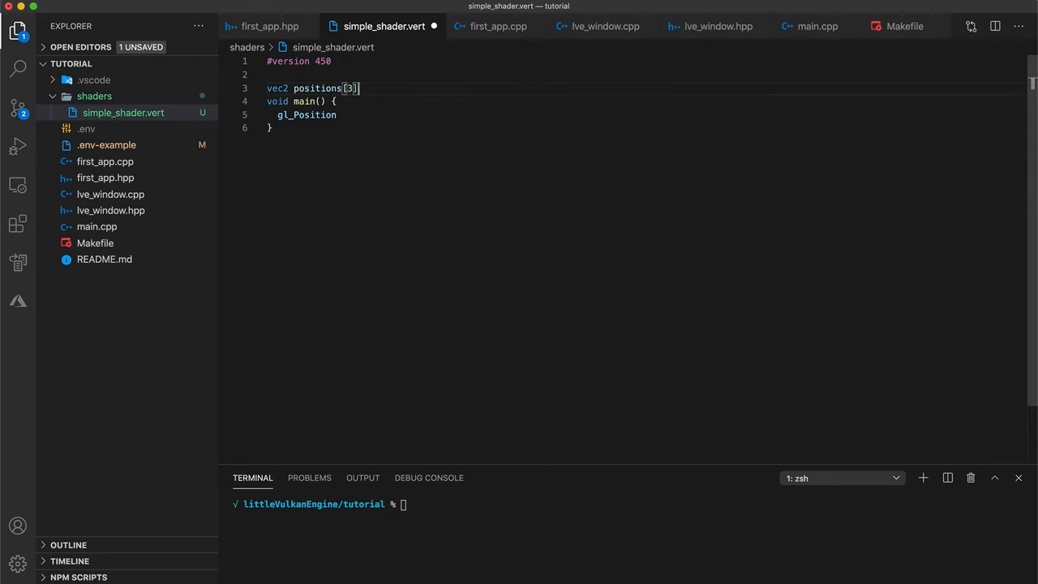
pyautogui.write('=')
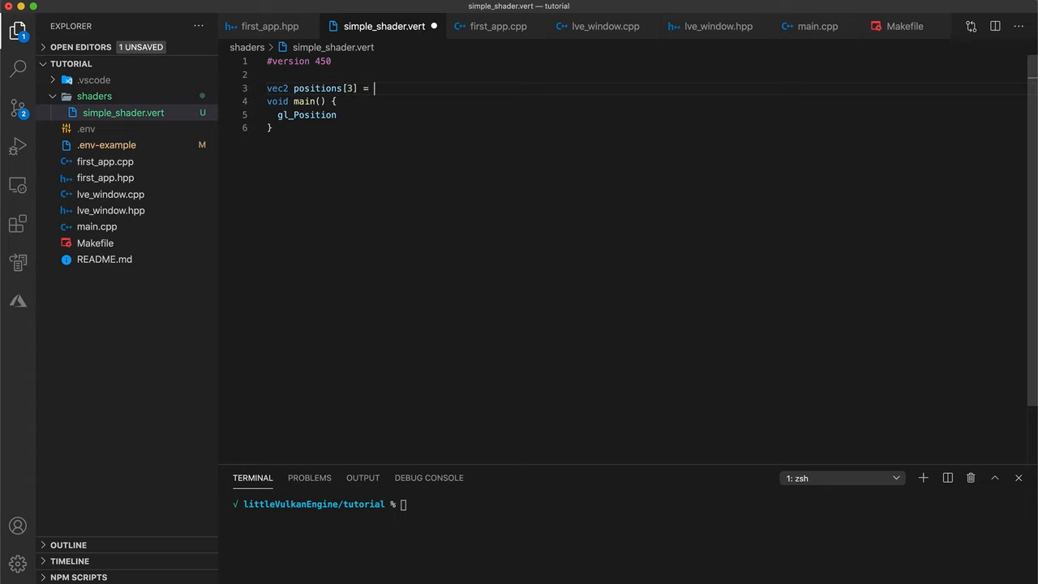
# Fill the positions array with vec2(0.0,-0.5), vec2(0.5,0.5) and vec2(-0.5,0.5)
pyautogui.write('vec2[] (')
pyautogui.write(');')
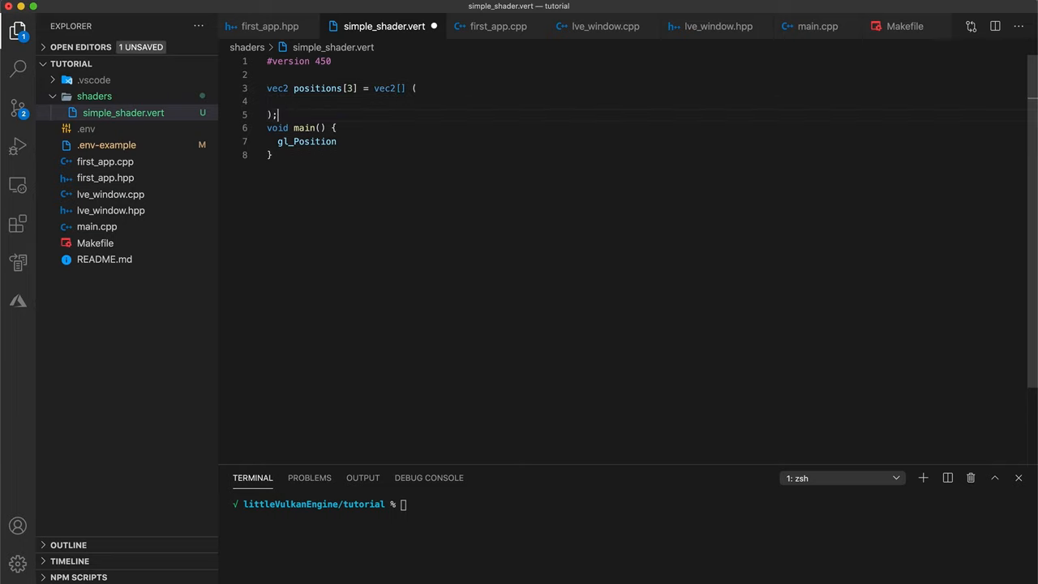
pyautogui.write('vec')
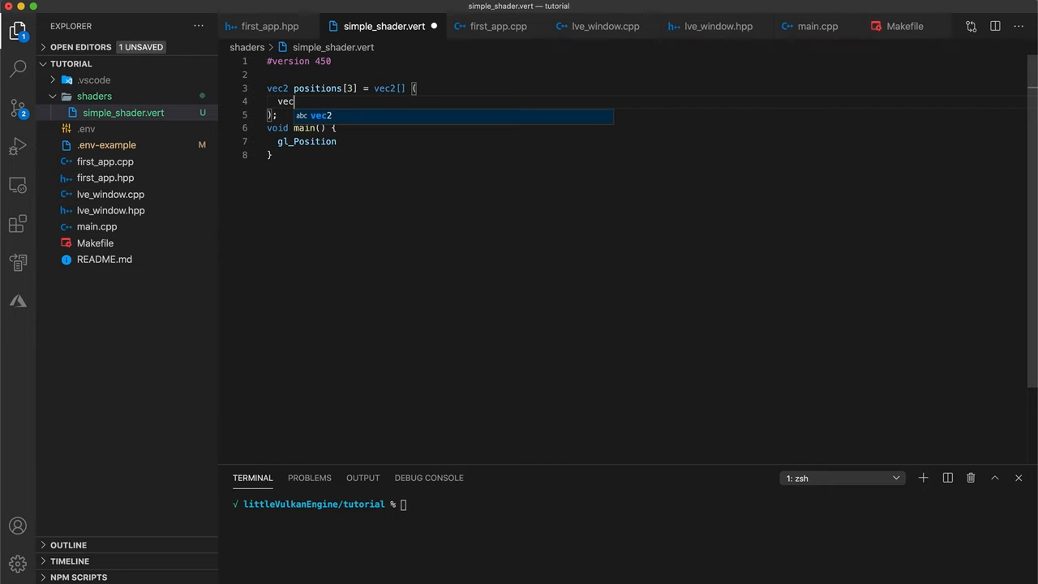
pyautogui.write('2(0.0)')
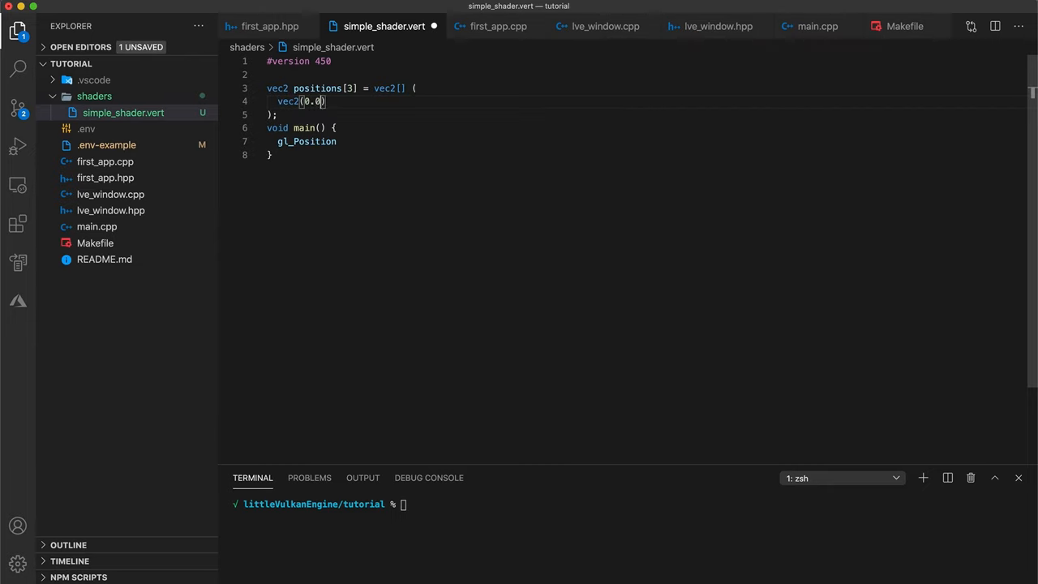
pyautogui.write(', -0.5')
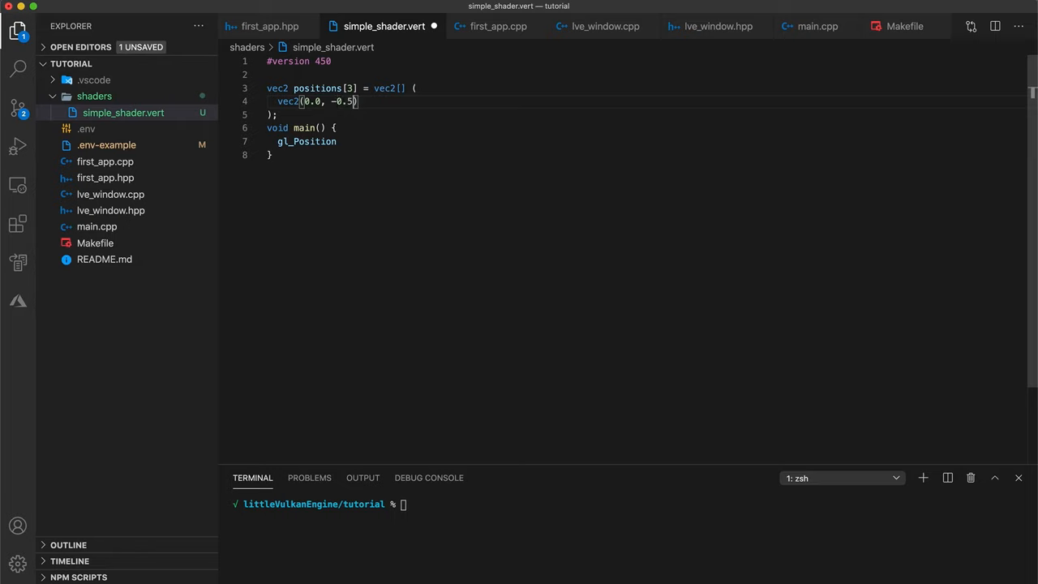
pyautogui.write(',')
pyautogui.click(646, 141)
pyautogui.write(' =')
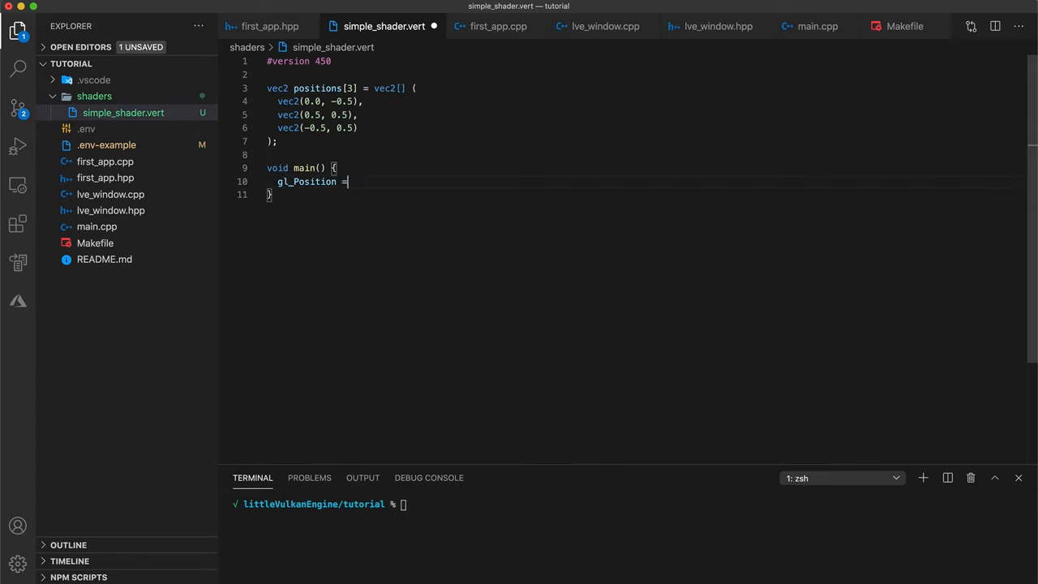
# Assign gl_Position = vec4(positions[gl_VertexIndex], 0.0, 1.0)
pyautogui.write('vec4')
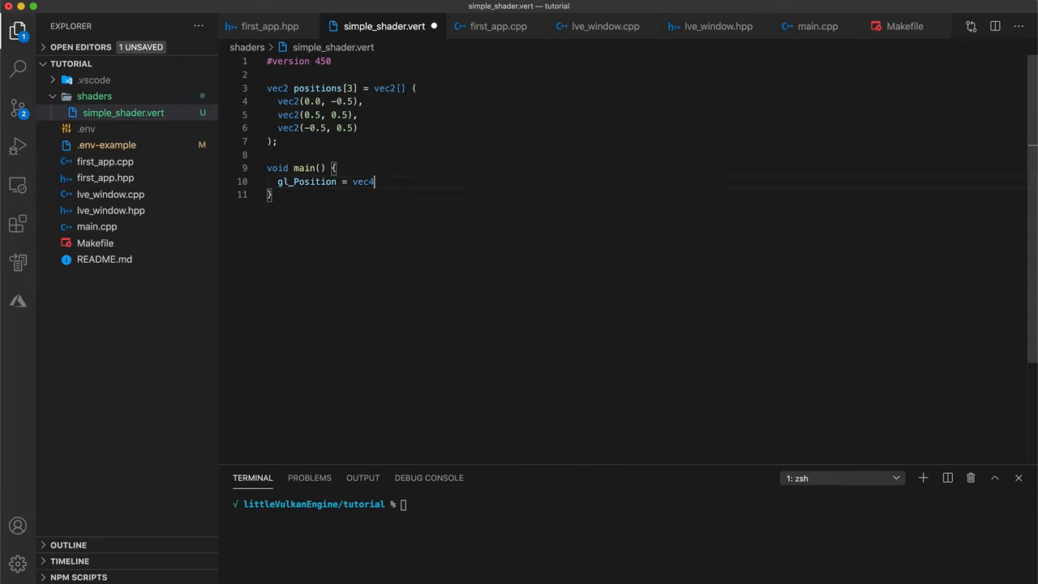
pyautogui.write('(positions[')
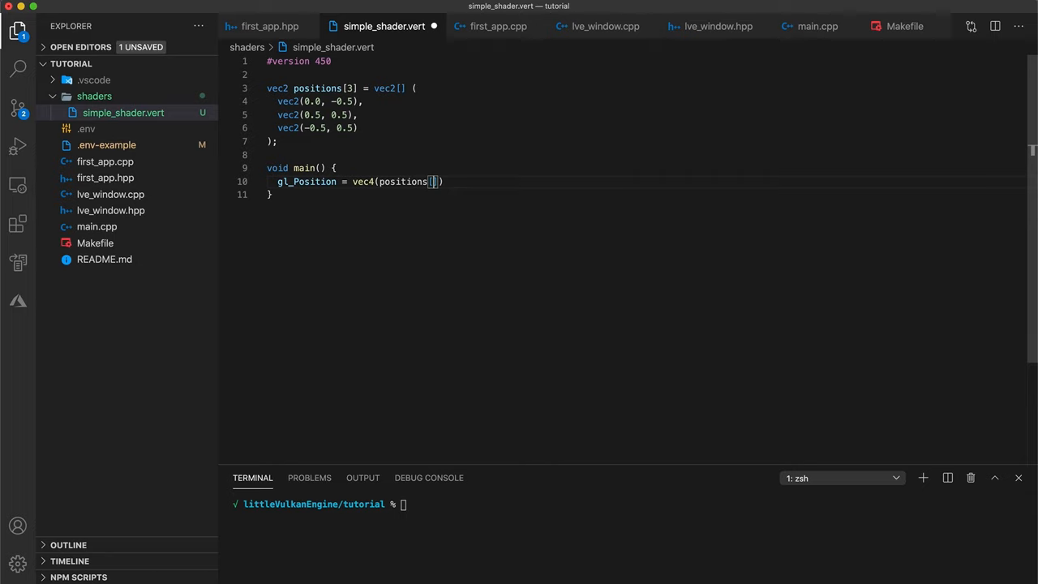
pyautogui.write('gl_Ver')
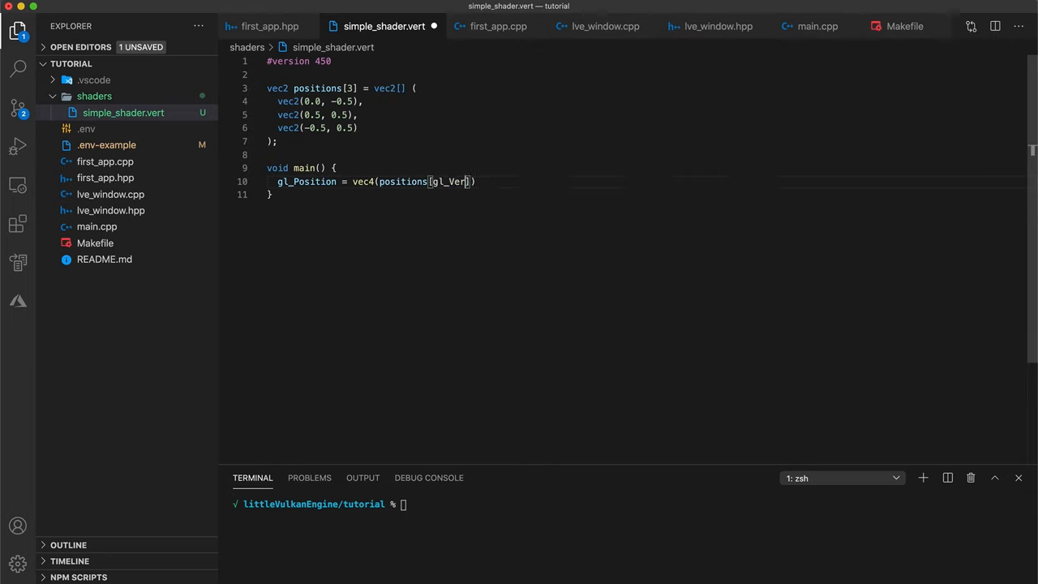
pyautogui.write('texIndex')
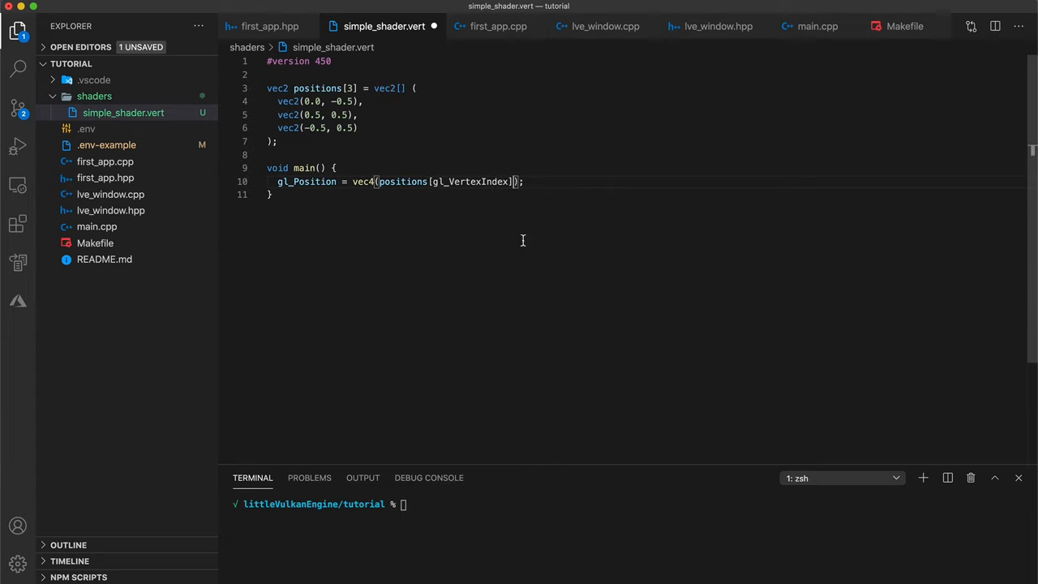
pyautogui.moveTo(569, 241)
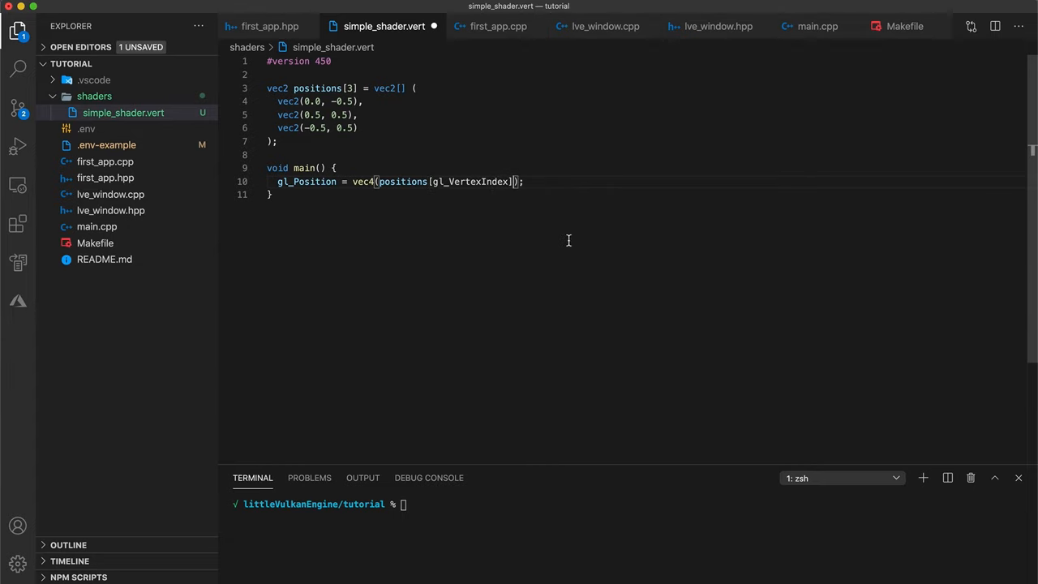
pyautogui.write(',')
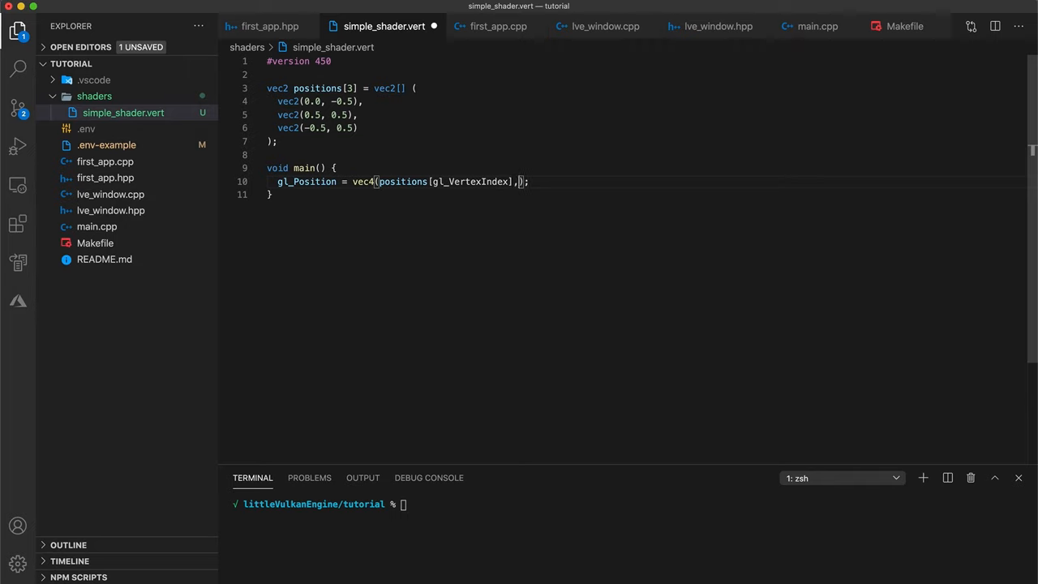
pyautogui.write('0.0,')
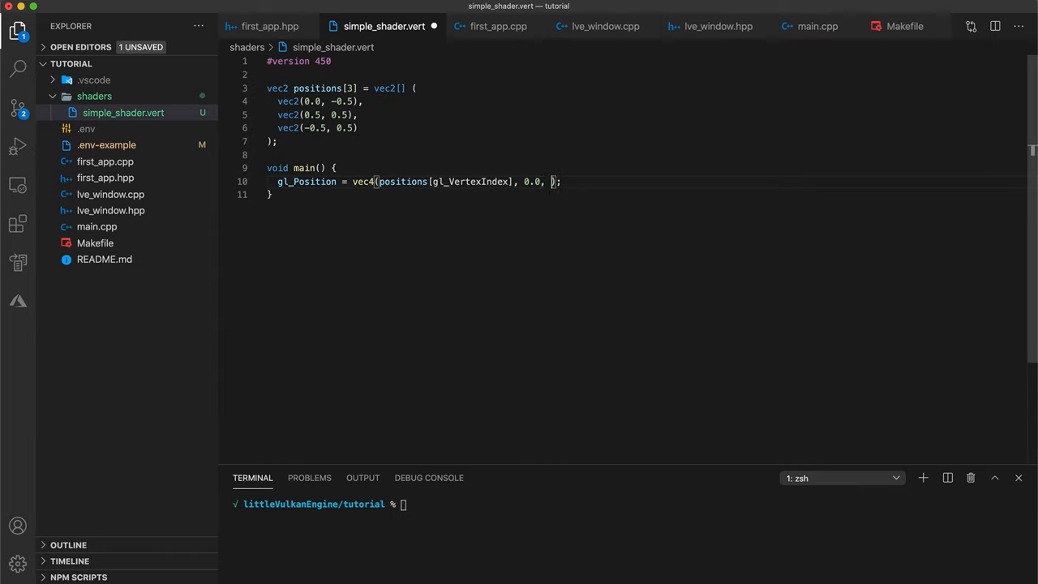
pyautogui.write('1.0')
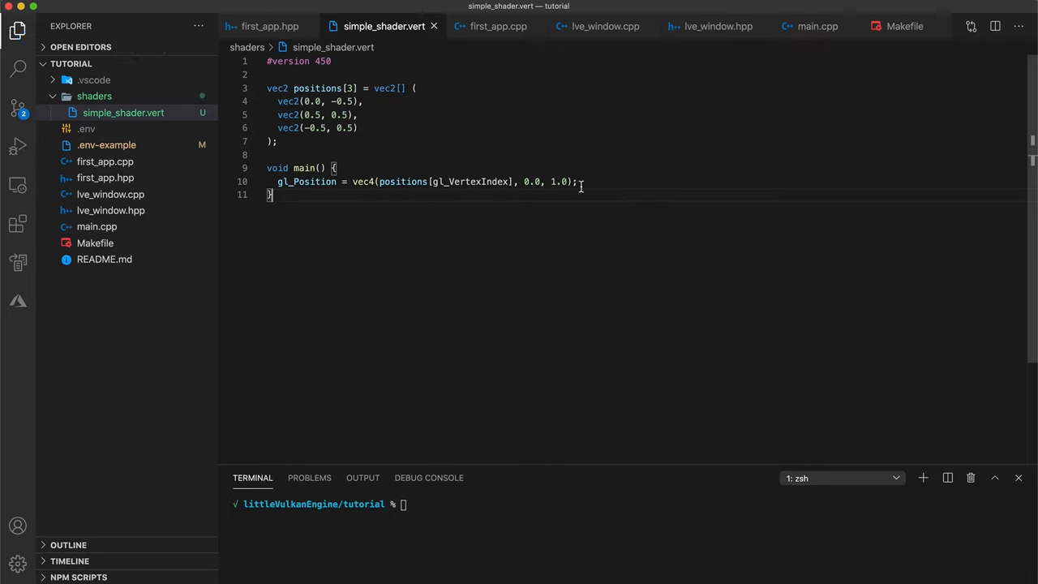
pyautogui.doubleClick(558, 181)
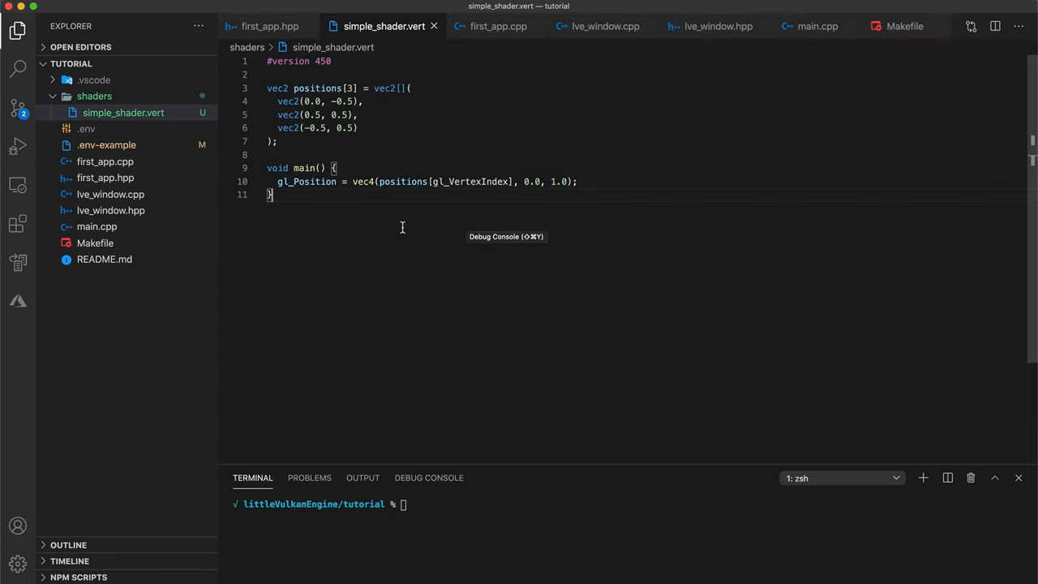
pyautogui.moveTo(156, 67)
pyautogui.write('simple_shader.')
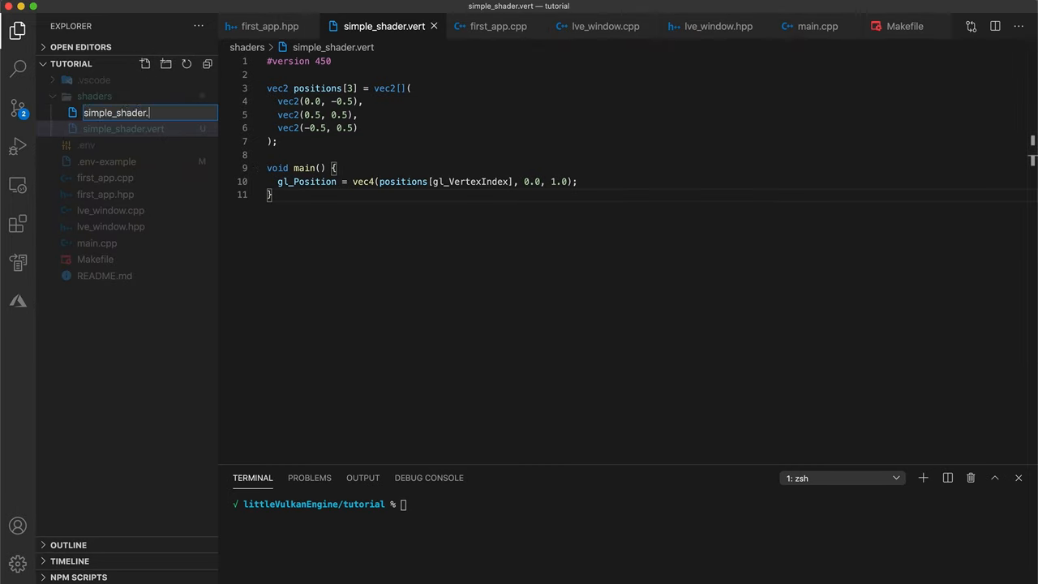
# Name the new file simple_shader.frag and add #version 450 and void main
pyautogui.write('frag')
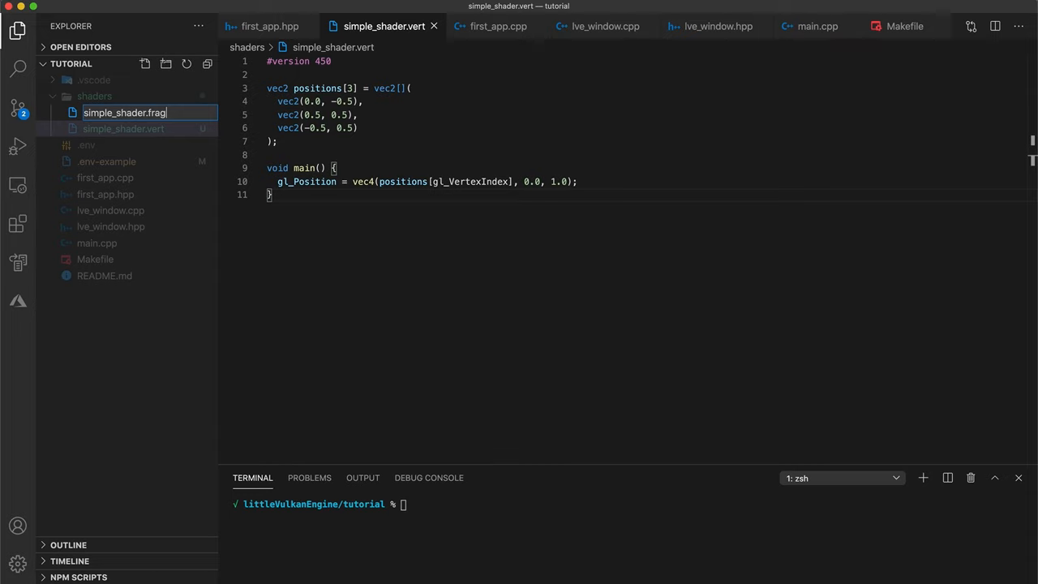
pyautogui.press('enter')
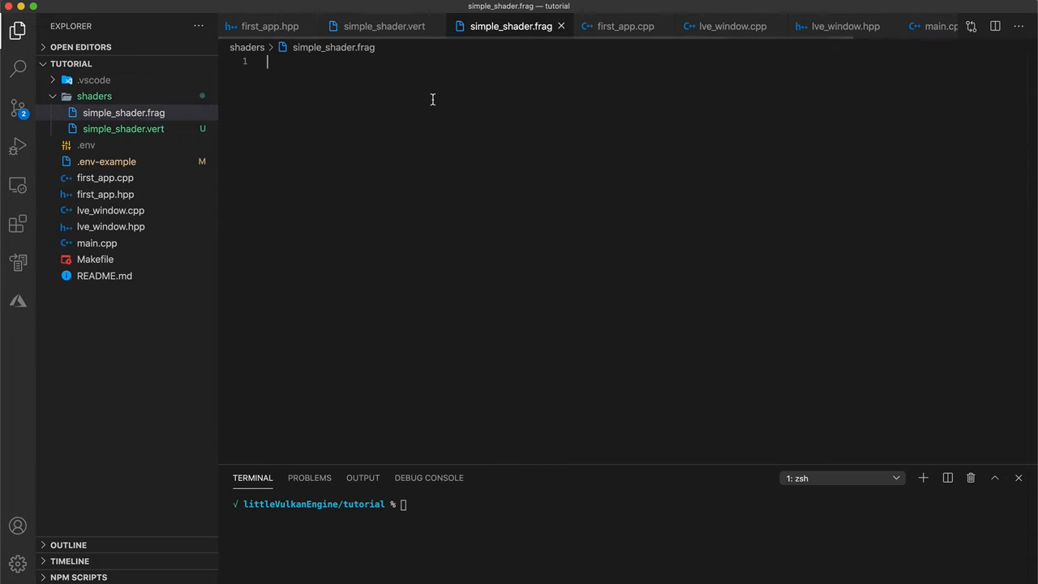
pyautogui.write('#versio')
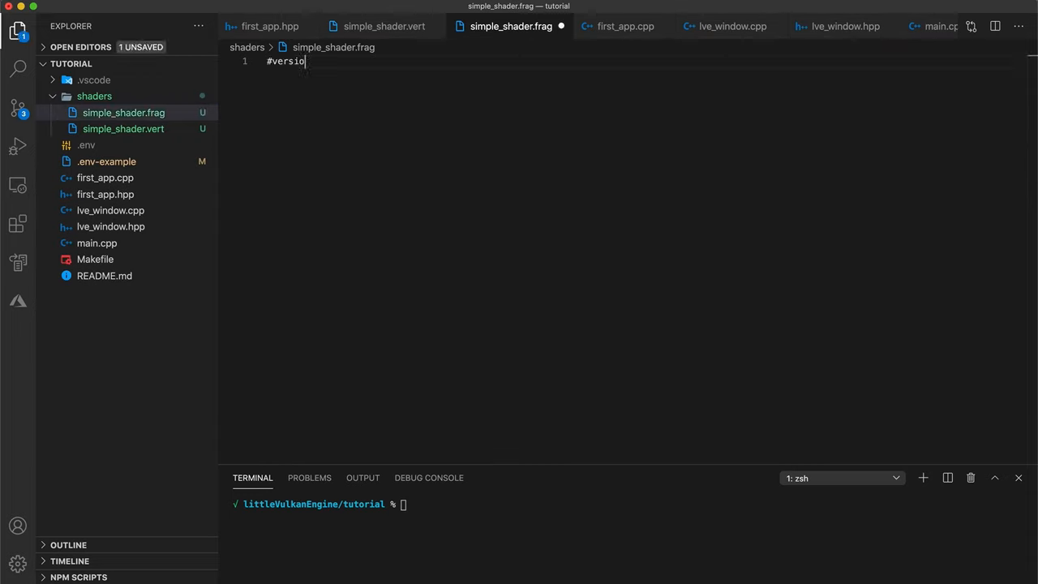
pyautogui.write('n 450')
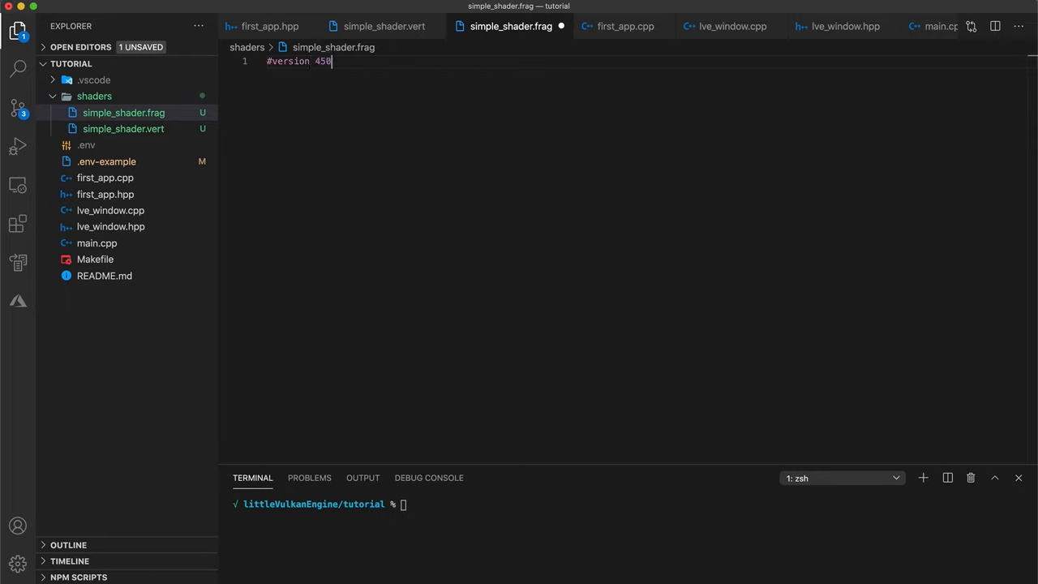
pyautogui.write('void main() {')
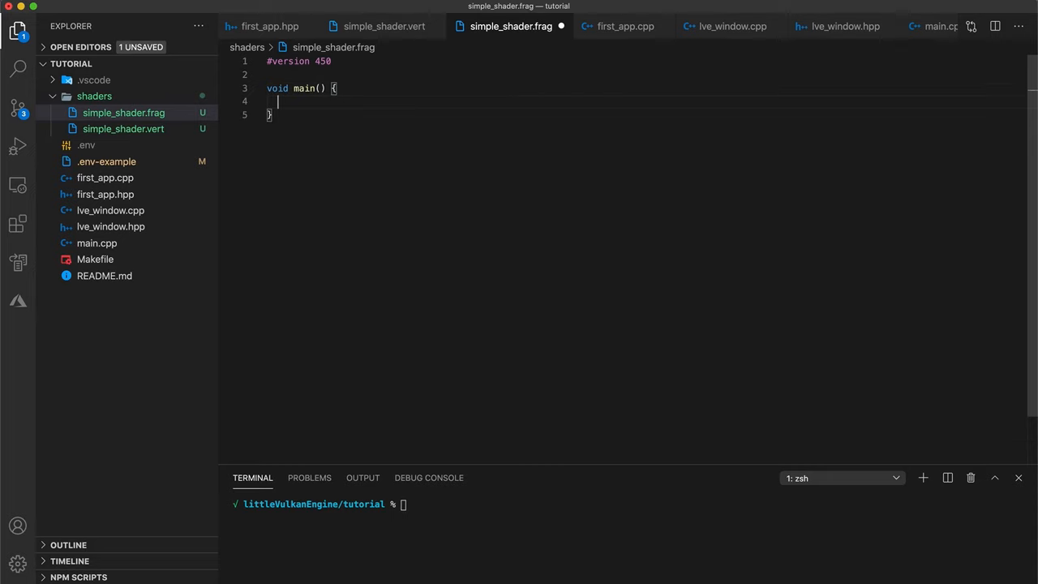
pyautogui.moveTo(301, 88)
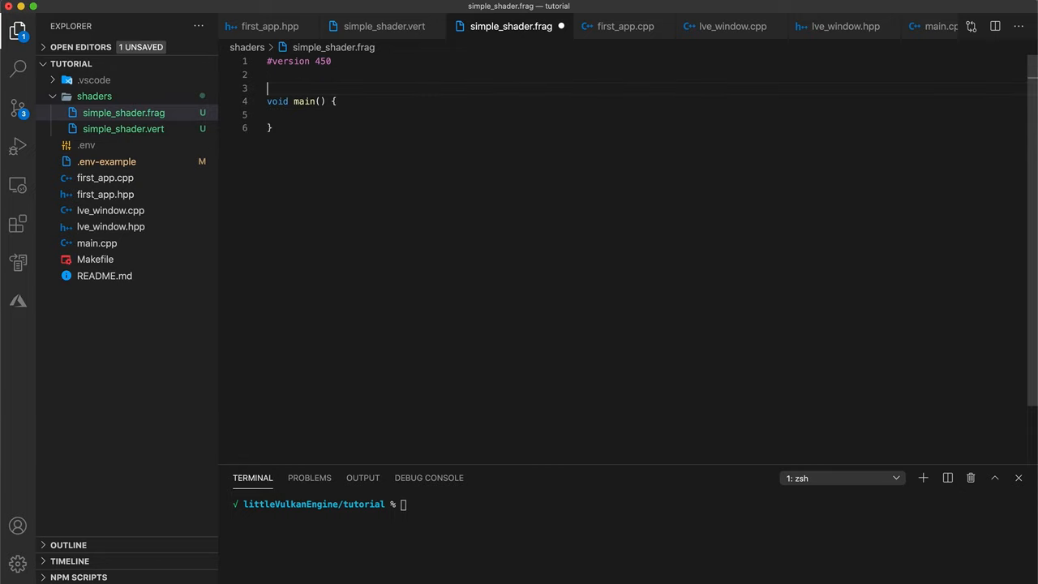
# Declare the output layout(location = 0) out vec4 outColor
pyautogui.write('layout')
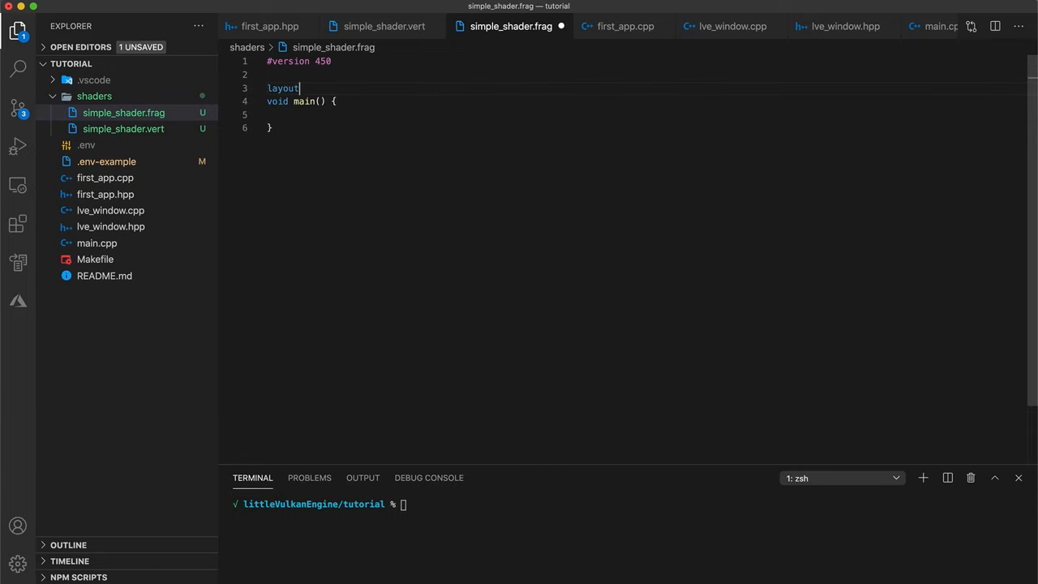
pyautogui.write('(locat')
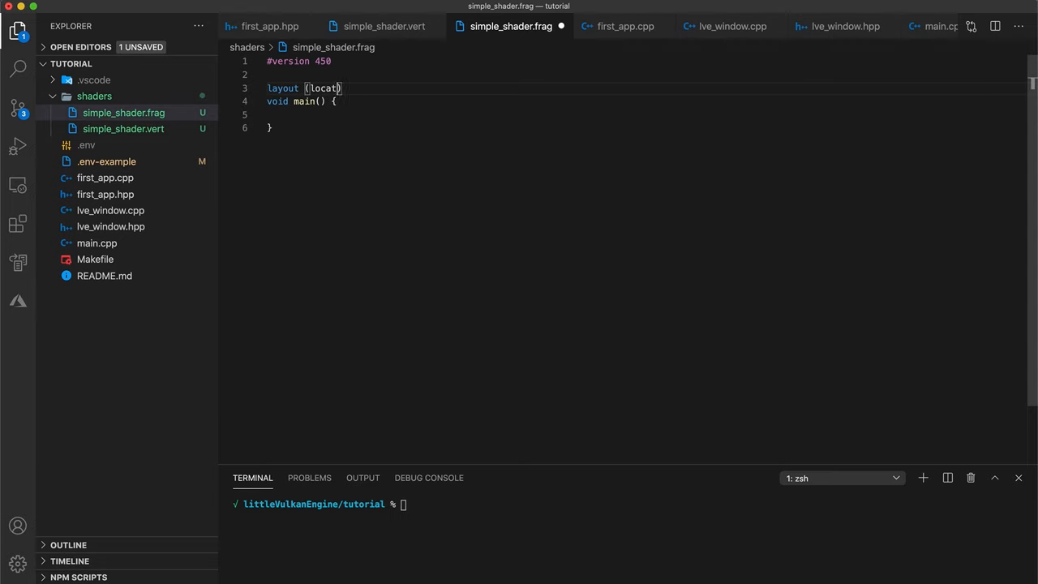
pyautogui.write('ion = 0')
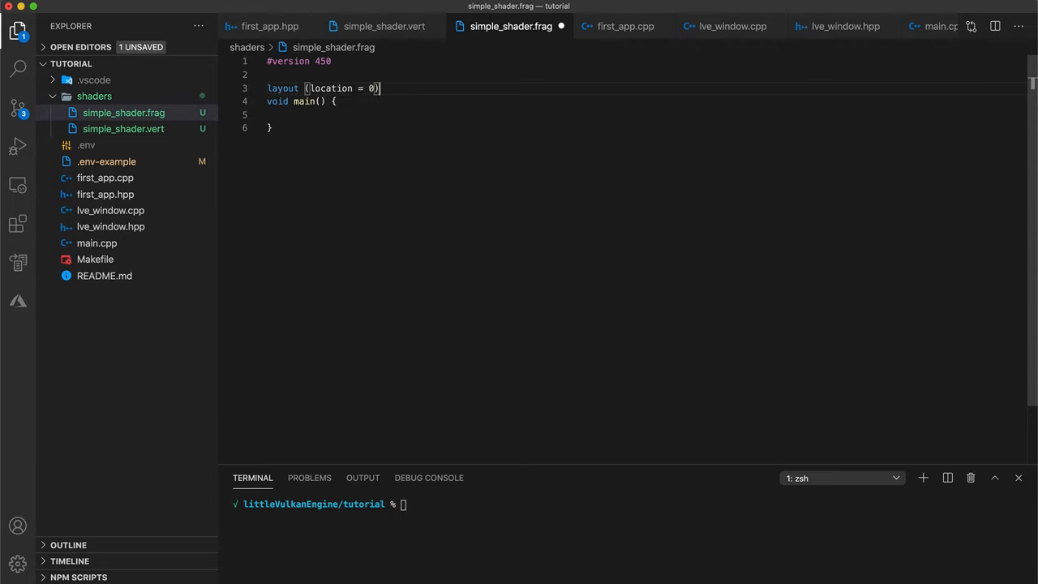
pyautogui.write('out v')
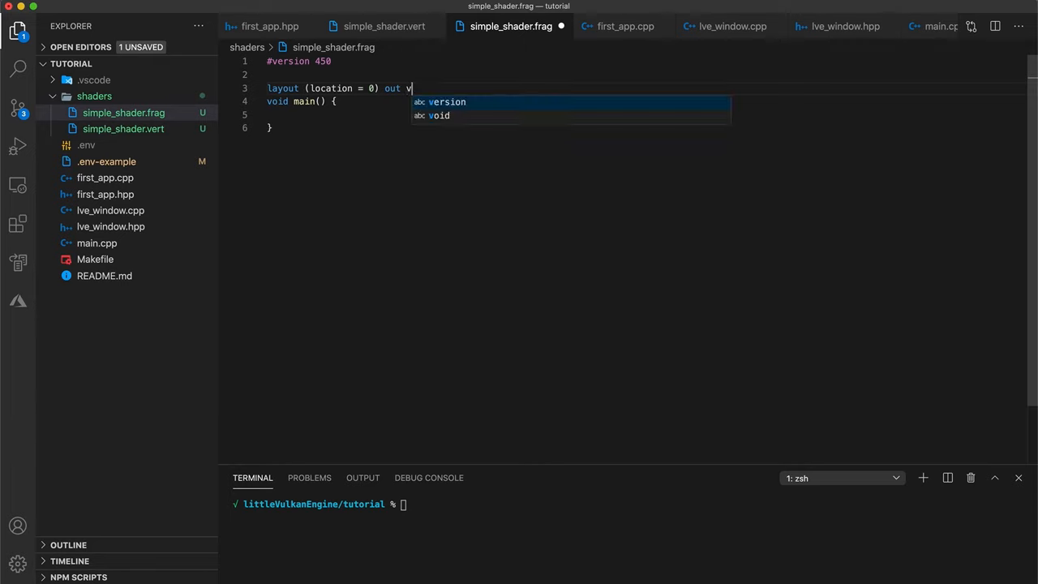
pyautogui.write('ec4')
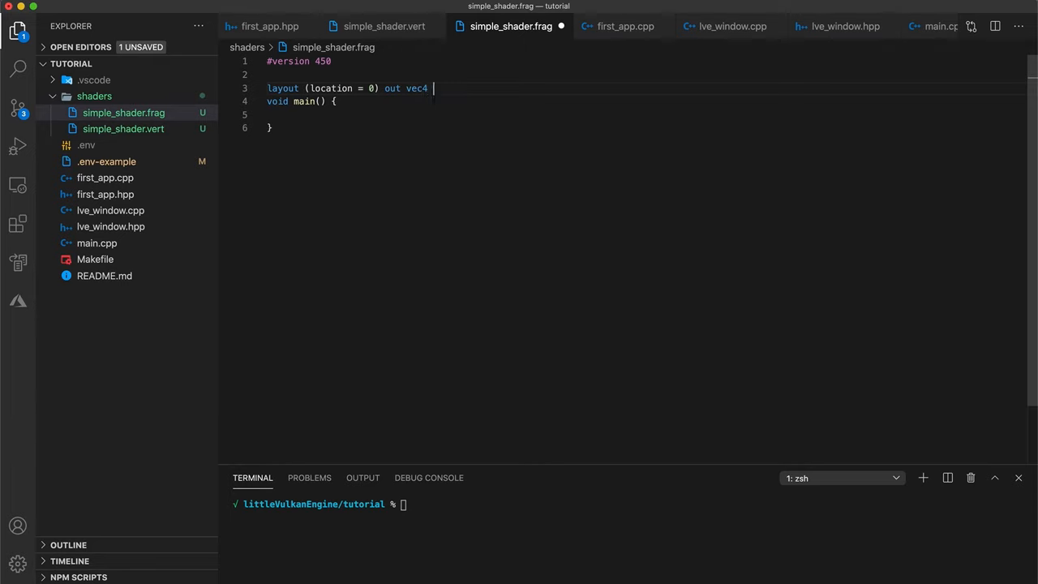
pyautogui.write('out')
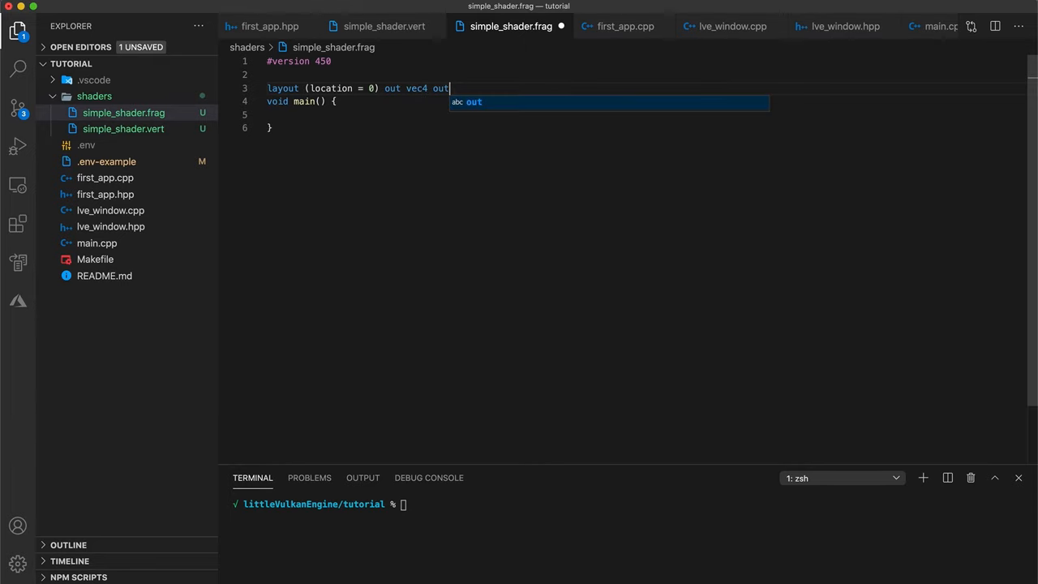
pyautogui.write('Color;')
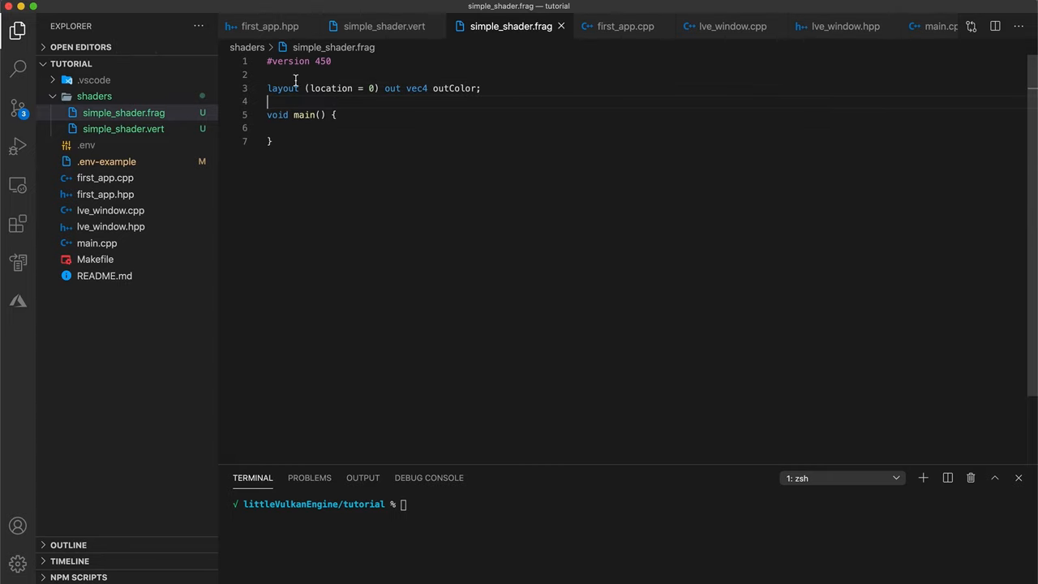
pyautogui.doubleClick(283, 87)
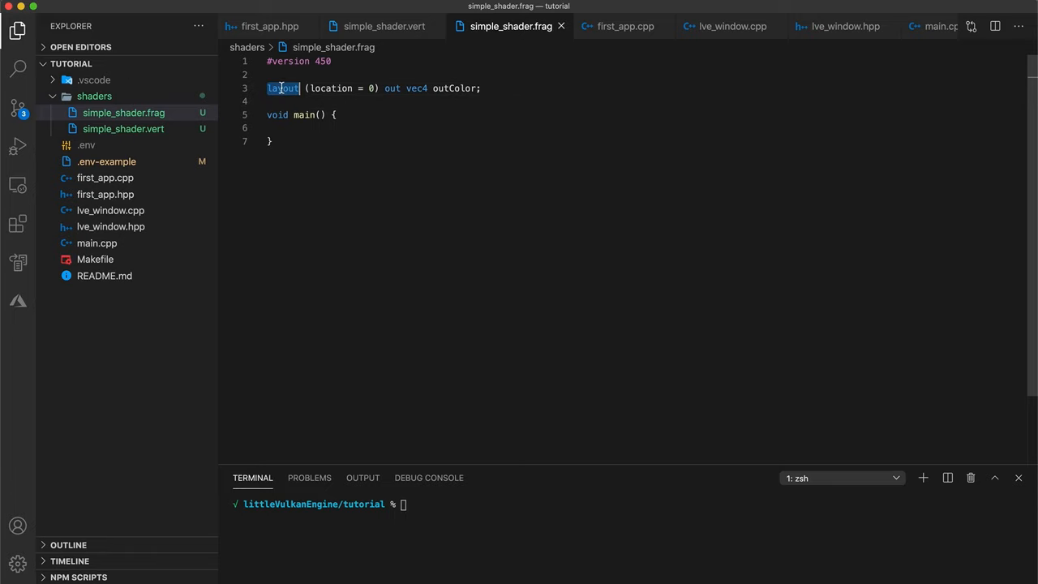
pyautogui.click(375, 88)
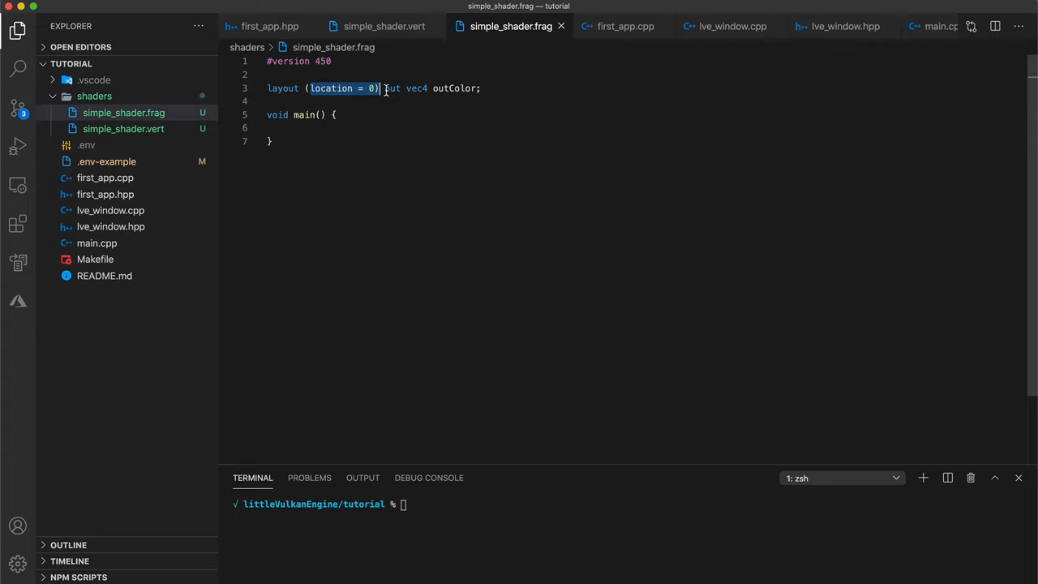
pyautogui.moveTo(379, 88)
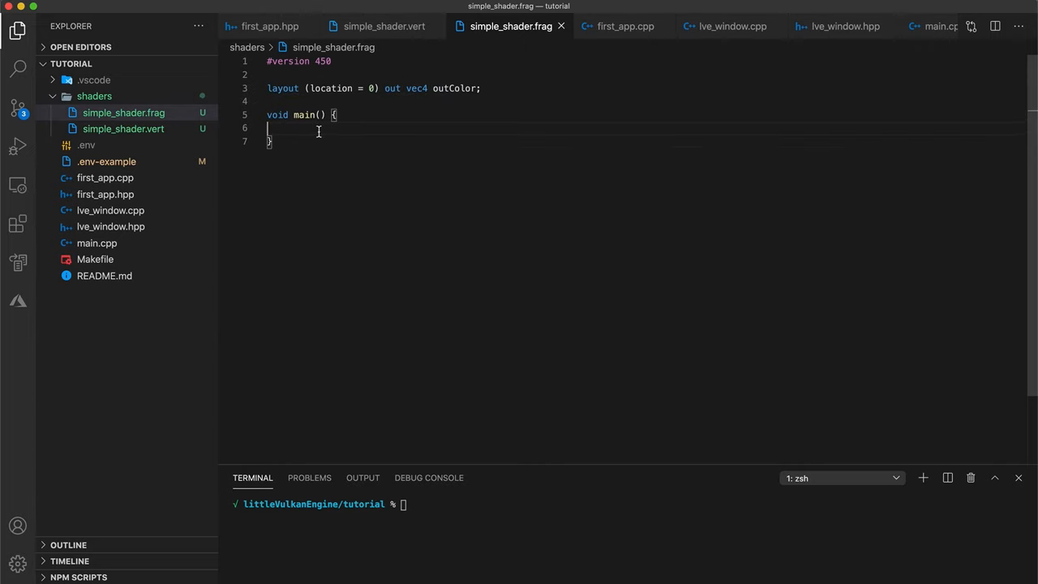
# Set outColor = vec4(1.0, 0.0, 0.0, 1.0) inside main for opaque red
pyautogui.write('outColor =')
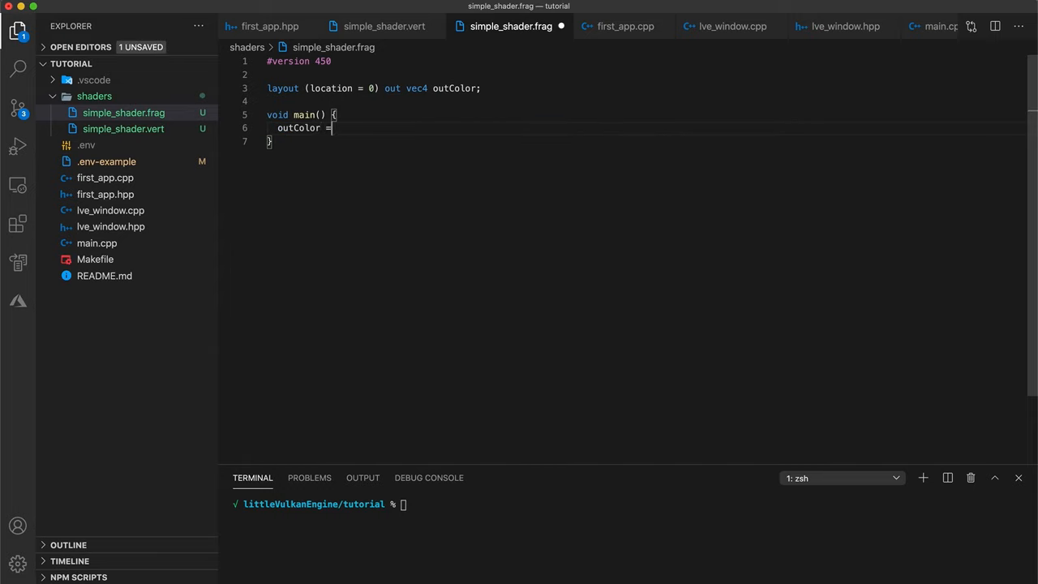
pyautogui.write('vec4')
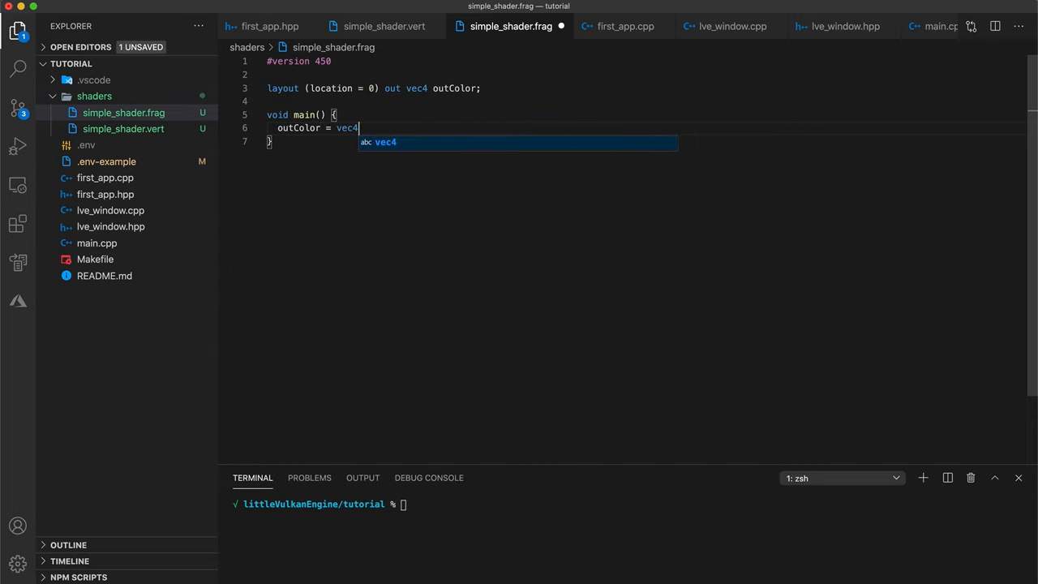
pyautogui.write('(')
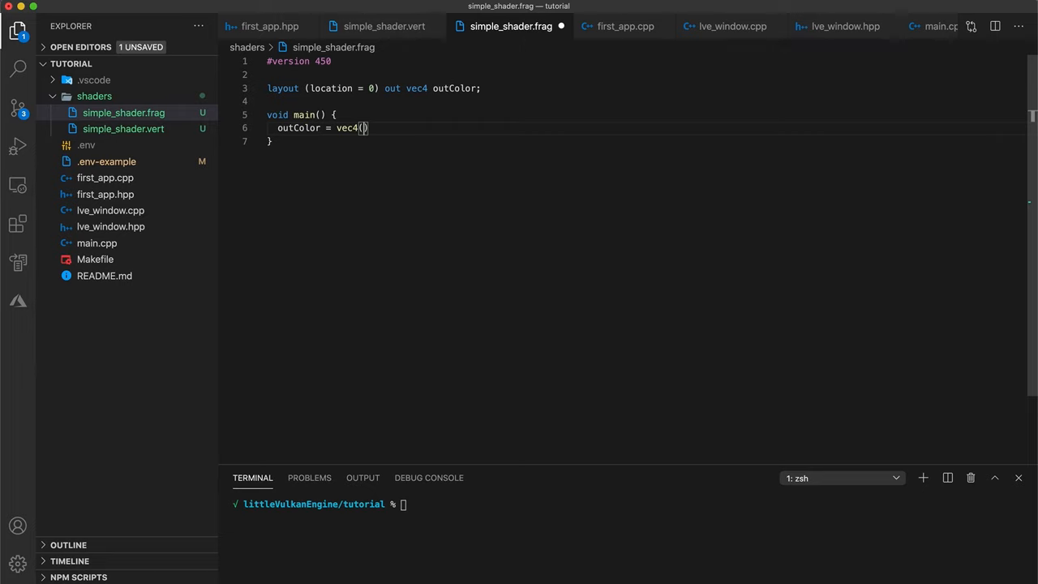
pyautogui.write('1.0')
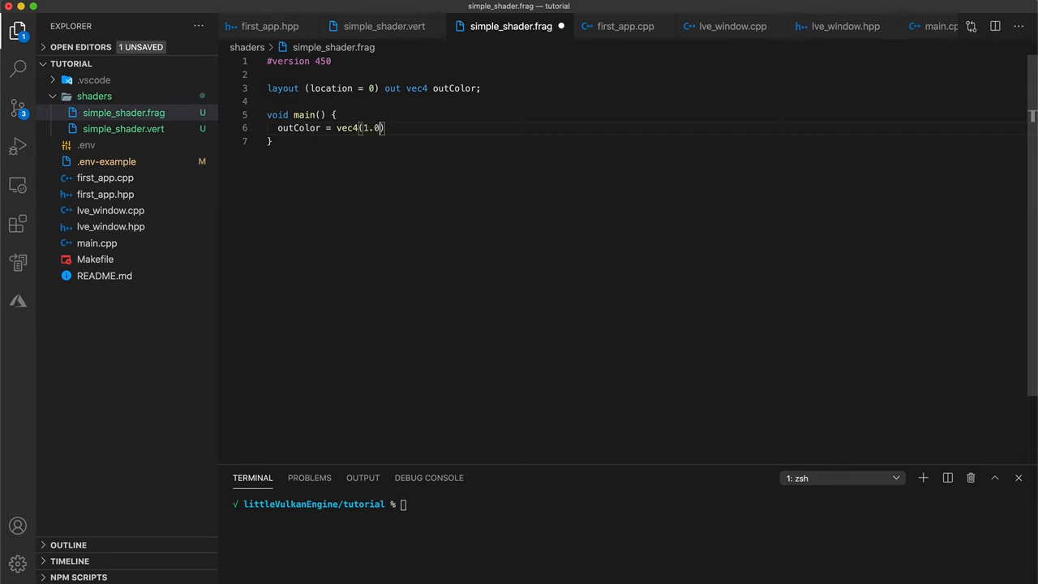
pyautogui.write(', 0.0, 0.0,')
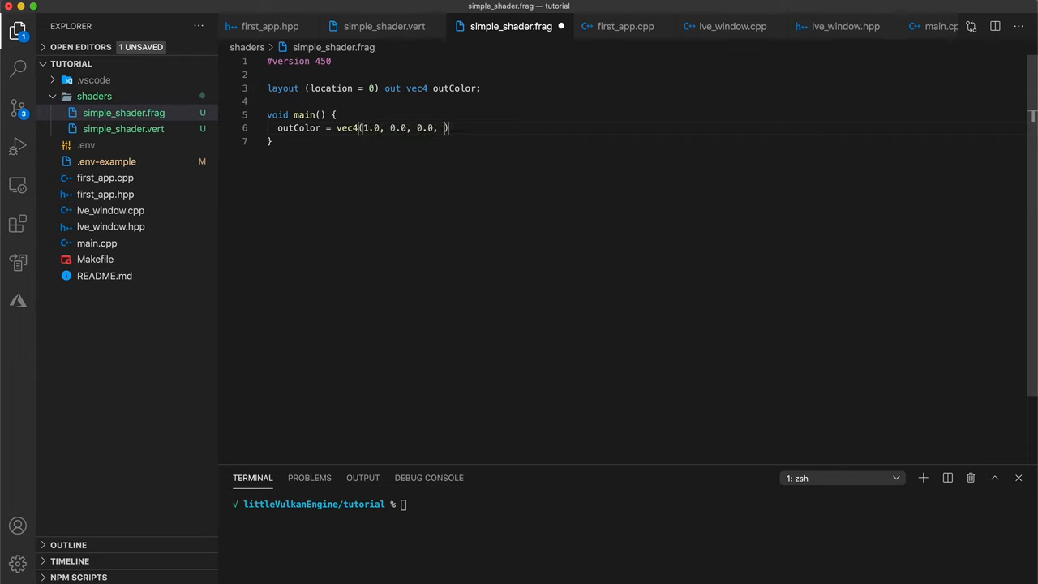
pyautogui.write('1.0)')
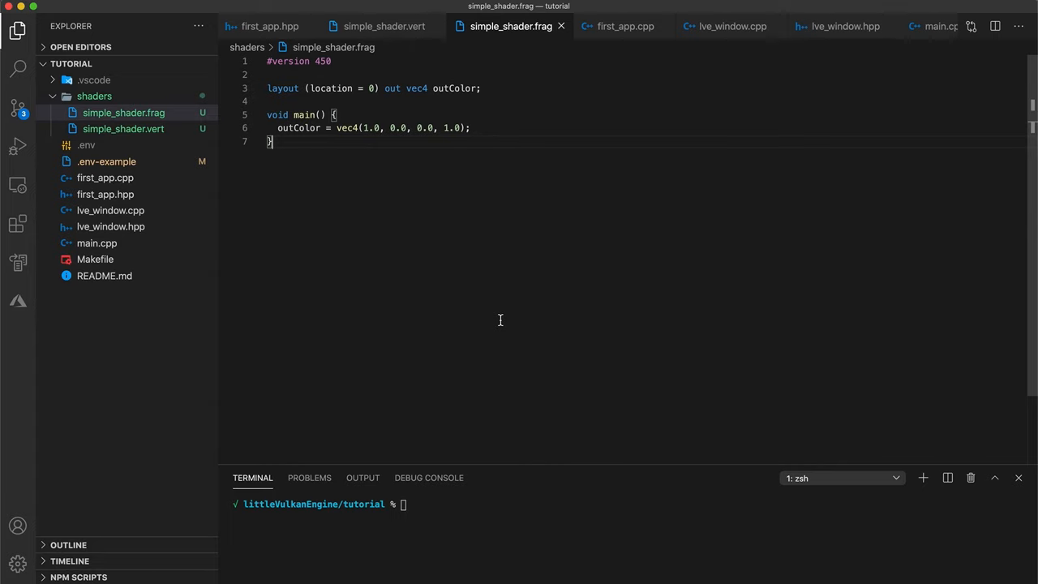
pyautogui.moveTo(513, 280)
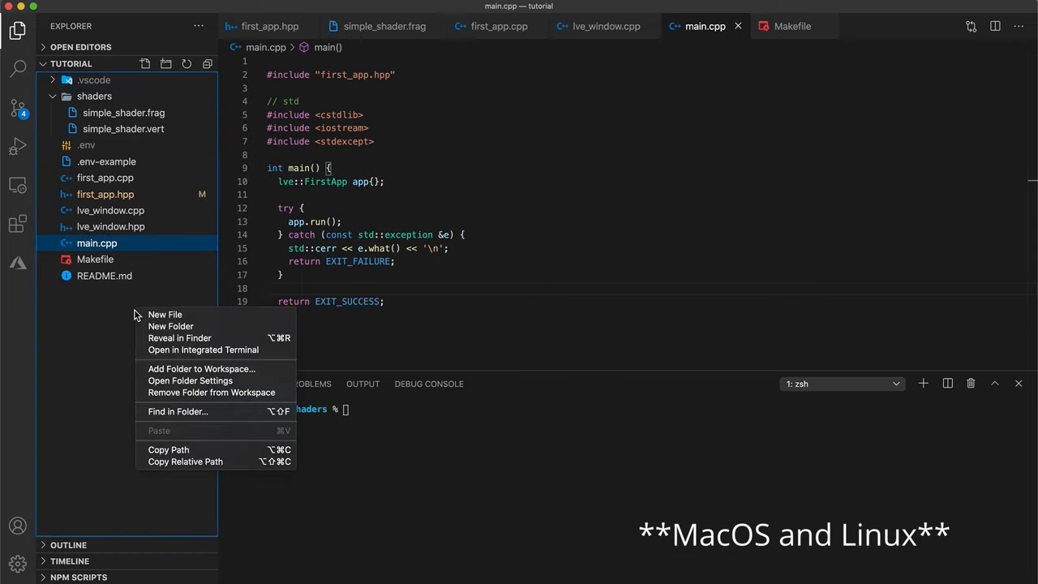
# Create compile.sh with /usr/local/bin/glslc compiling shaders/simple_shader.vert
pyautogui.click(164, 313)
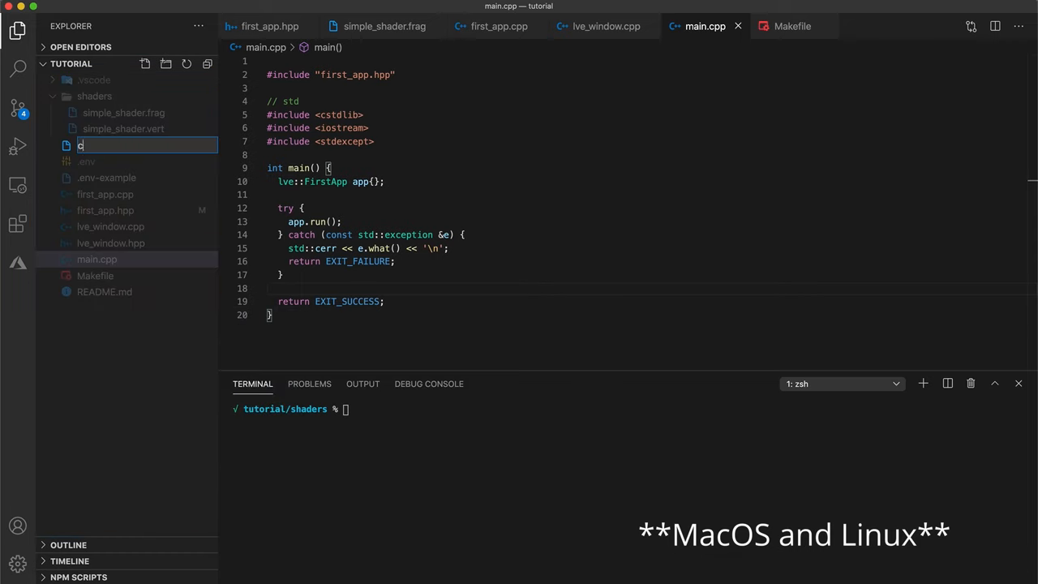
pyautogui.write('ompile.s')
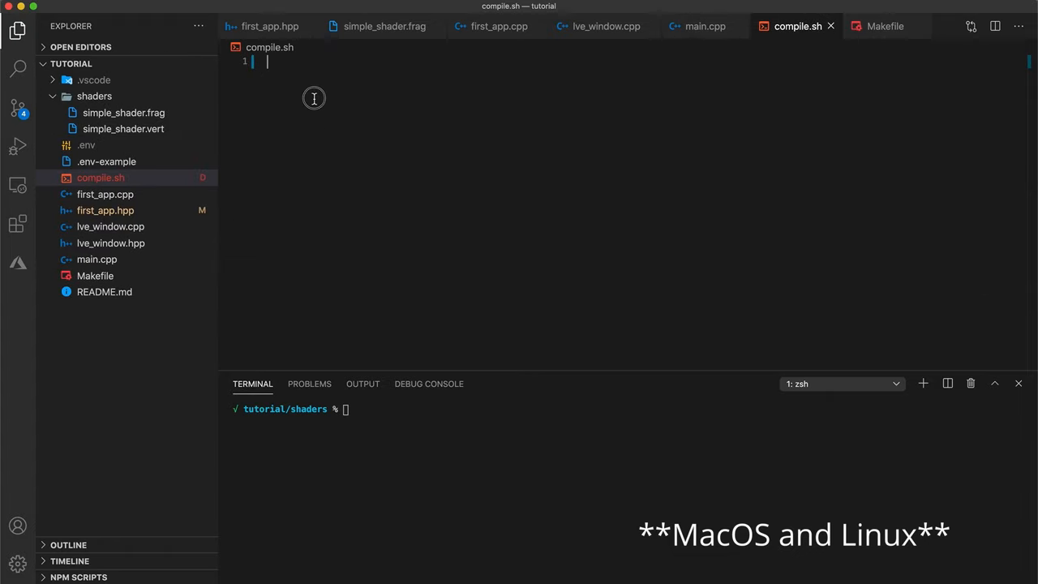
pyautogui.write('/usr/local/bin/glslc')
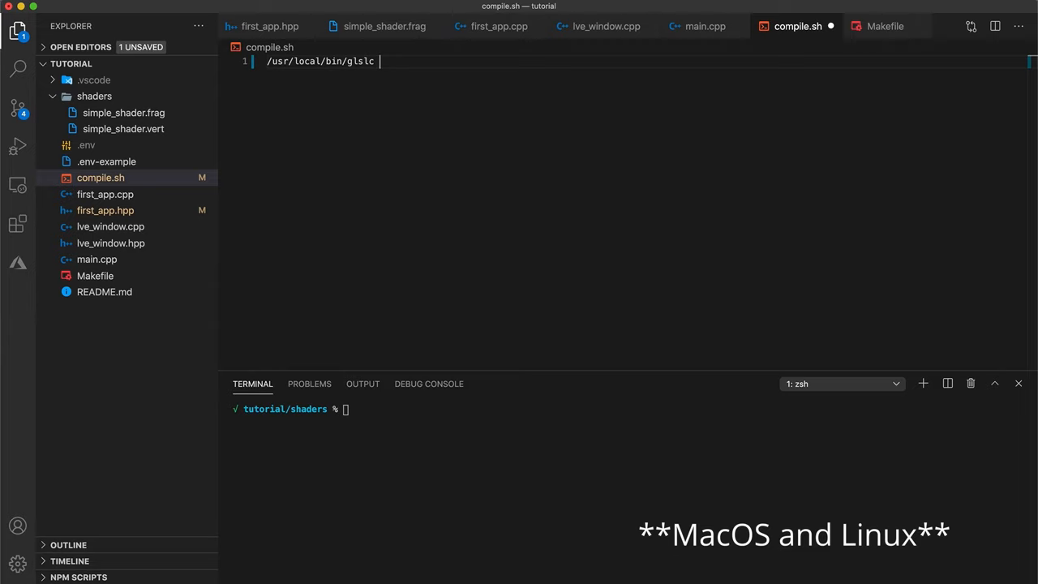
pyautogui.write('shaders/')
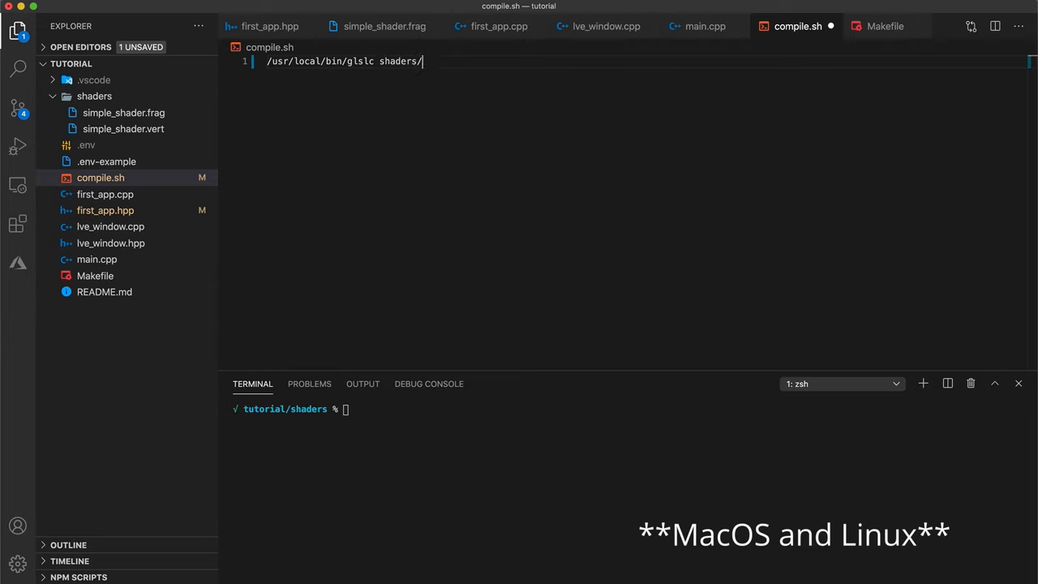
pyautogui.write('simple_s')
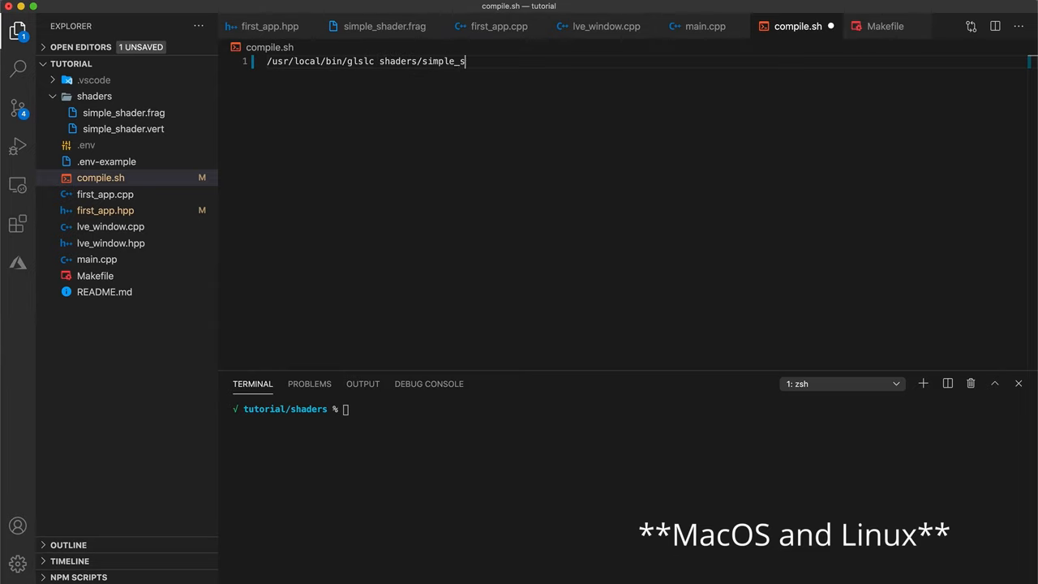
pyautogui.write('hader.vert')
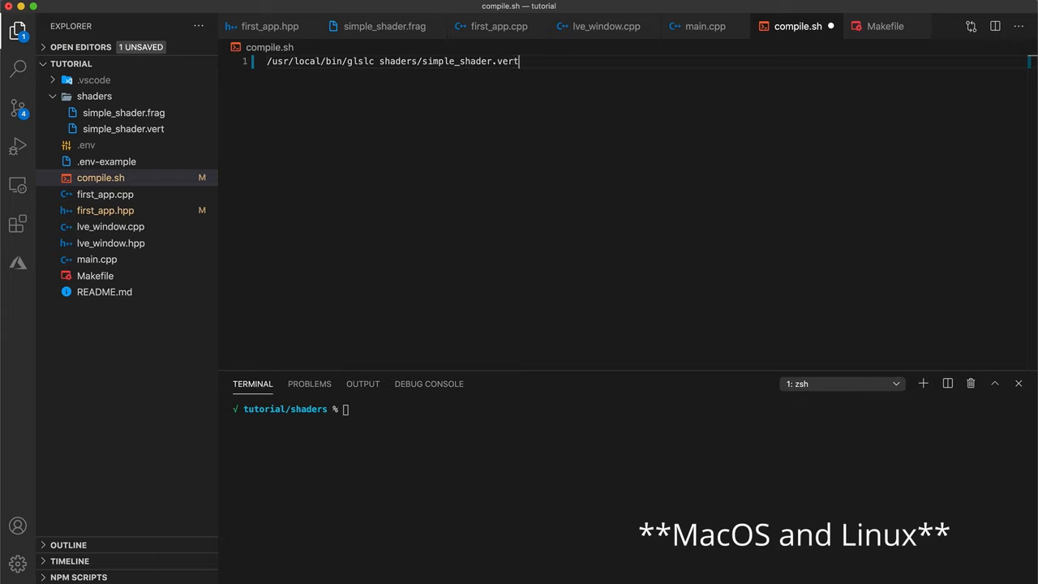
# Add the output option -o shaders/simple_shader.vert.spv to the command
pyautogui.write('-o')
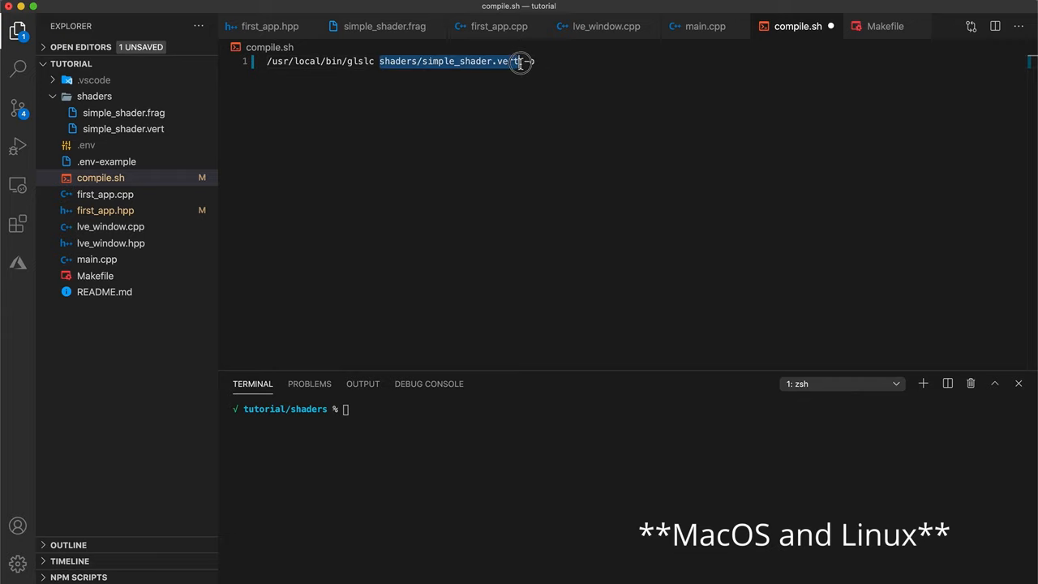
pyautogui.write('-o')
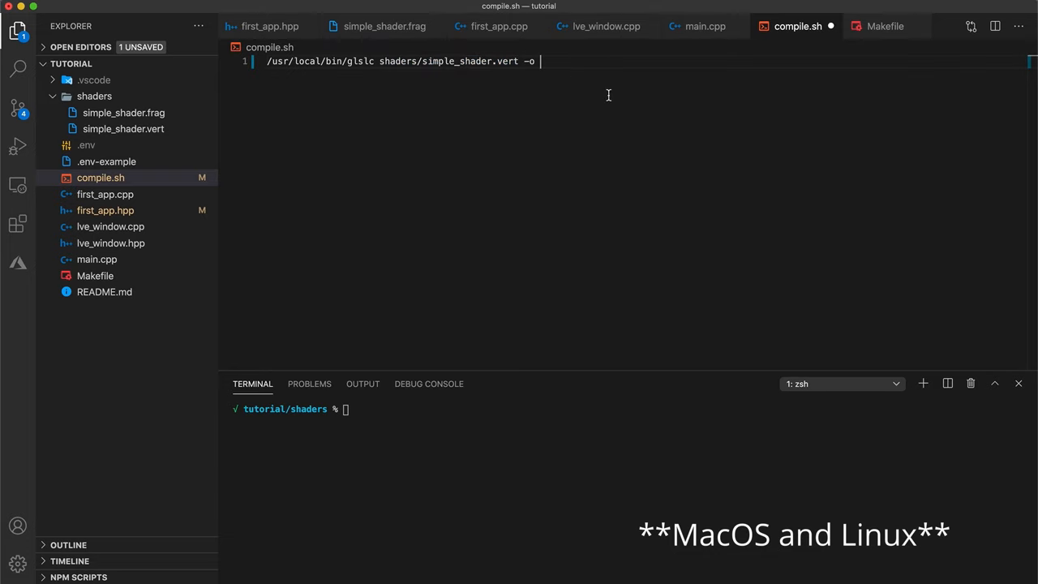
pyautogui.write('shaders/simple_shader.vert.spv')
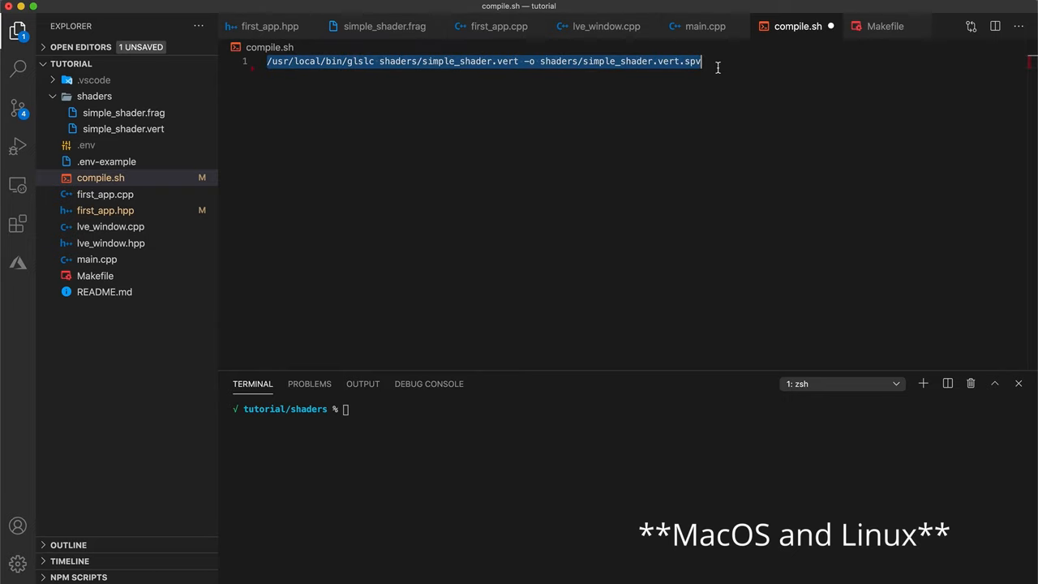
pyautogui.click(701, 60)
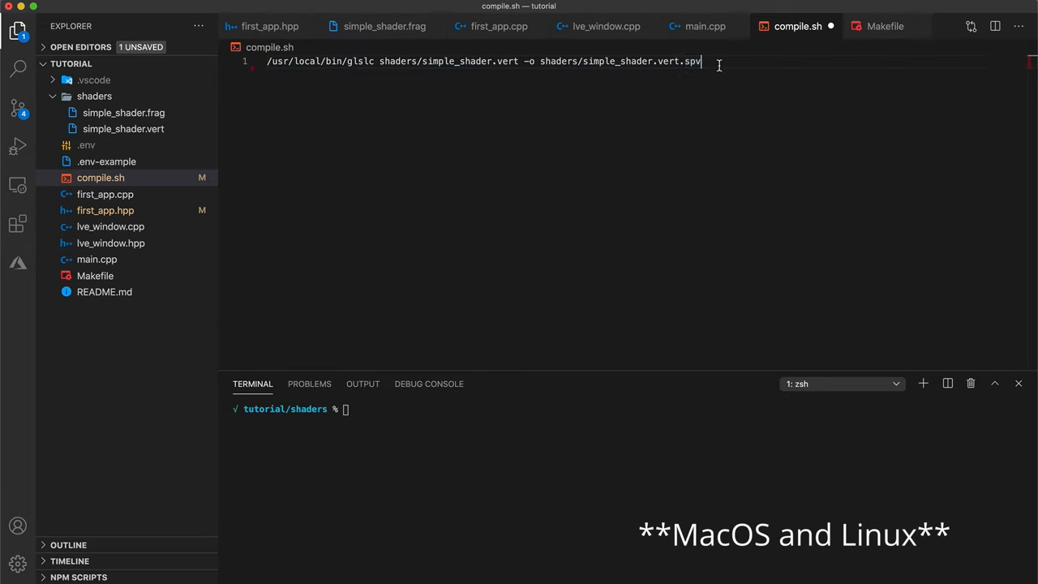
# Duplicate the compile line for the frag shader, chmod +x compile.sh, and run ./compile.sh
pyautogui.press('Enter')
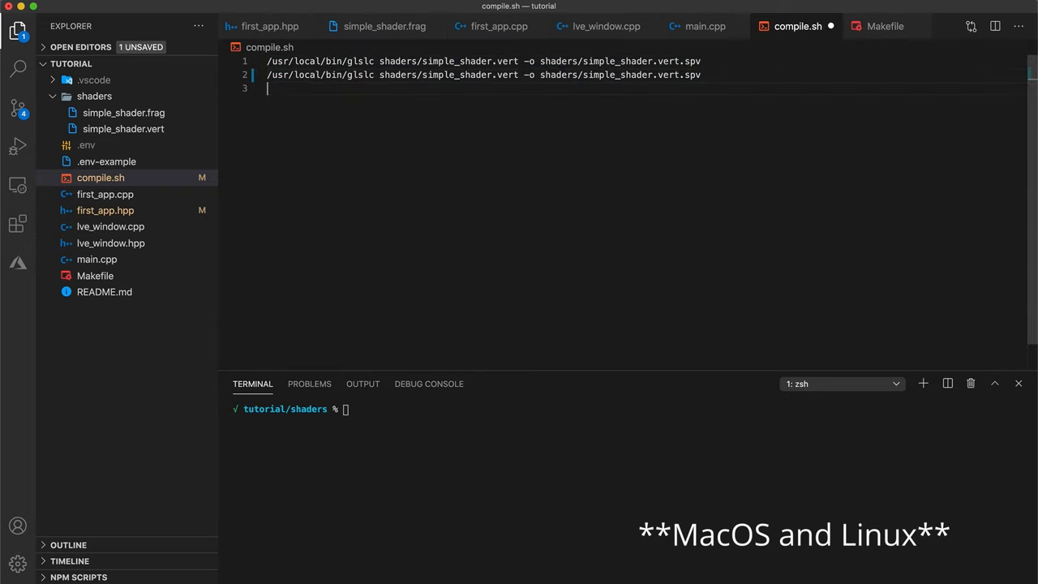
pyautogui.doubleClick(506, 75)
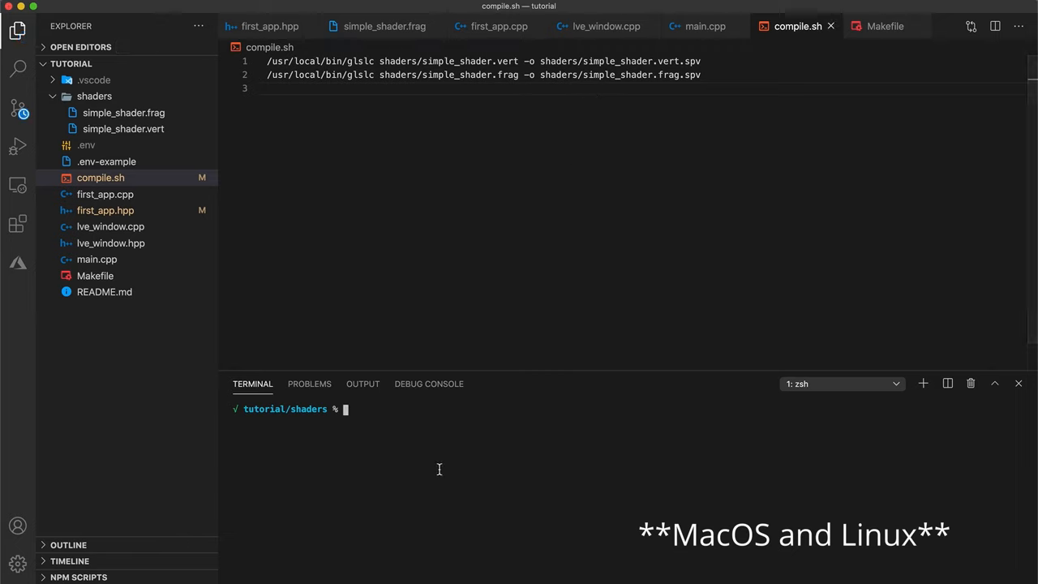
pyautogui.write('cd ..')
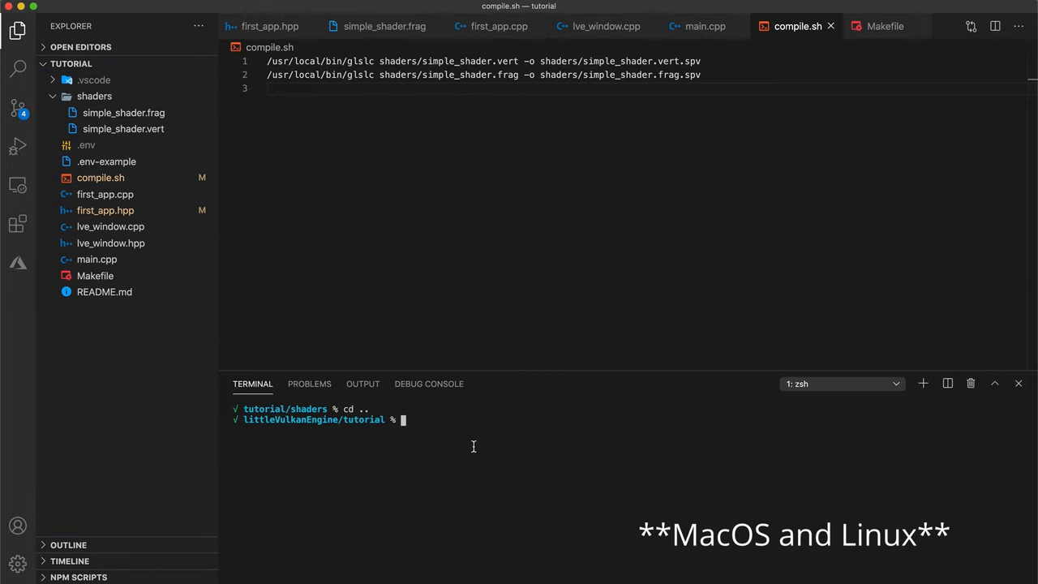
pyautogui.write('chmod +x')
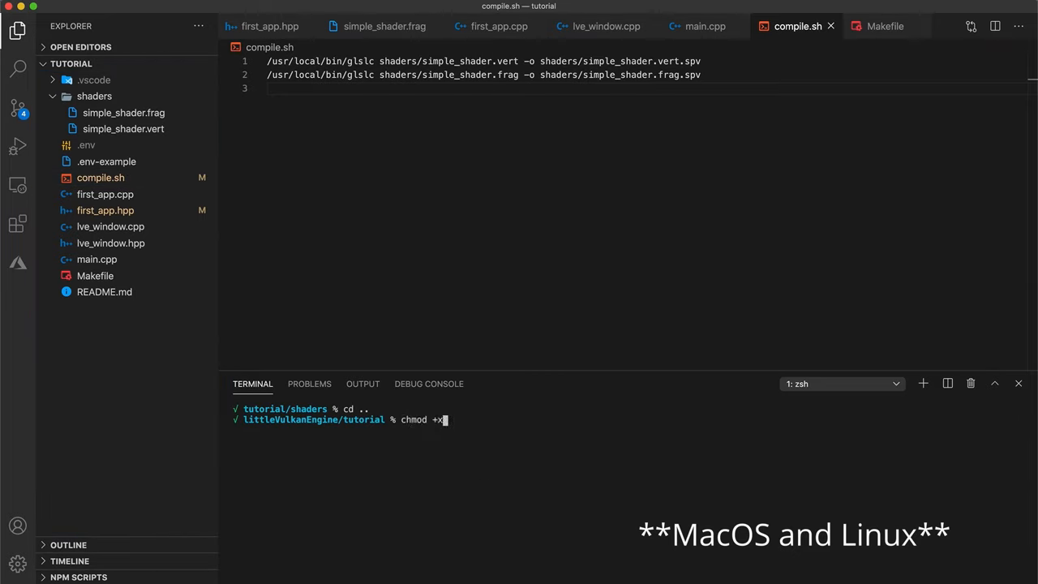
pyautogui.write('compile.sh')
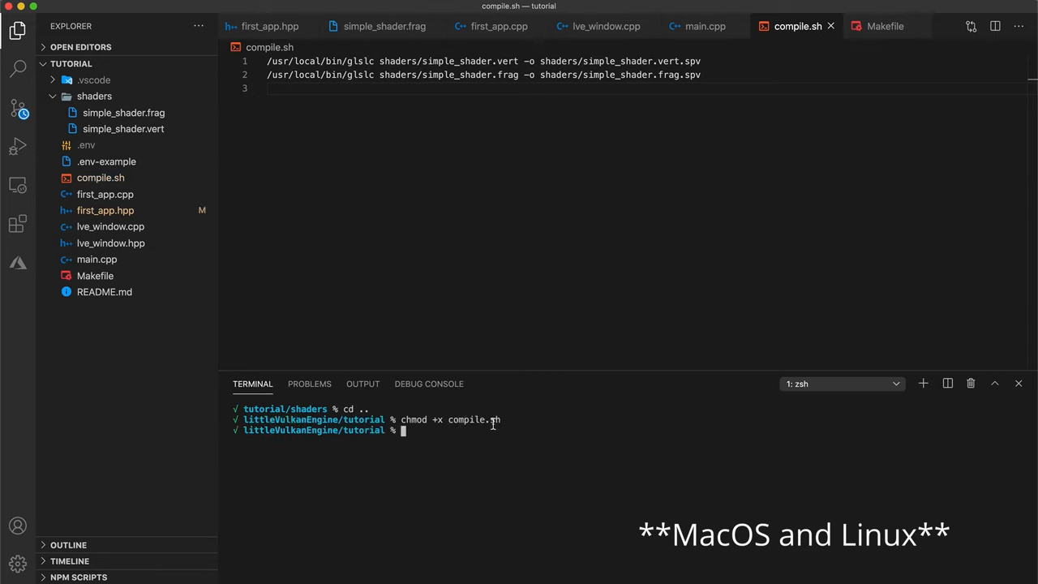
pyautogui.moveTo(467, 435)
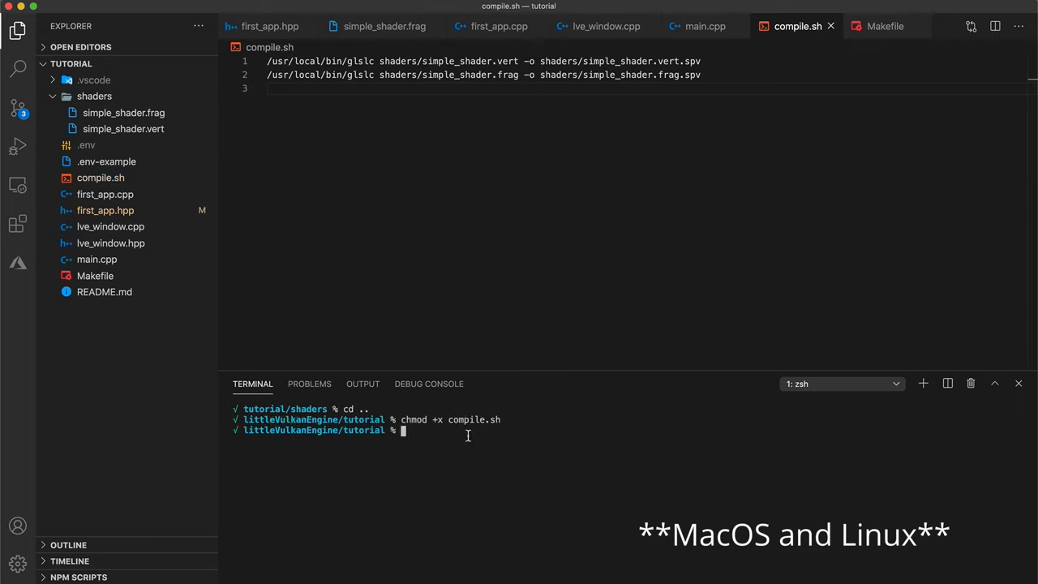
pyautogui.write('./compile.sh')
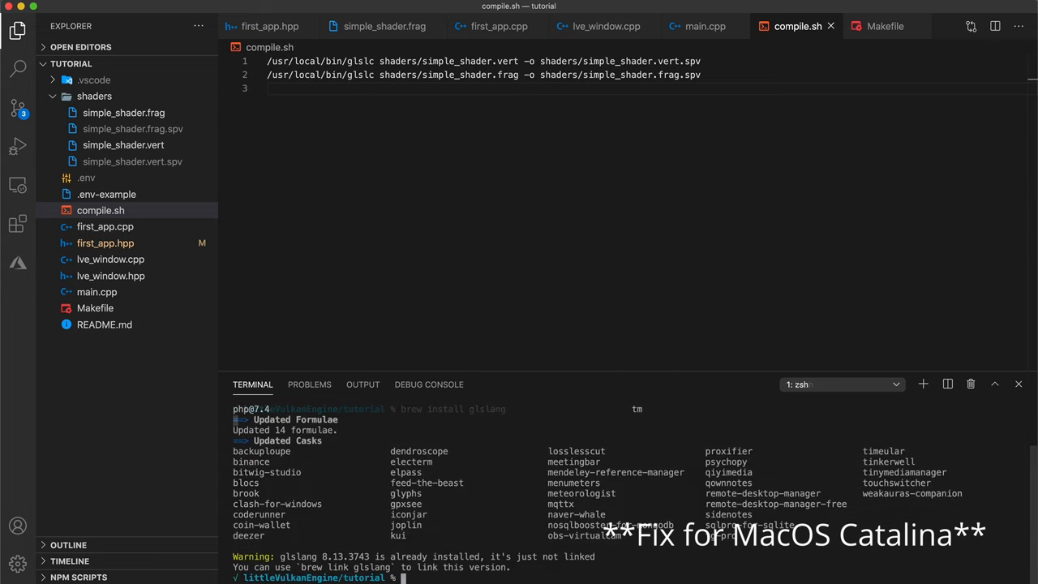
# Run 'where glslc' and copy the reported glslc path
pyautogui.write('where glslc')
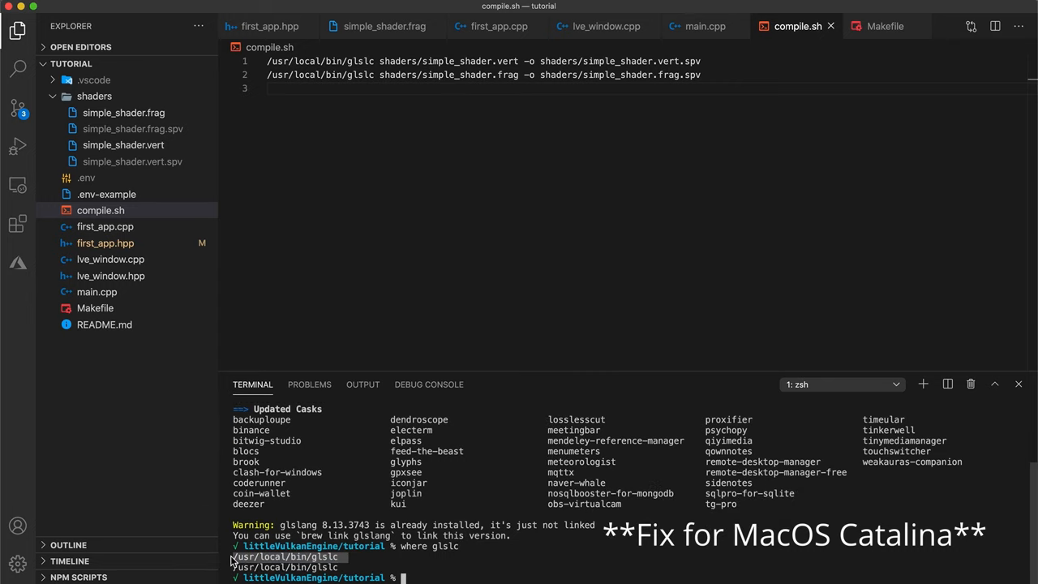
pyautogui.rightClick(284, 557)
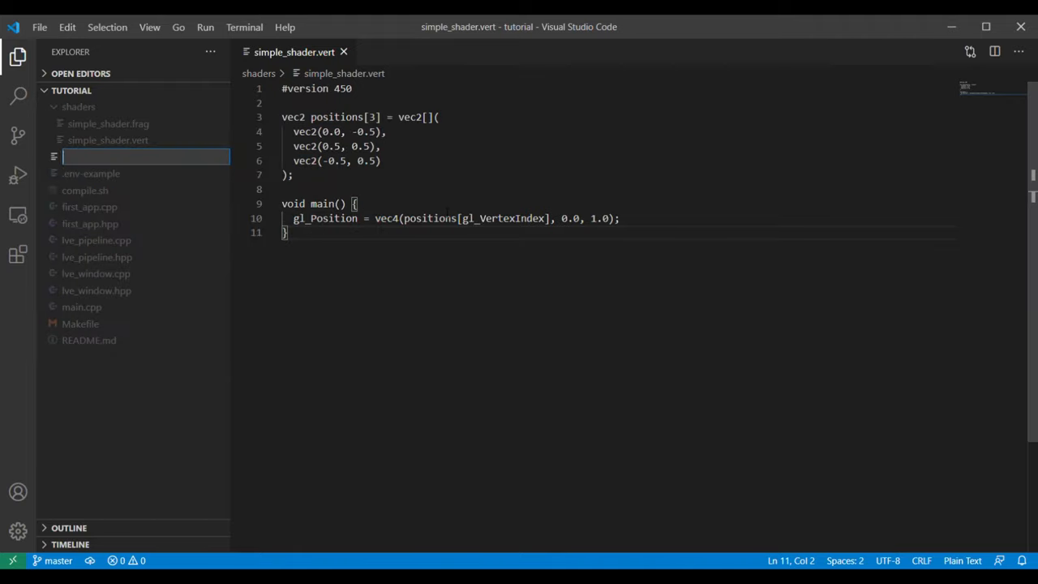
# Create compile.bat starting with the X:\VulkanSDK\1.2.154.1\Bin32\glslc.exe path
pyautogui.write('comp')
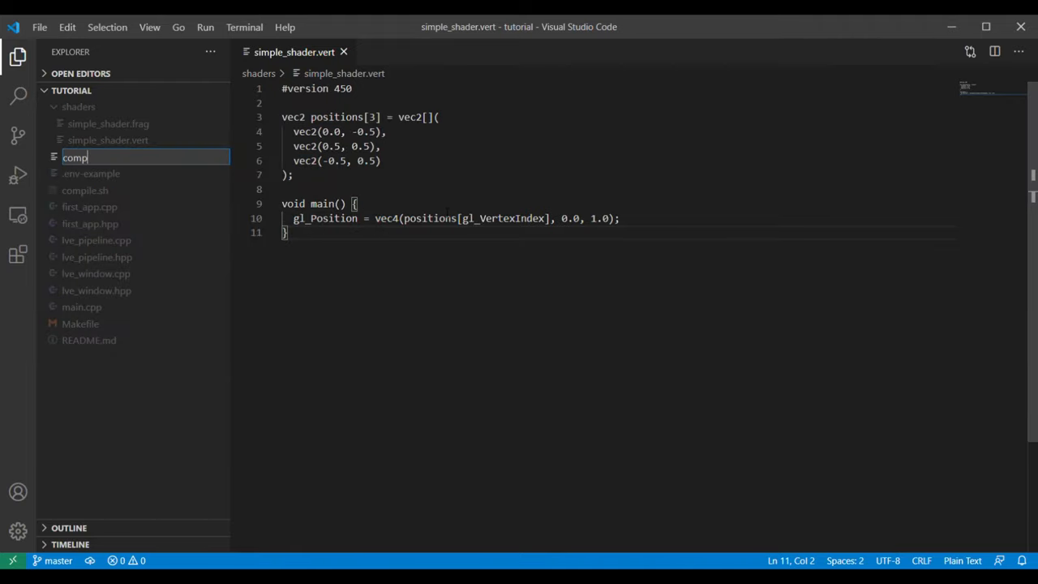
pyautogui.press('Enter')
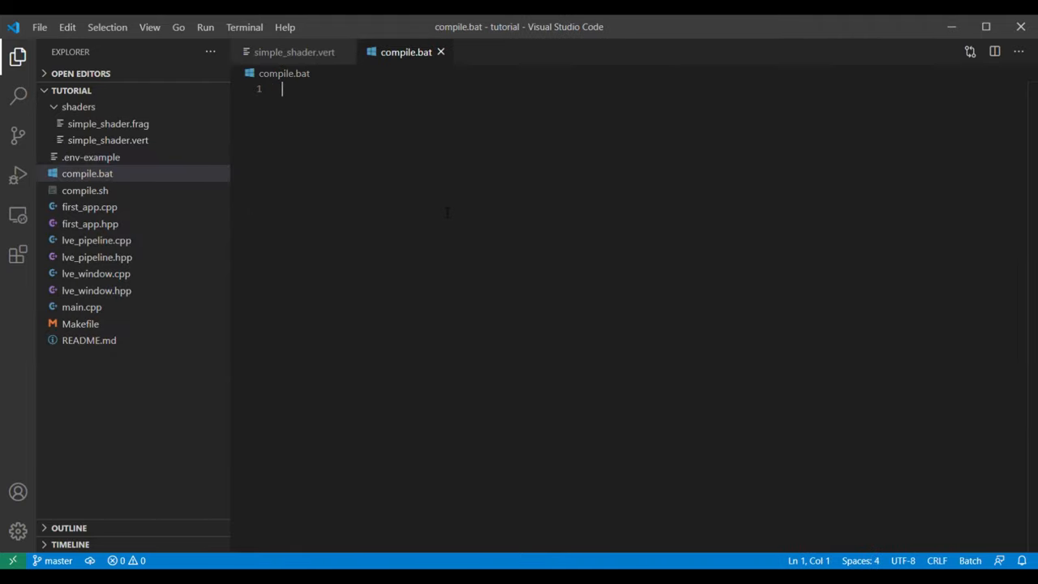
pyautogui.write('"X:\\VulkanSDK\\1.2.154.1\\Bin32\\glslc.exe"')
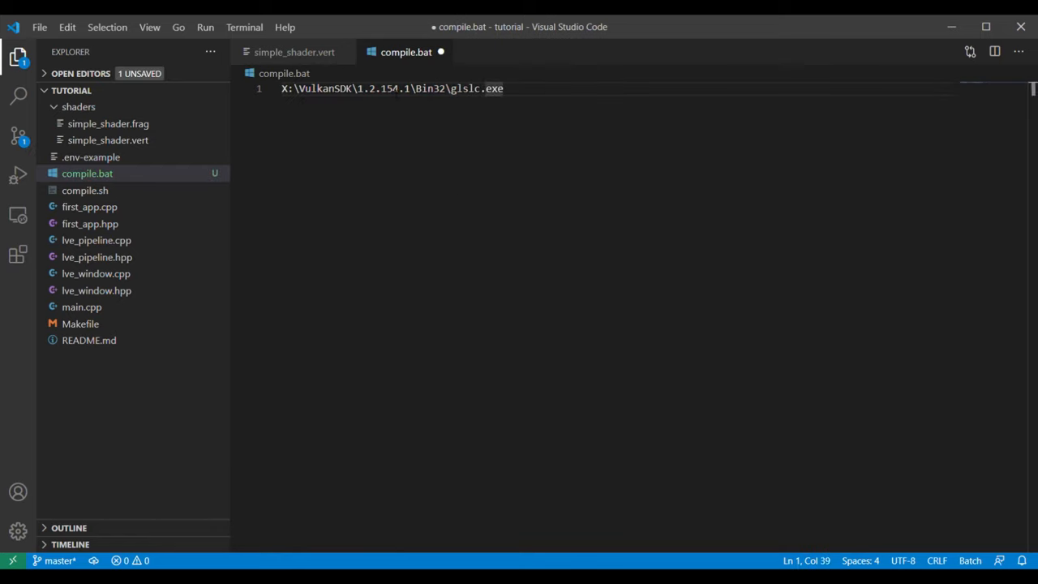
# Add shaders\simple_shader.vert as input and shaders\simple_shader.vert as the output path
pyautogui.write('s')
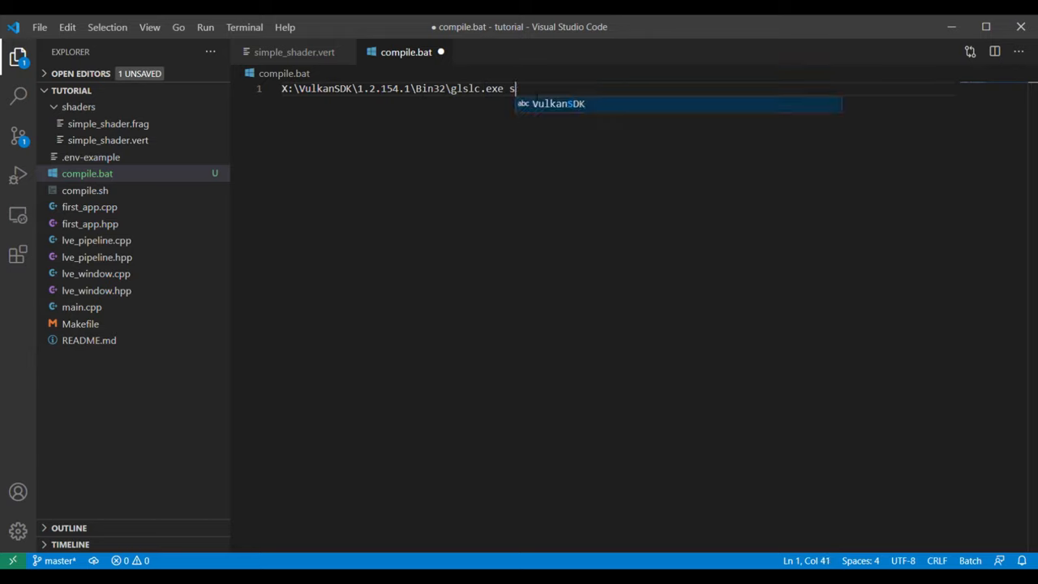
pyautogui.write('haders\\')
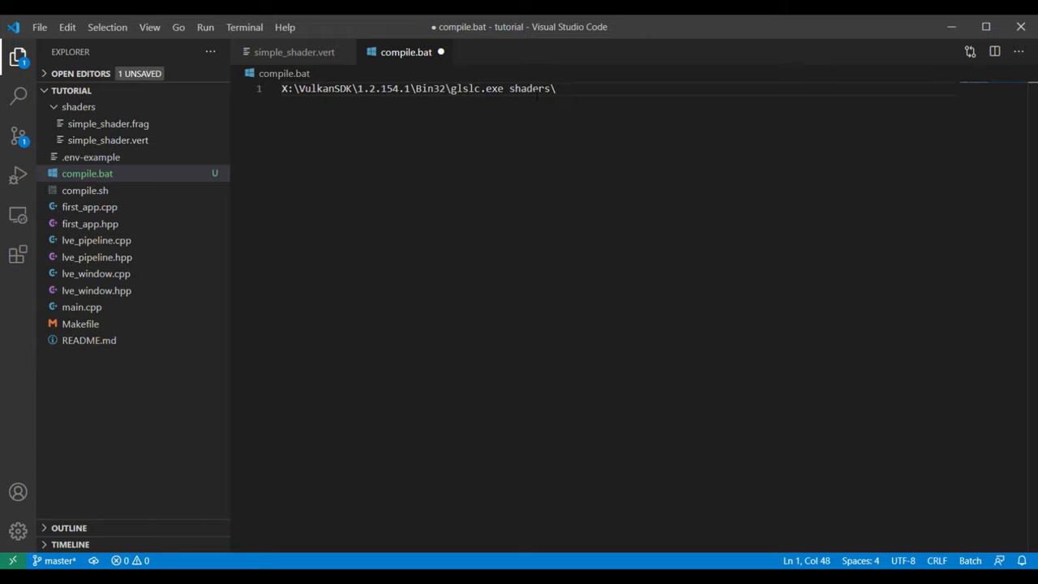
pyautogui.write('simple_shader')
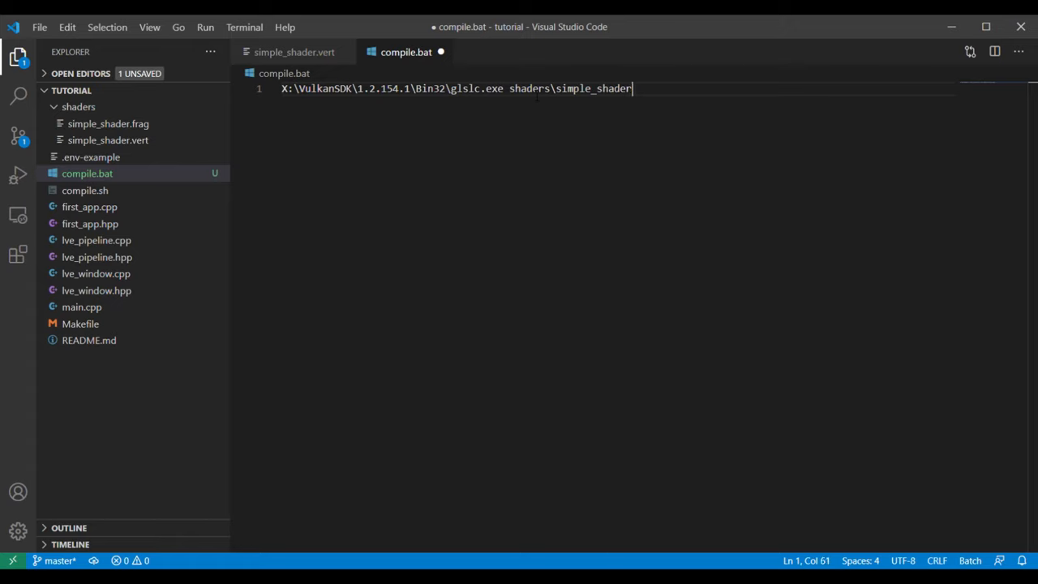
pyautogui.write('.vert4')
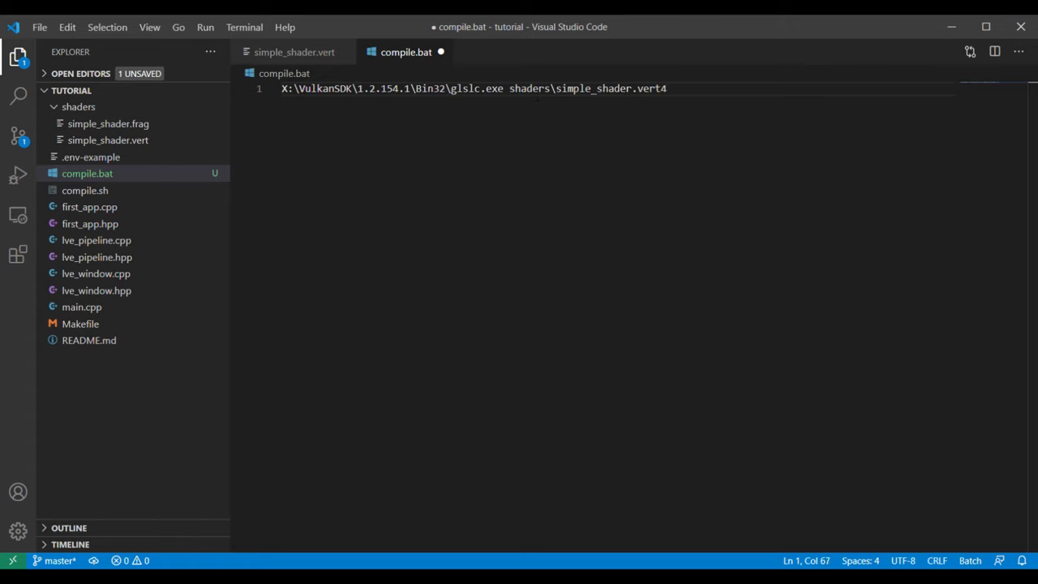
pyautogui.press('Backspace')
pyautogui.write(' -o')
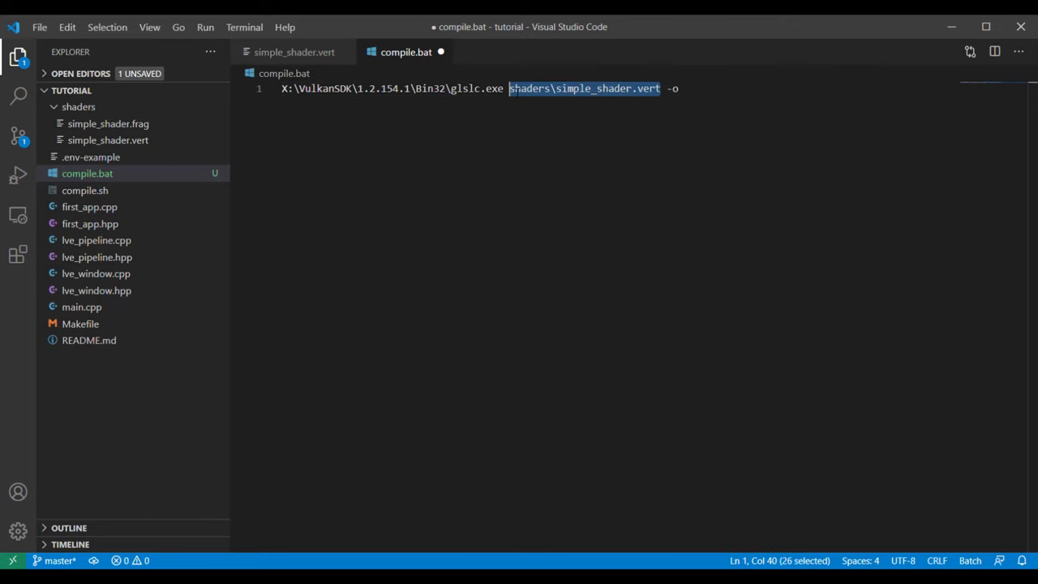
pyautogui.write('shaders\\simple_shader.vert')
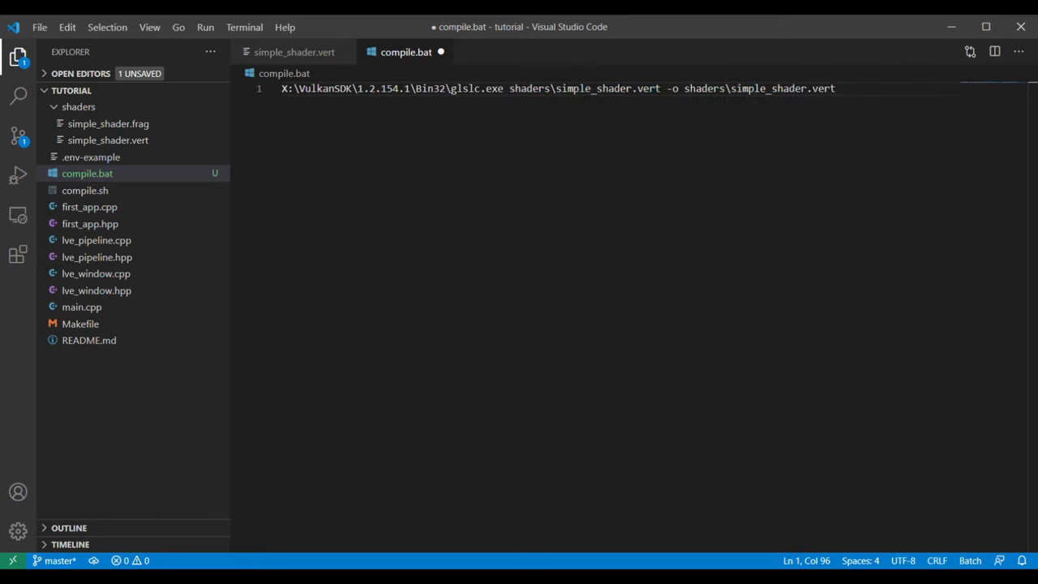
pyautogui.write('.spv')
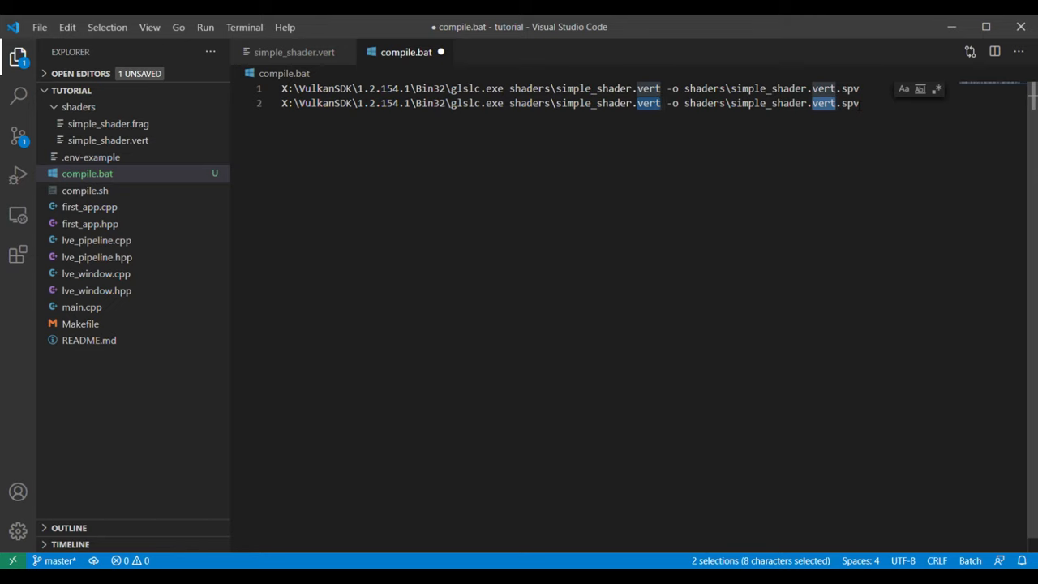
# Finish compile.bat with the frag shader compile line and a pause line
pyautogui.write('frag')
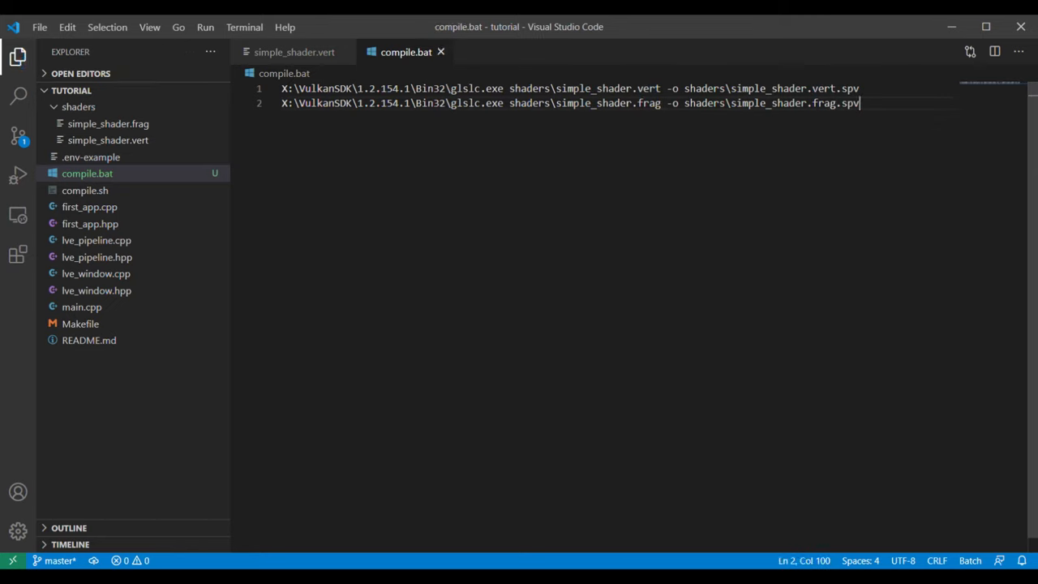
pyautogui.press('enter')
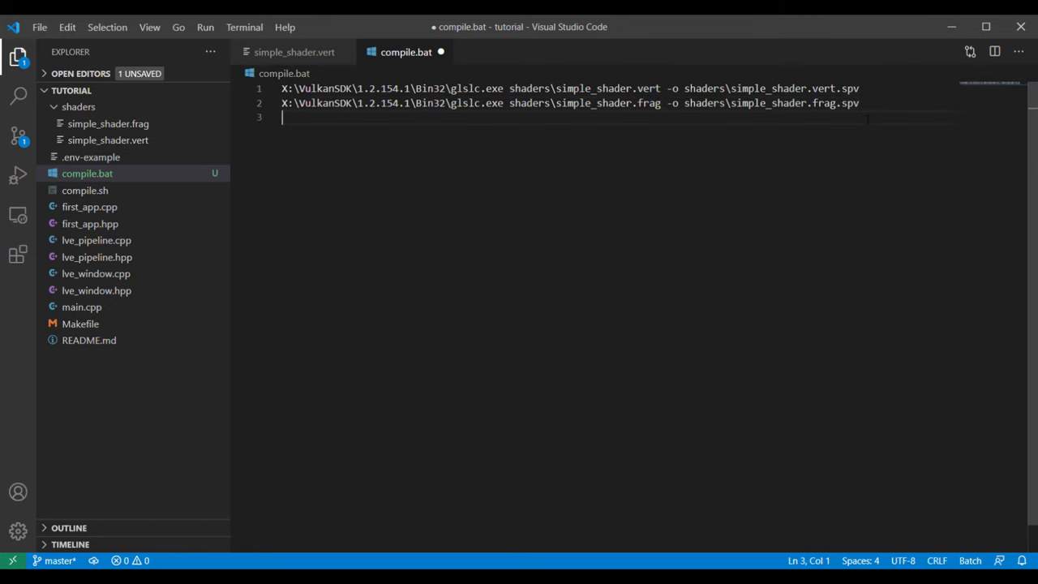
pyautogui.write('pause')
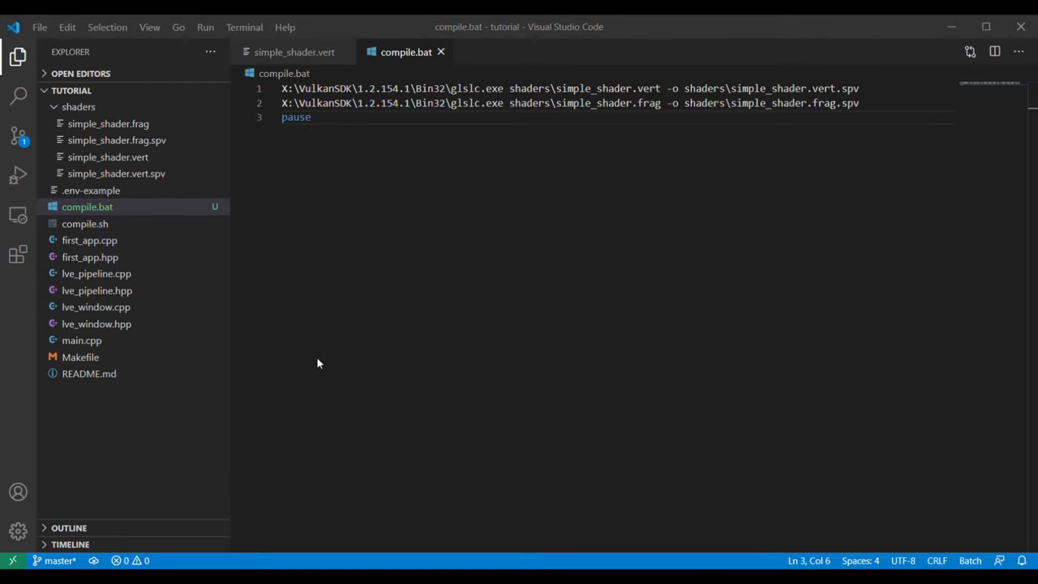
# Inspect the compiled simple_shader.vert.spv, then bring first_app.cpp back into the editor
pyautogui.click(116, 172)
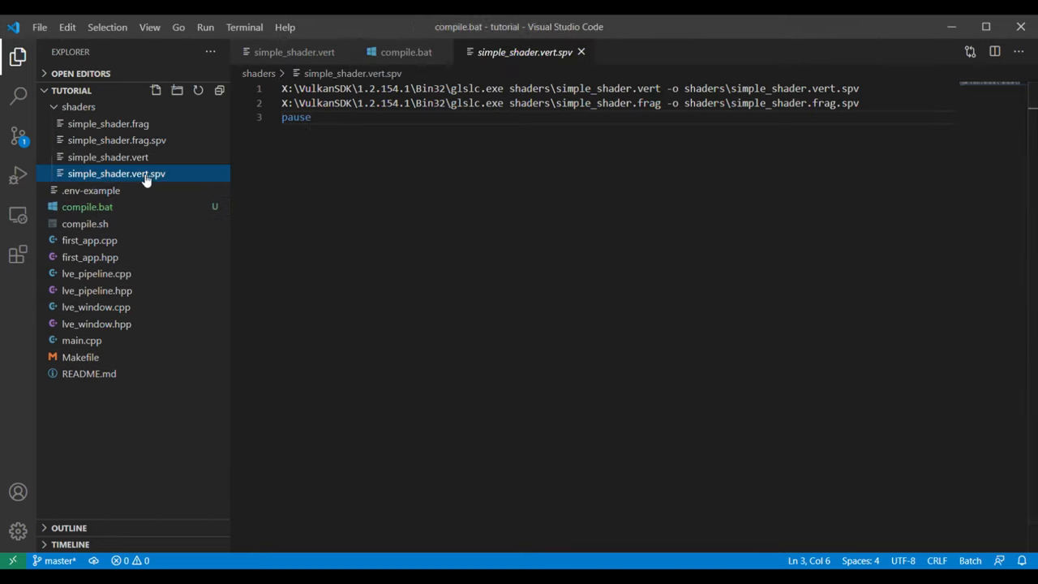
pyautogui.click(116, 173)
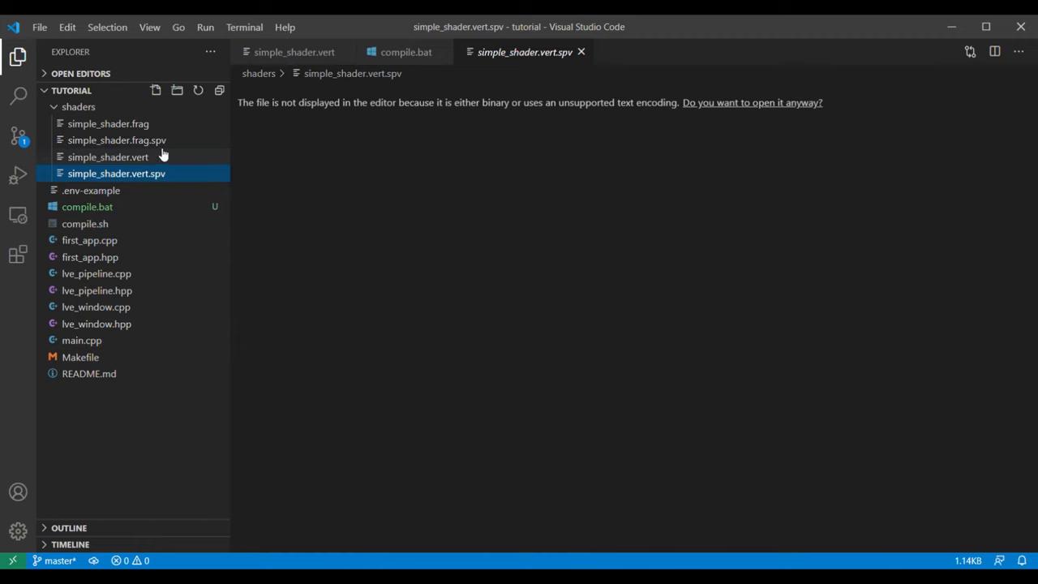
pyautogui.click(406, 52)
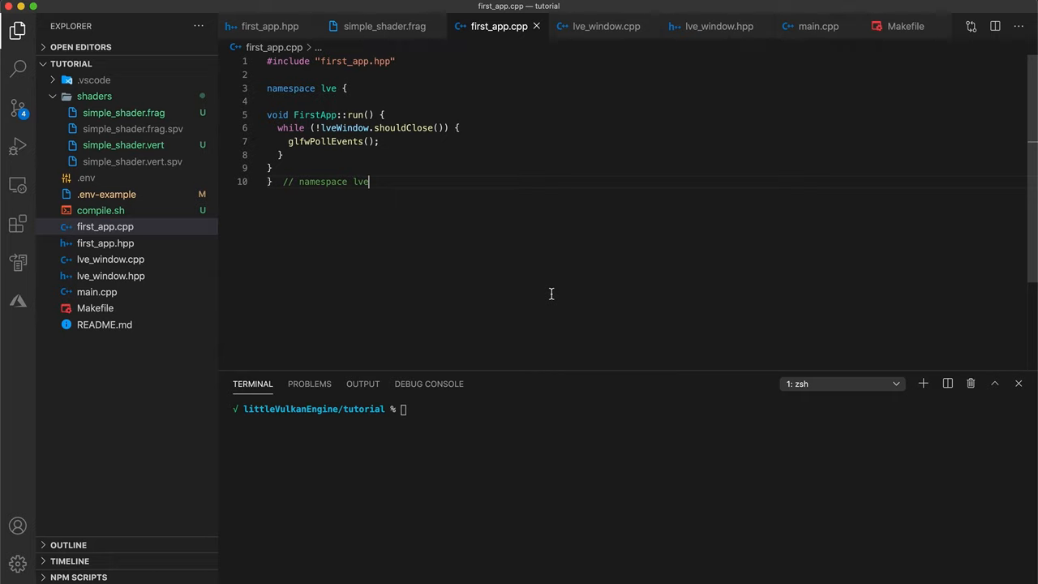
pyautogui.moveTo(311, 252)
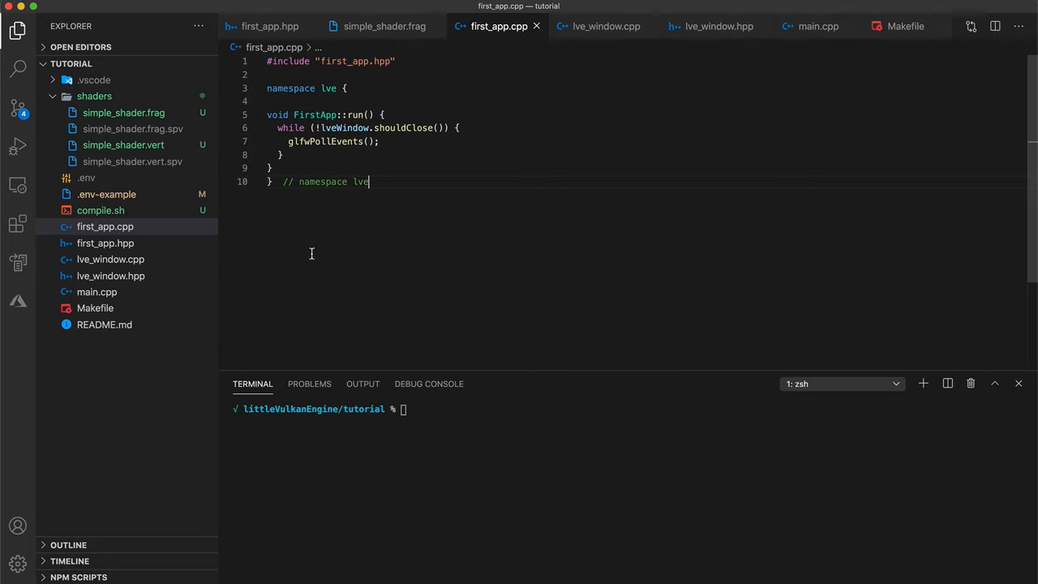
# Create lve_pipeline.hpp with #pragma once and an lve namespace
pyautogui.click(145, 64)
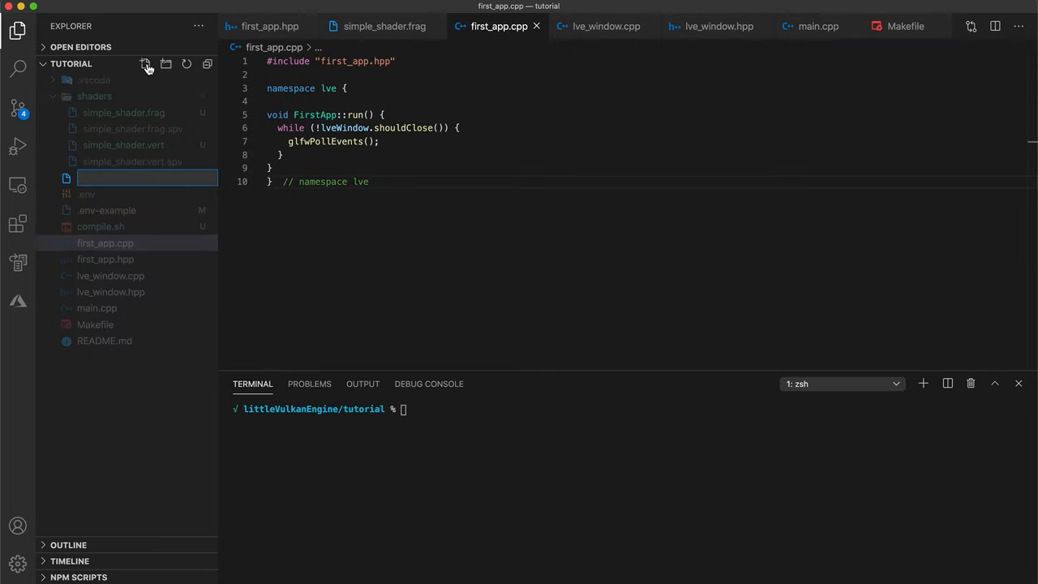
pyautogui.write('lve_pipel')
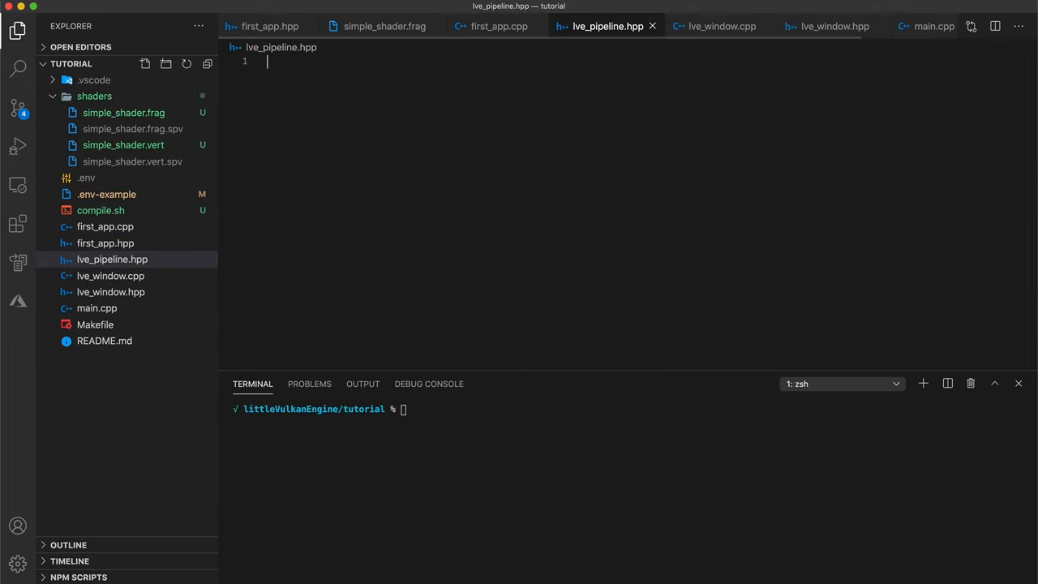
pyautogui.write('#pragma once')
pyautogui.write('namespace ')
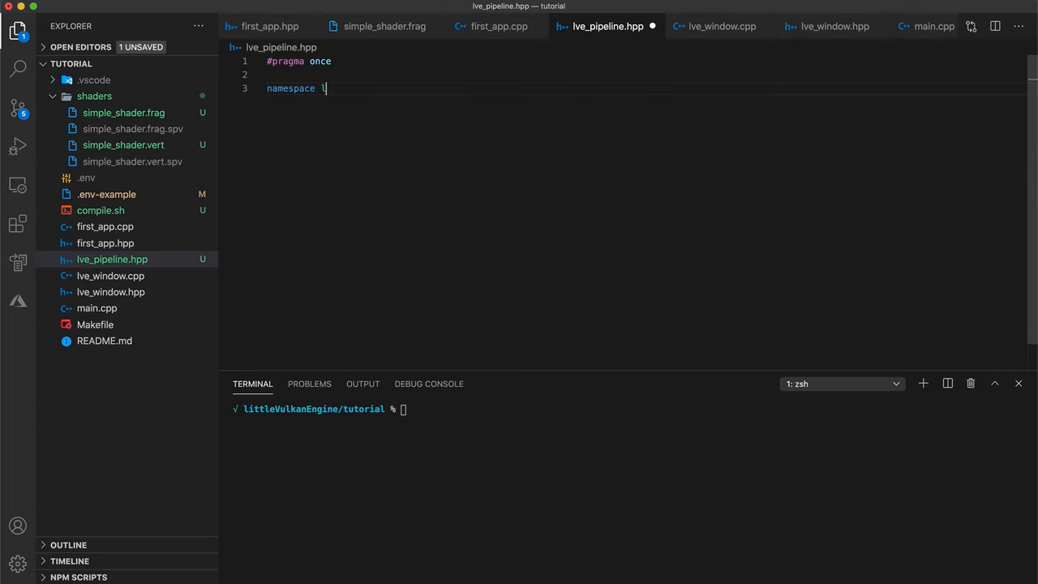
pyautogui.write('lve {')
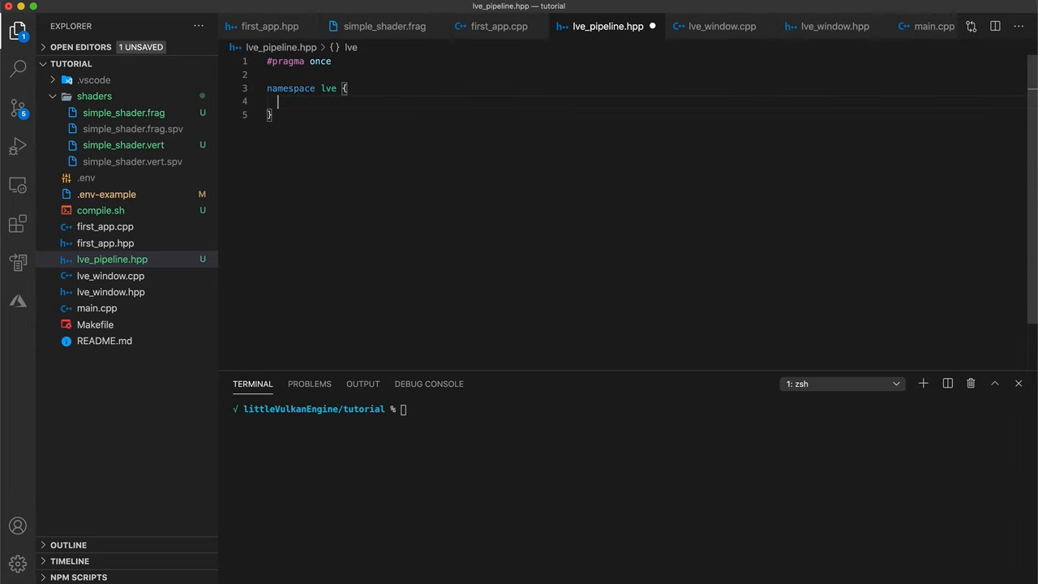
# Declare class LvePipeline with a public constructor taking vertFilepath and fragFilepath strings
pyautogui.write('class LvePipeline {')
pyautogui.write('};')
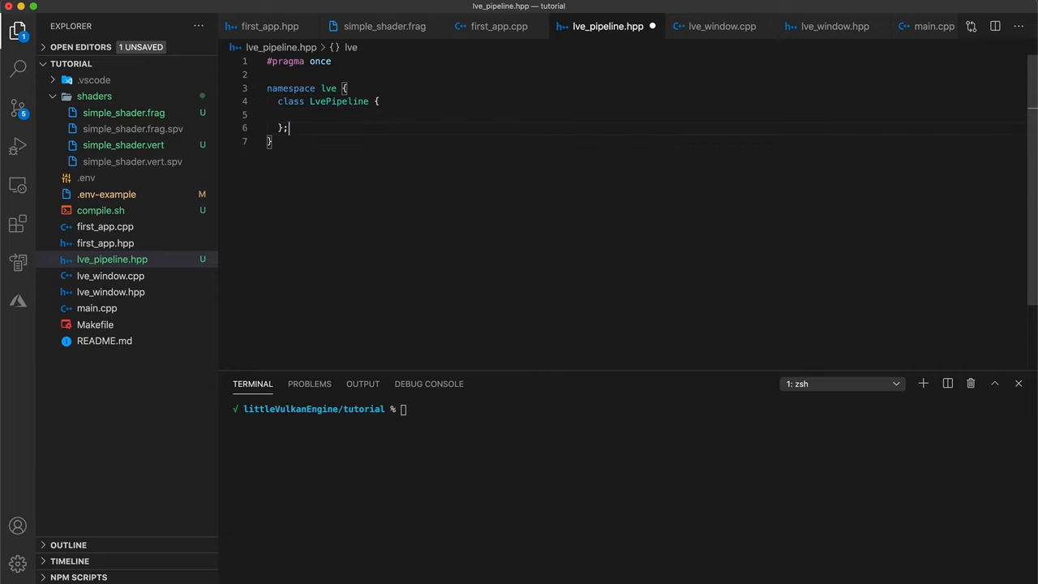
pyautogui.write('public:')
pyautogui.write('LvePipeline')
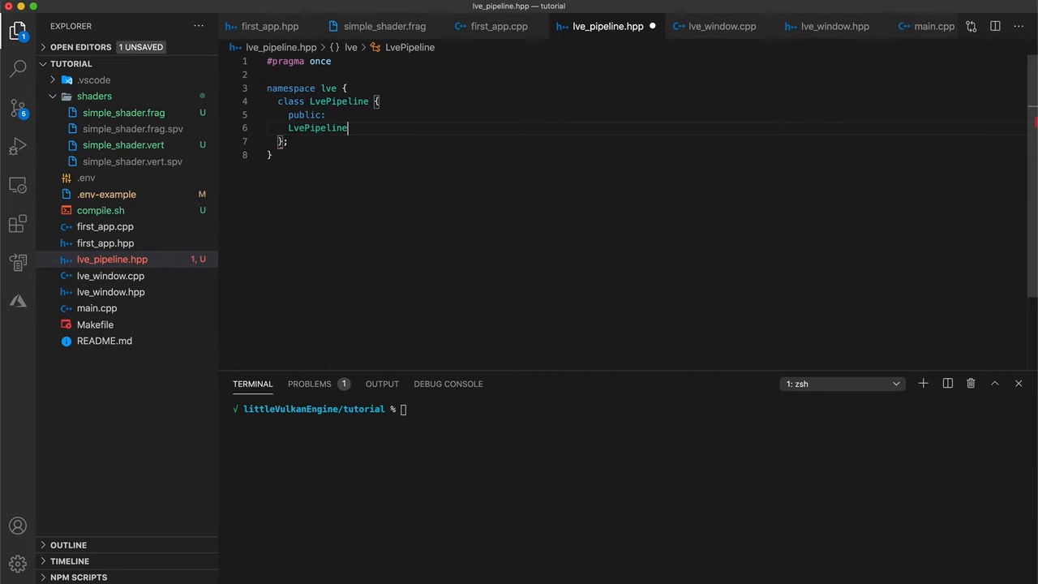
pyautogui.write('(const s')
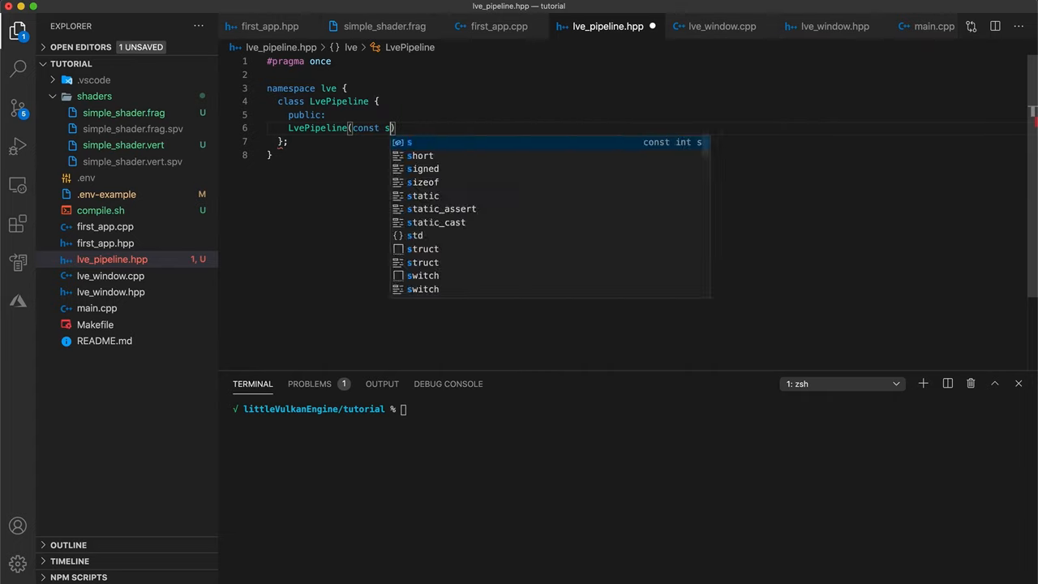
pyautogui.write('td::string& vertFilepath')
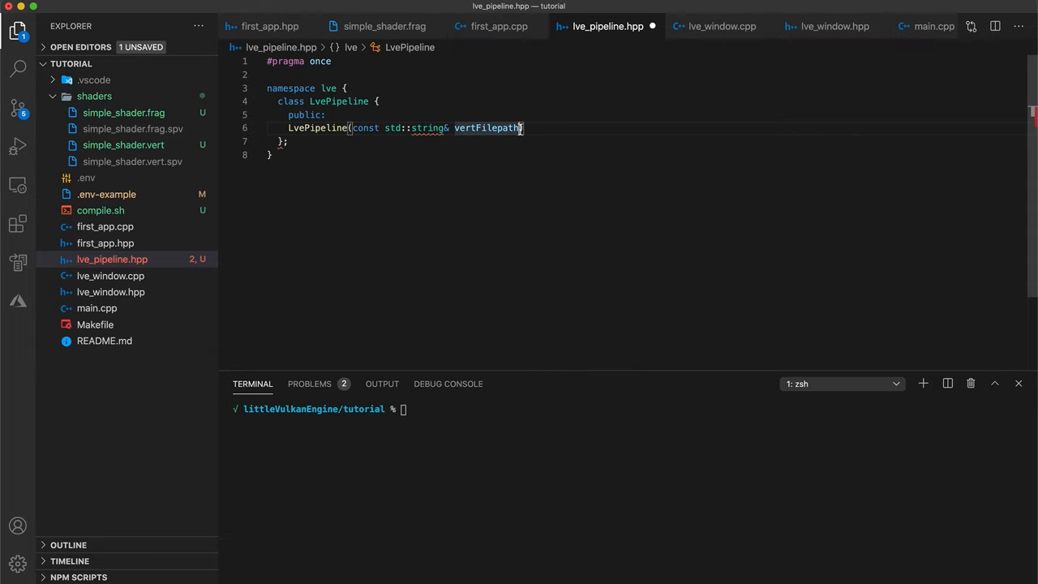
pyautogui.doubleClick(486, 127)
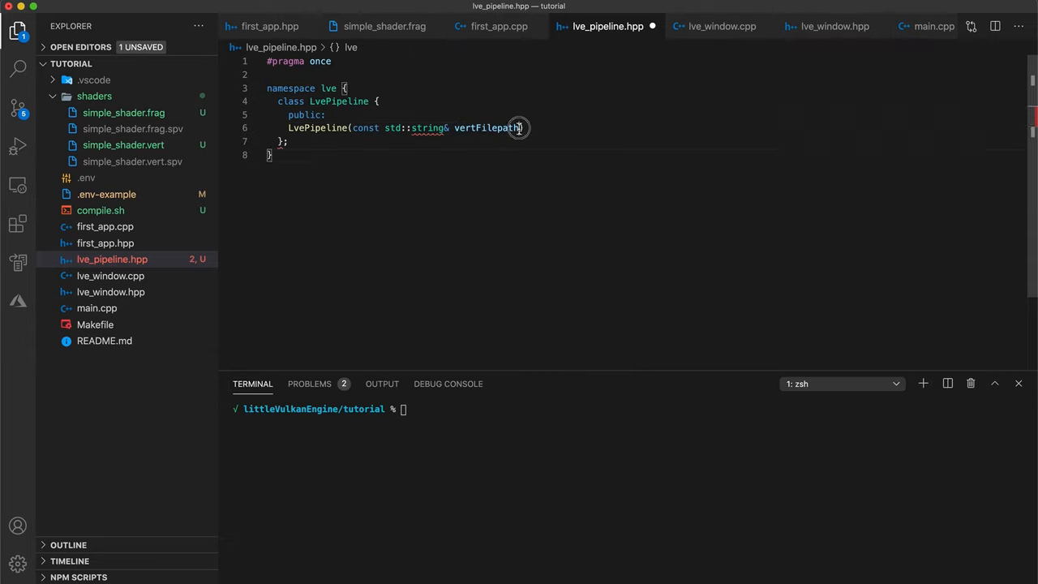
pyautogui.write(', const std::string& vertFilepath')
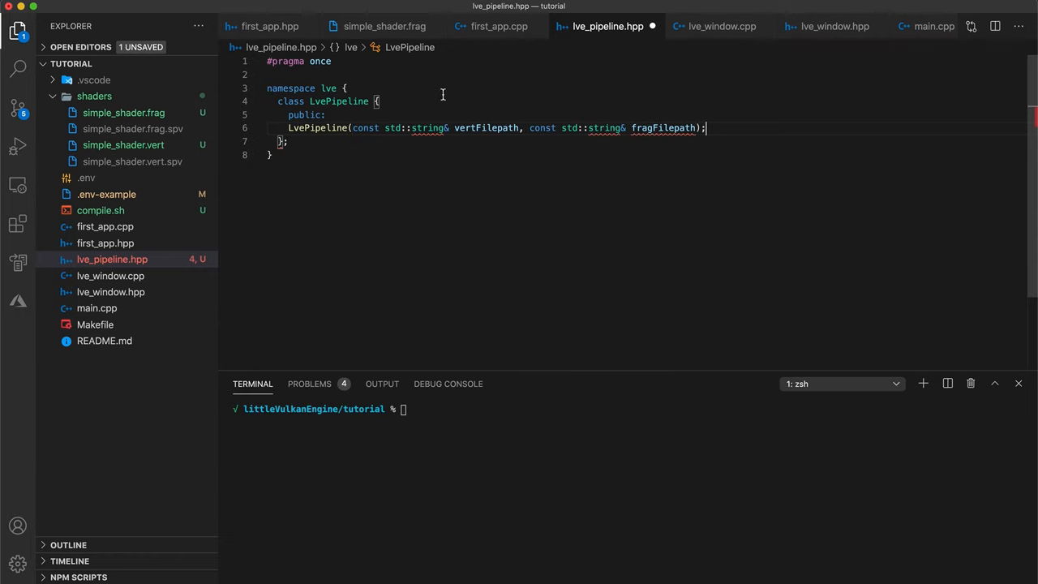
pyautogui.write('#inclu')
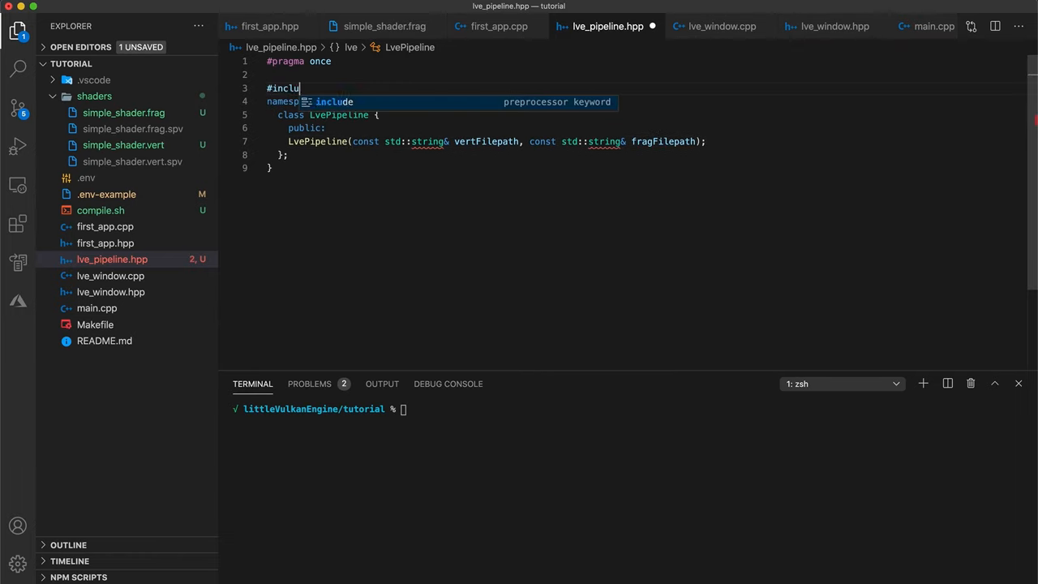
# Include <string> and declare a private static std::vector<char> readFile(const std::string& filepath)
pyautogui.write('de <string>')
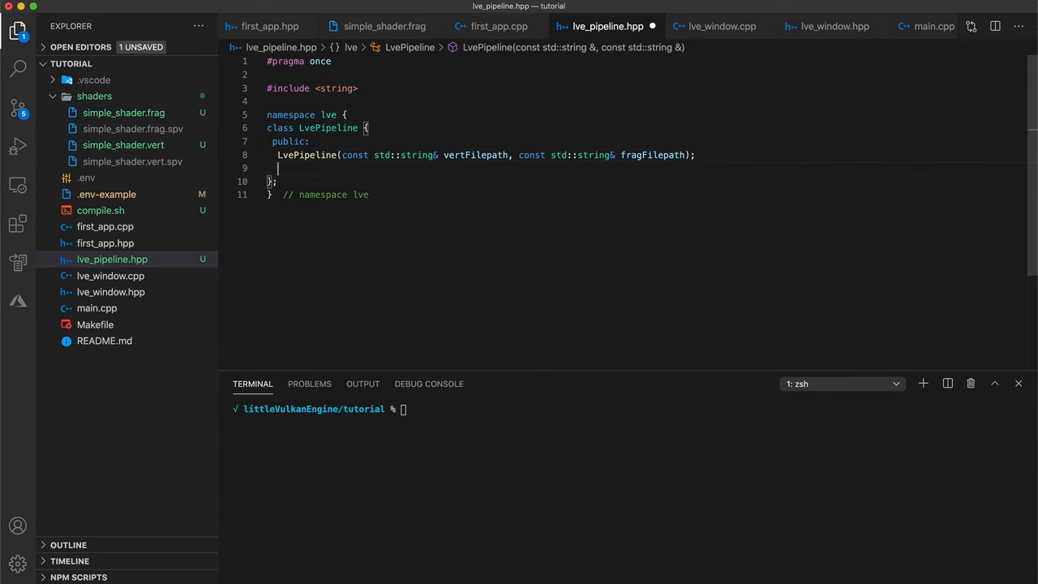
pyautogui.write('private:')
pyautogui.write('stat')
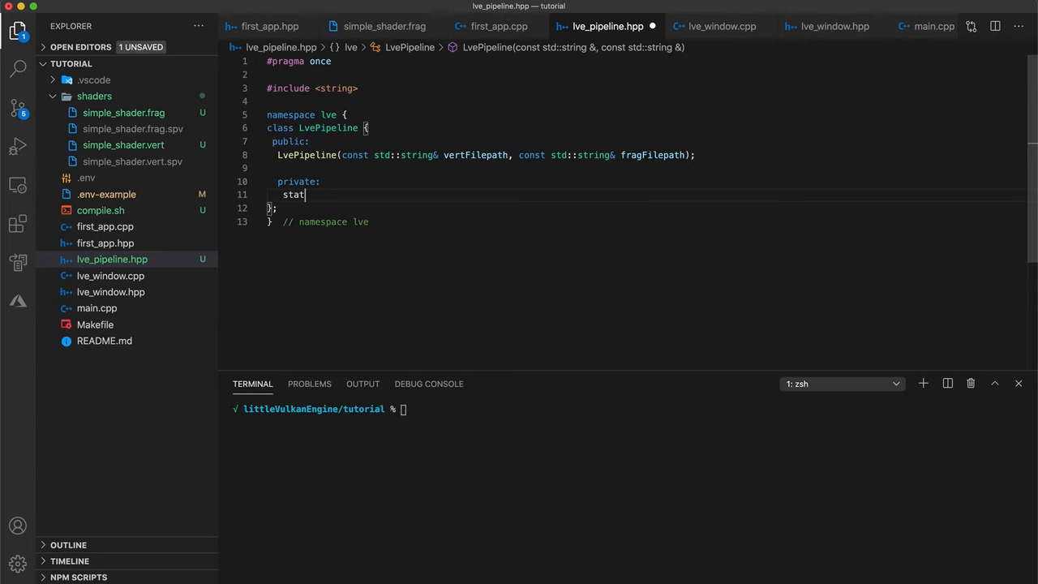
pyautogui.write('ic std')
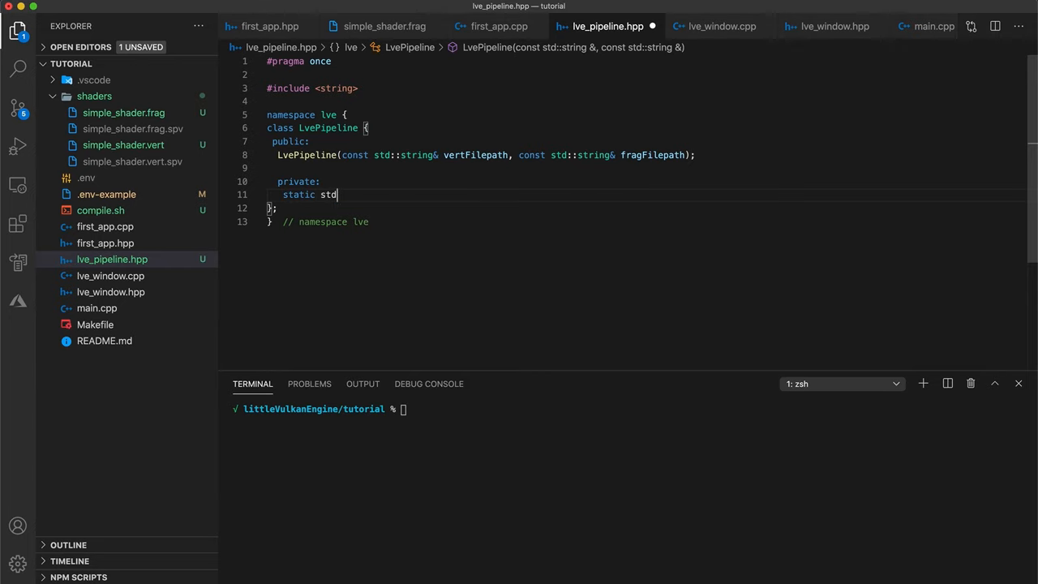
pyautogui.write('::vector<ch')
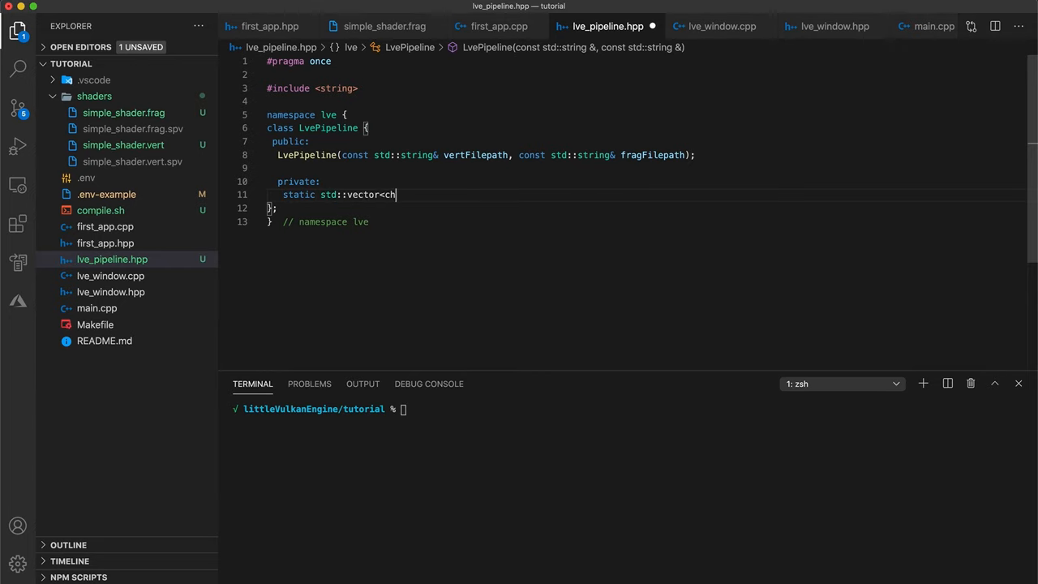
pyautogui.write('ar> readFile(const')
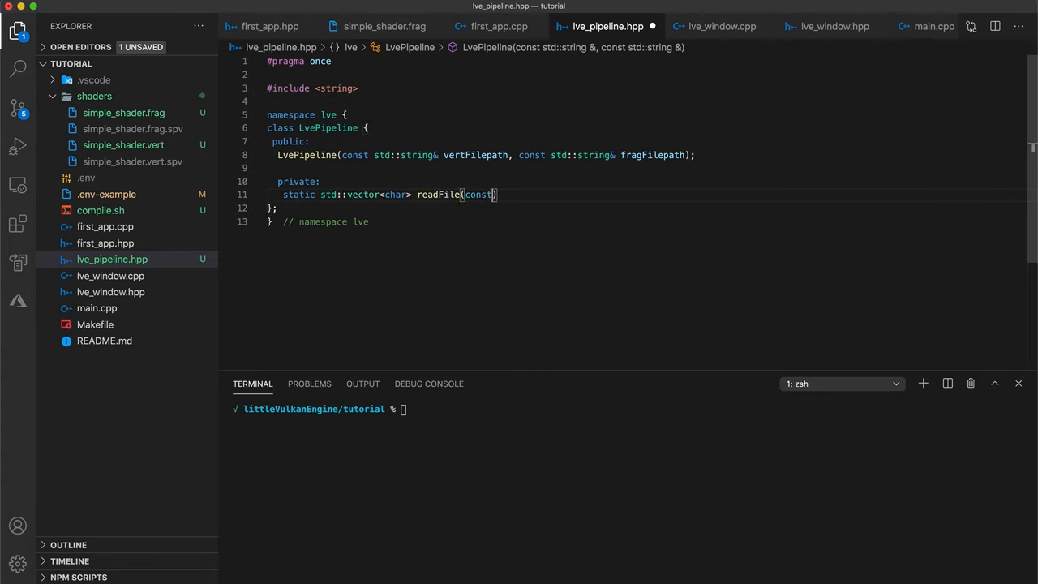
pyautogui.write('std:')
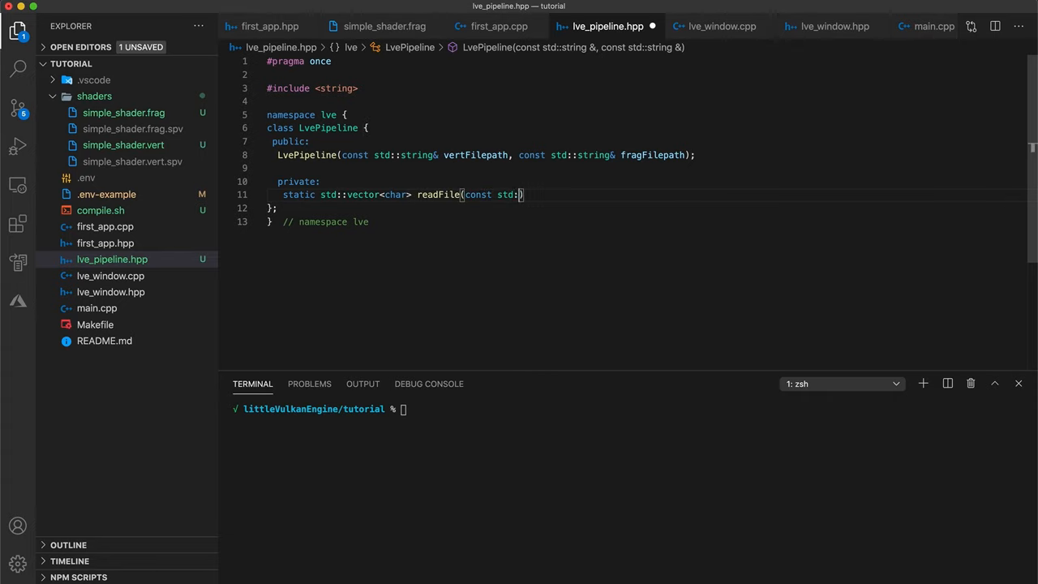
pyautogui.write('string& filep')
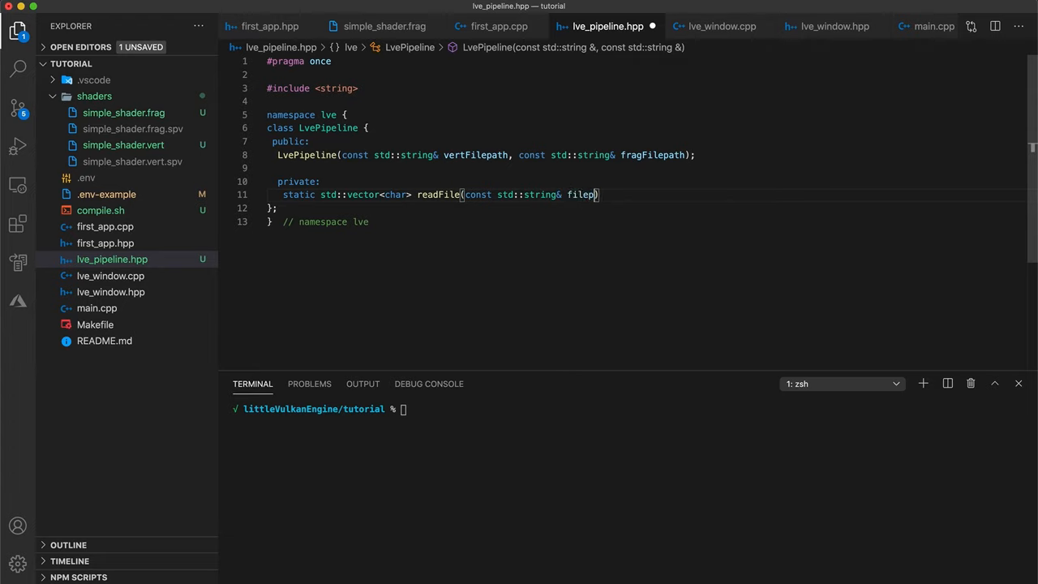
pyautogui.write('ath);')
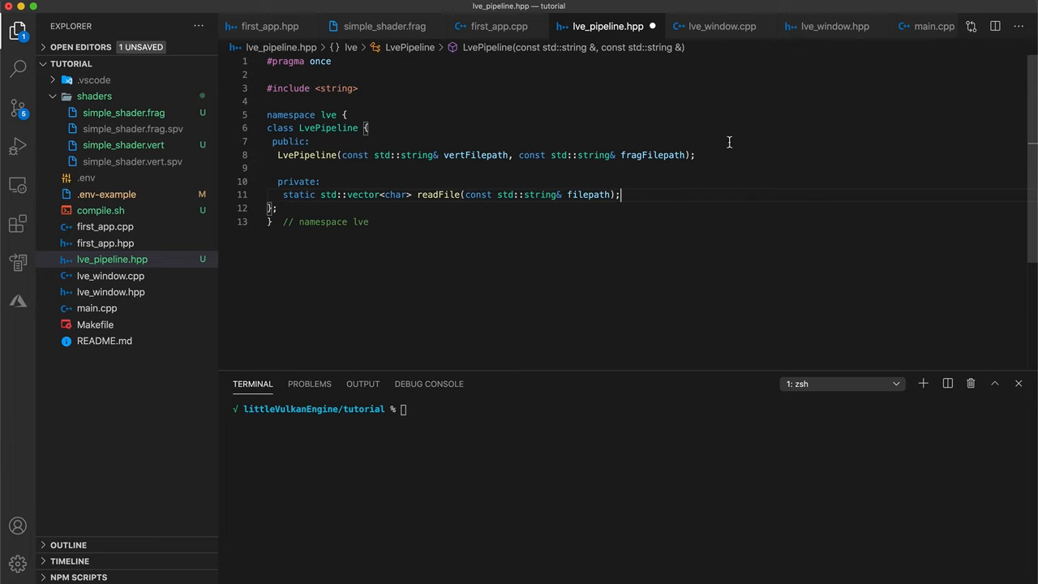
# Include <vector>, declare createGraphicsPipeline taking both shader paths, and save the header
pyautogui.write('#i')
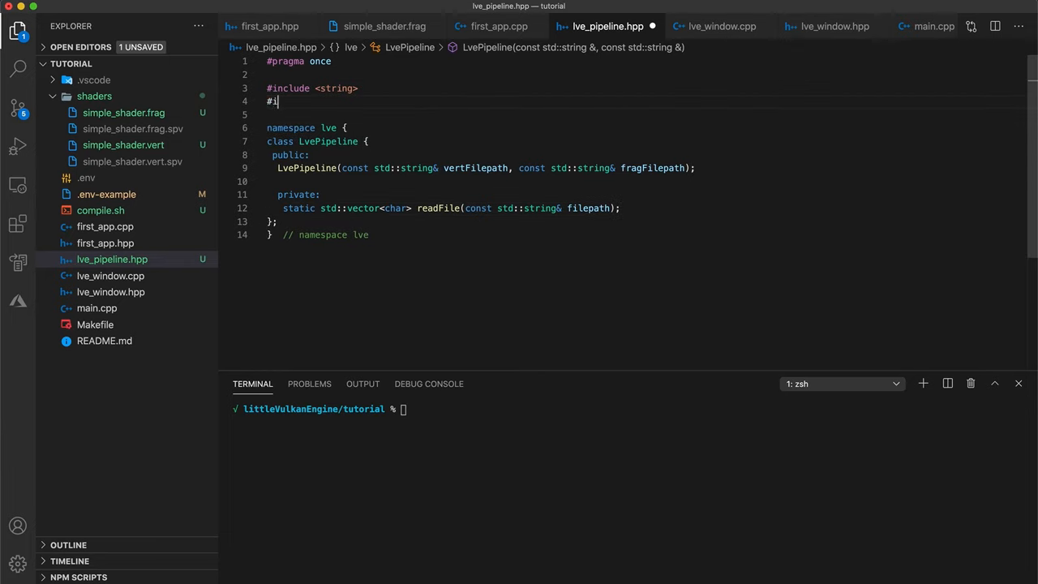
pyautogui.write('nclude <vector>')
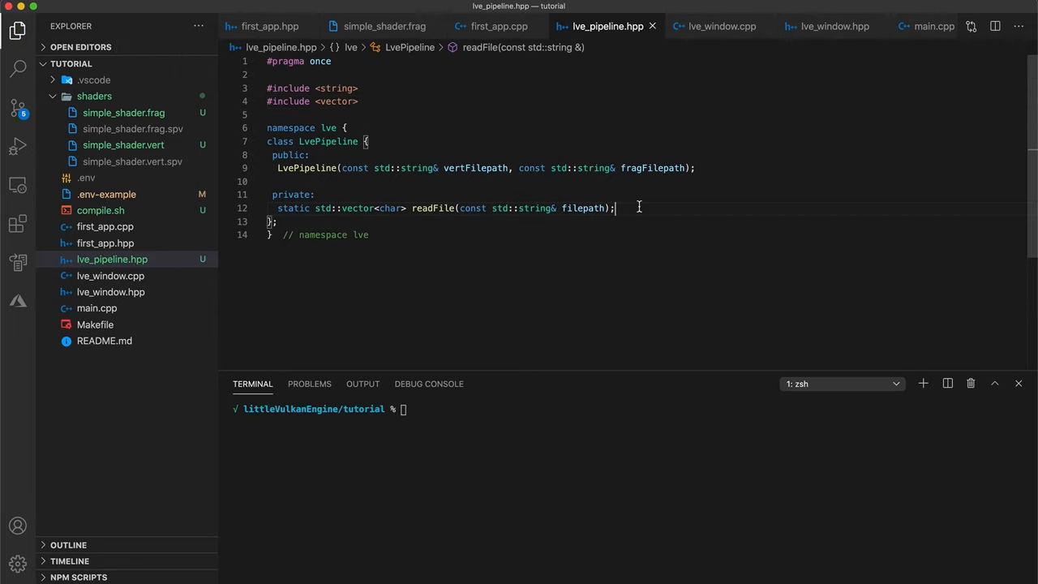
pyautogui.write('void c')
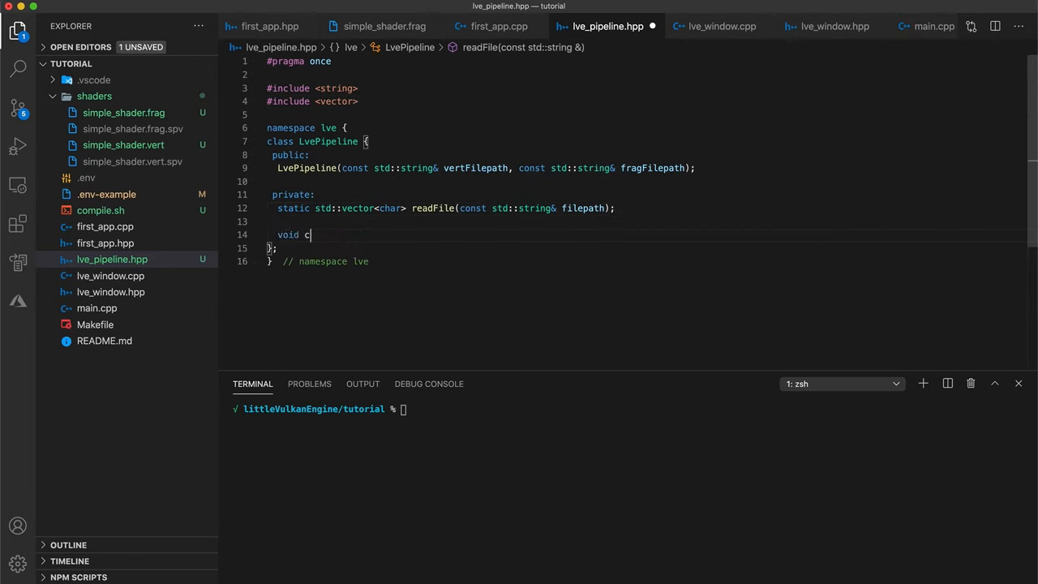
pyautogui.write('reate')
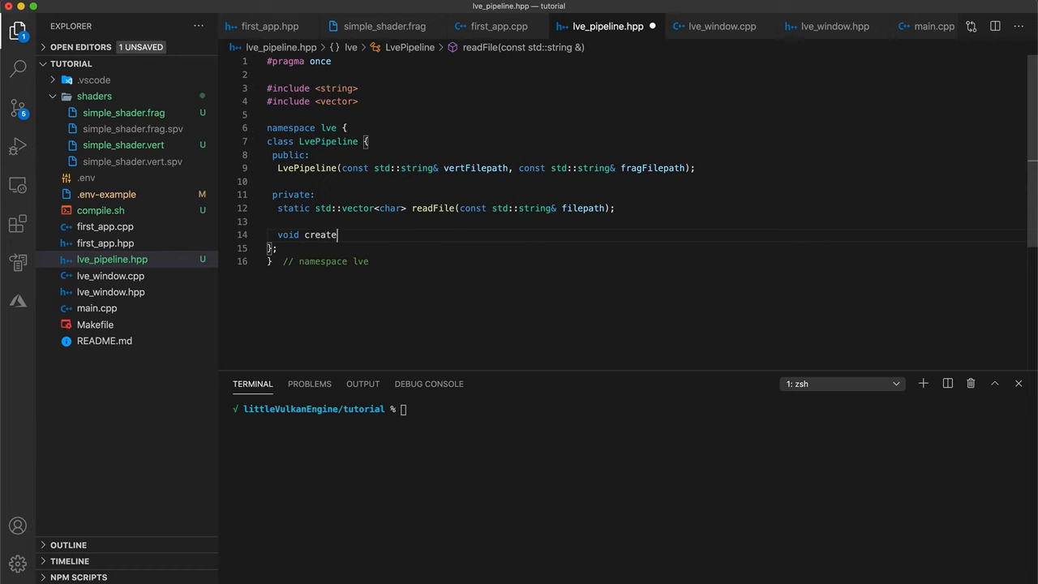
pyautogui.write('Grap')
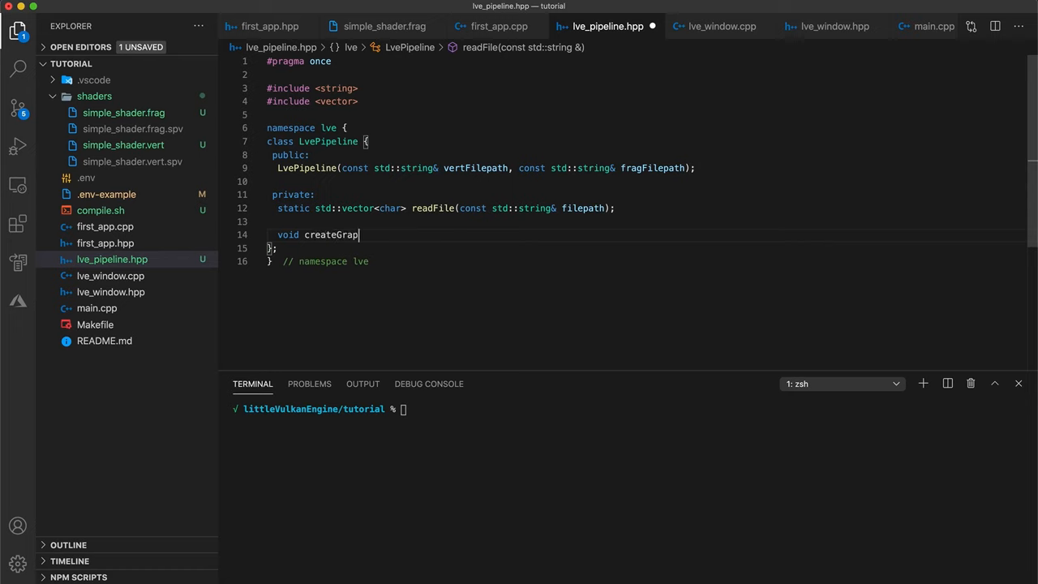
pyautogui.write('hicsPipeline(const std::string& vertFilepath, const std::string& fragFilepath);')
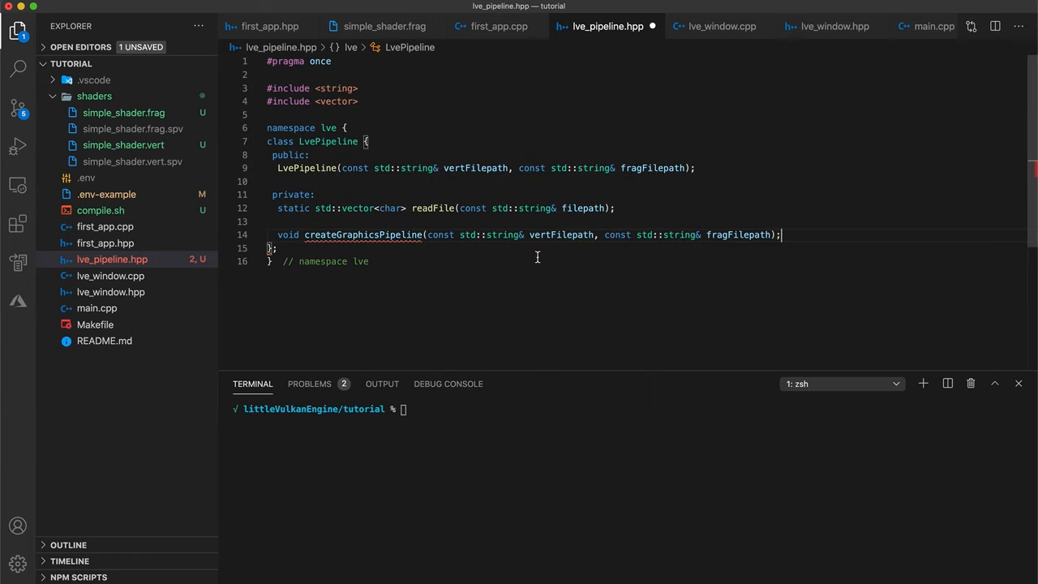
pyautogui.press('cmd+s')
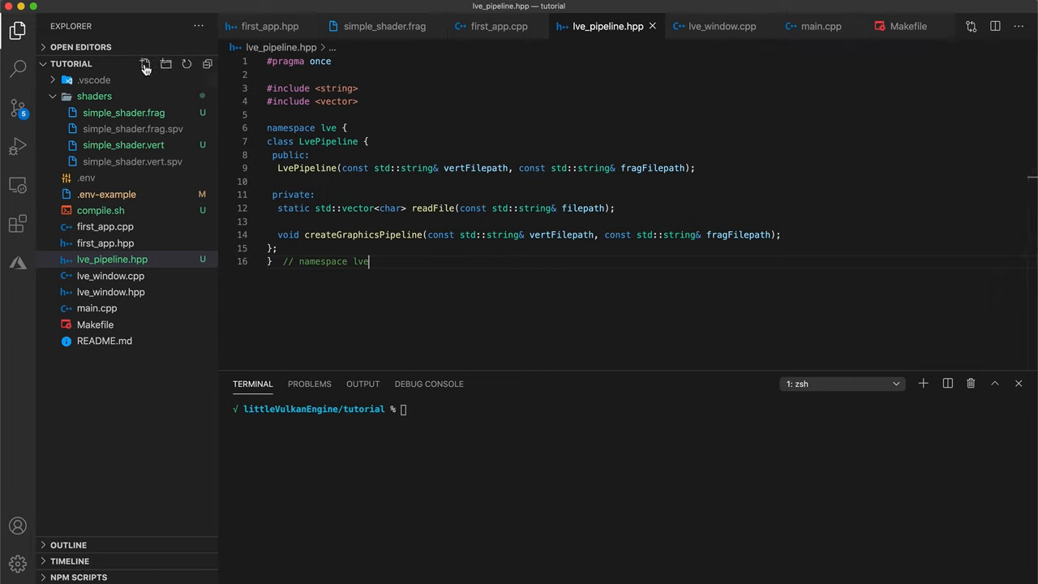
# Create lve_pipeline.cpp with an lve namespace and an empty LvePipeline::readFile definition
pyautogui.click(144, 64)
pyautogui.write('#include "lve_pipeline.hpp')
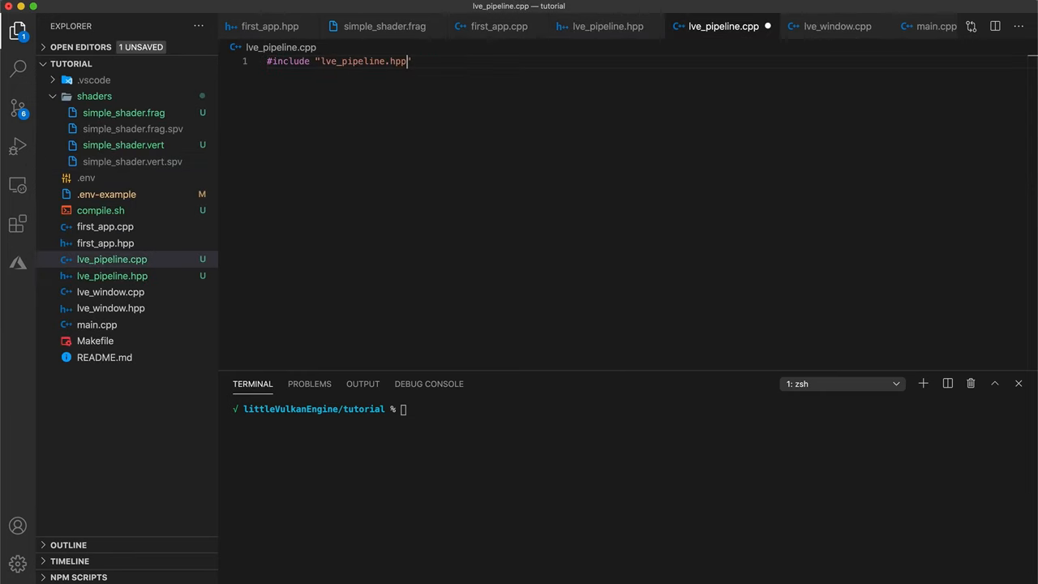
pyautogui.write('namespace lve {')
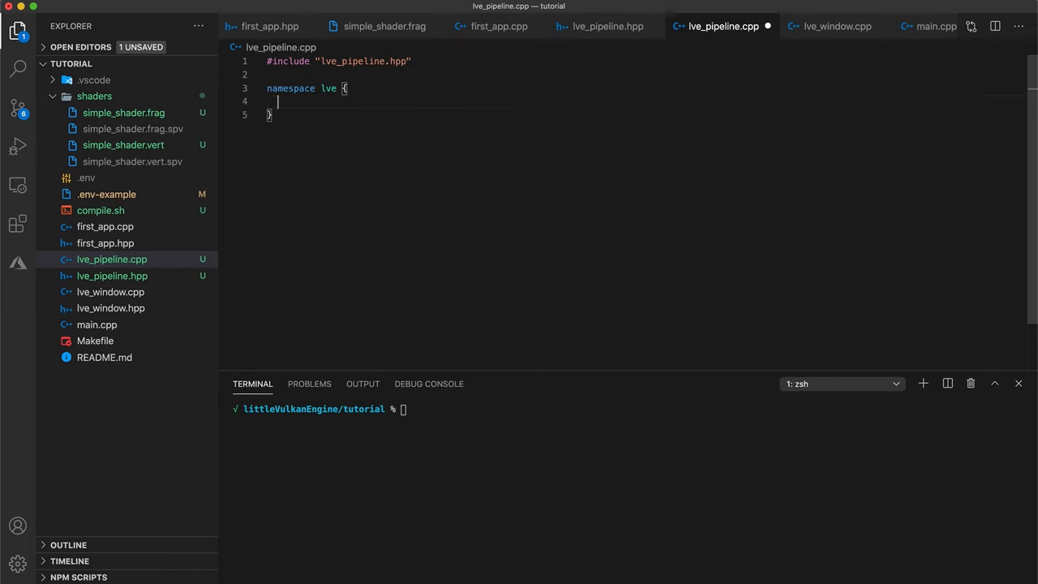
pyautogui.click(607, 26)
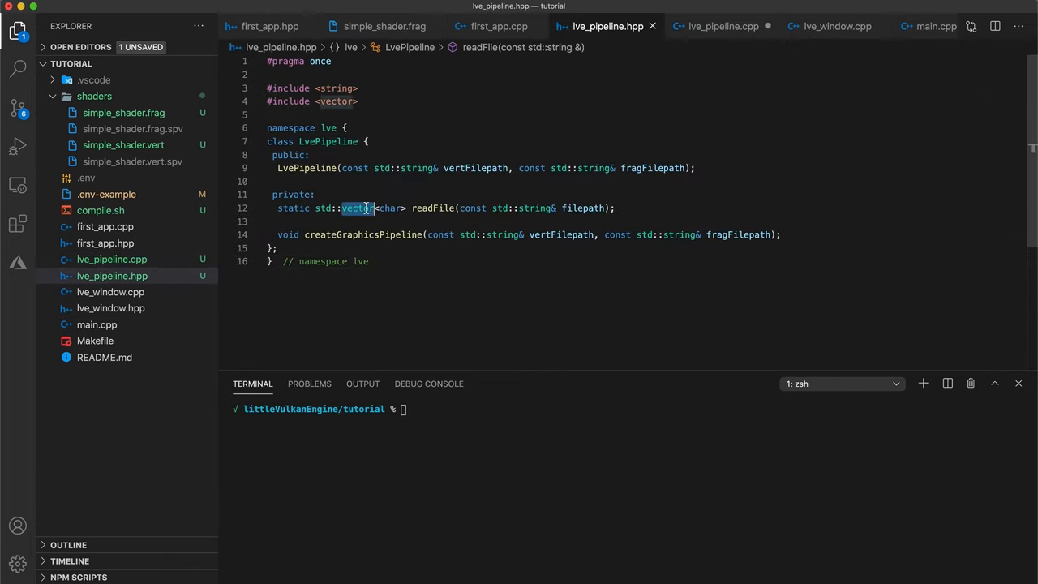
pyautogui.click(720, 26)
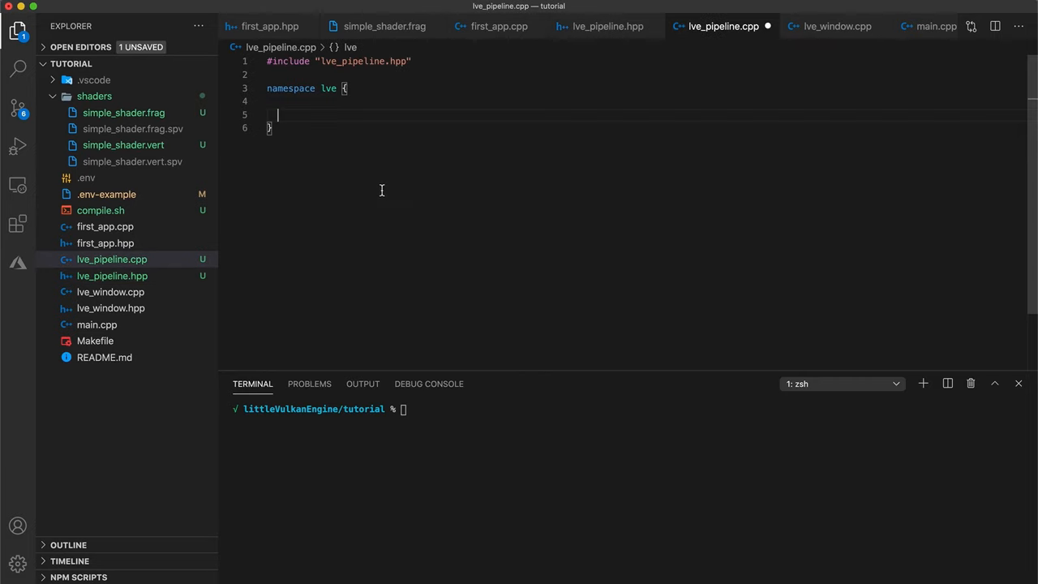
pyautogui.write('std::vector<char> readFile(const std::string& filepath);')
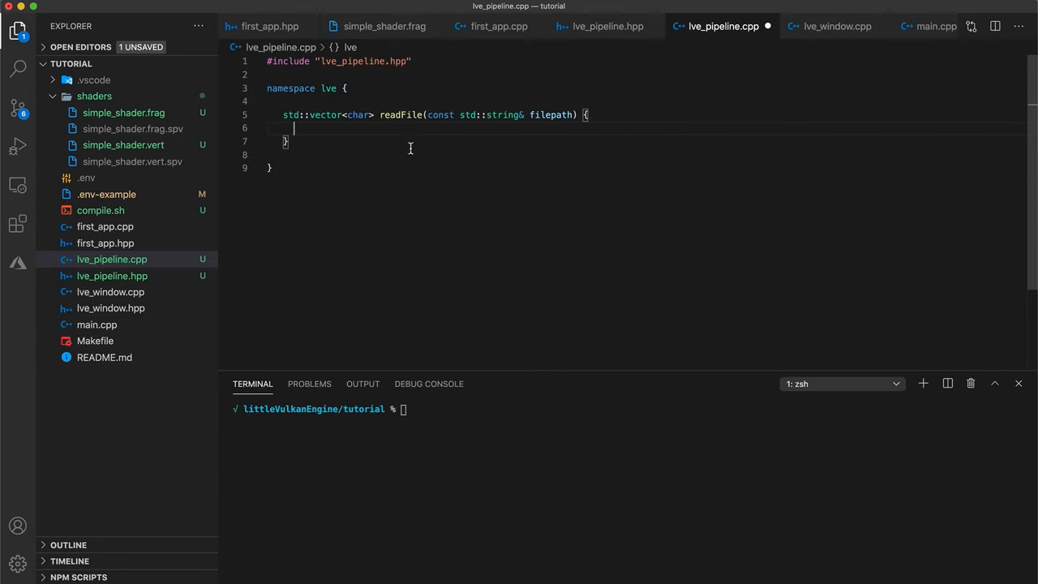
pyautogui.doubleClick(399, 114)
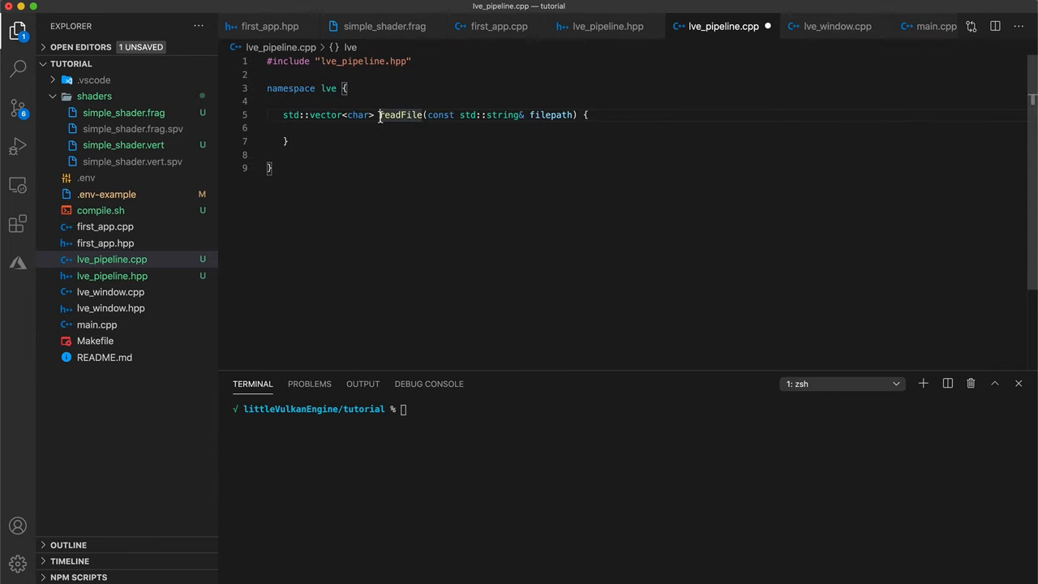
pyautogui.write('LvePipeline::')
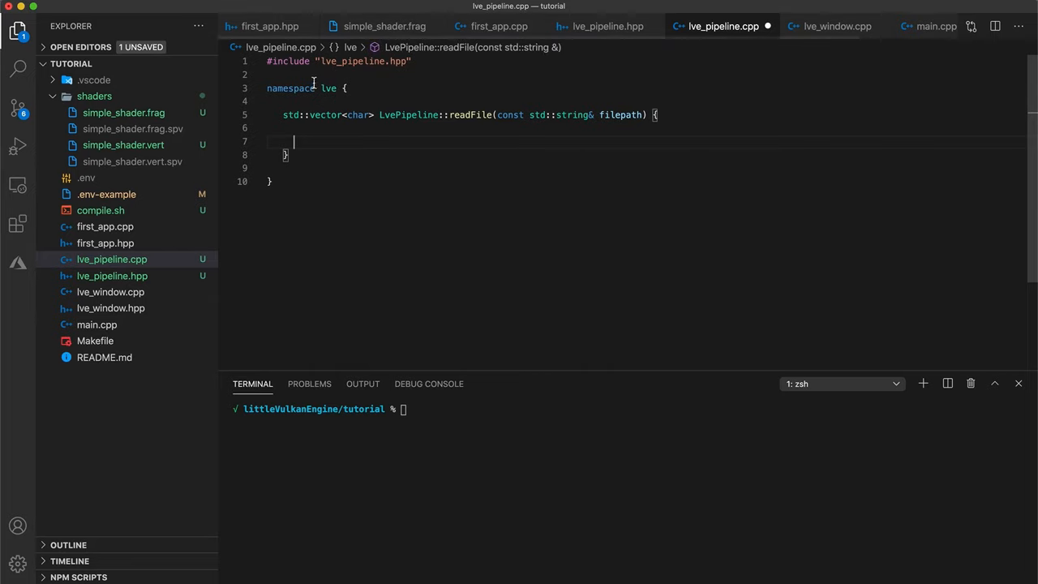
# Include <fstream> and open filepath as a std::ifstream with ate and binary flags
pyautogui.write('//std')
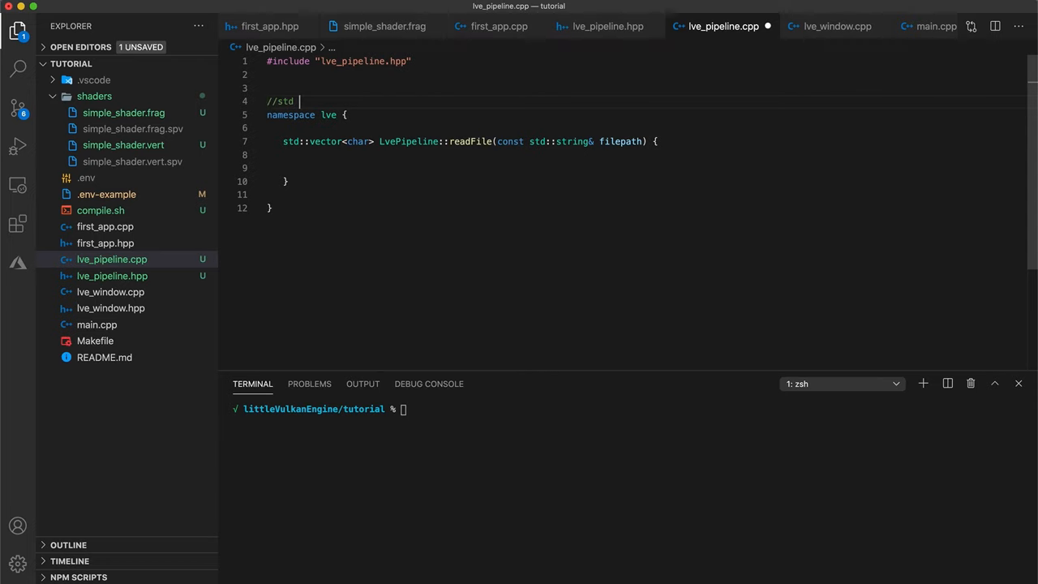
pyautogui.write('#include <')
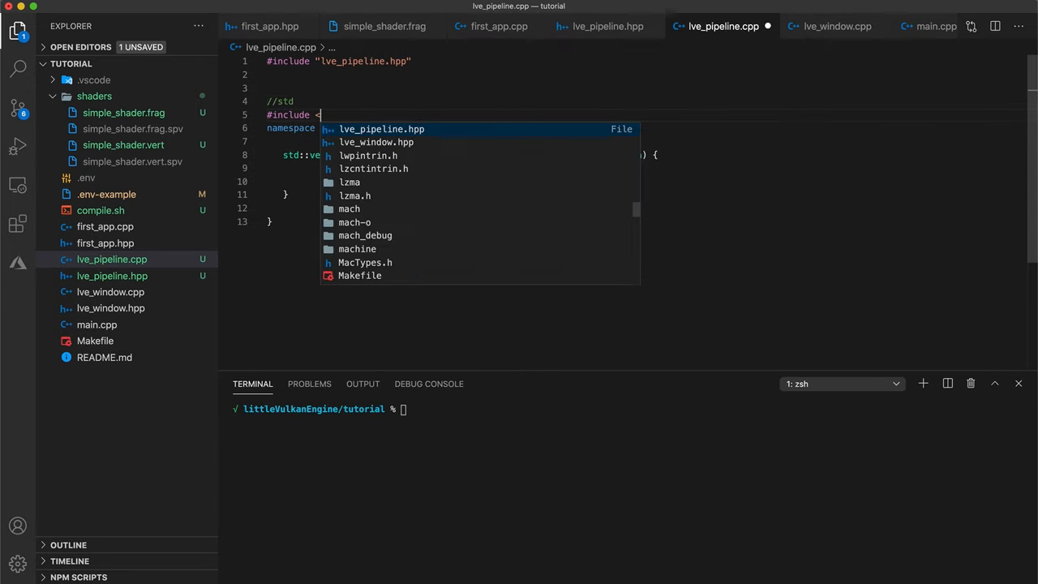
pyautogui.write('fstream>')
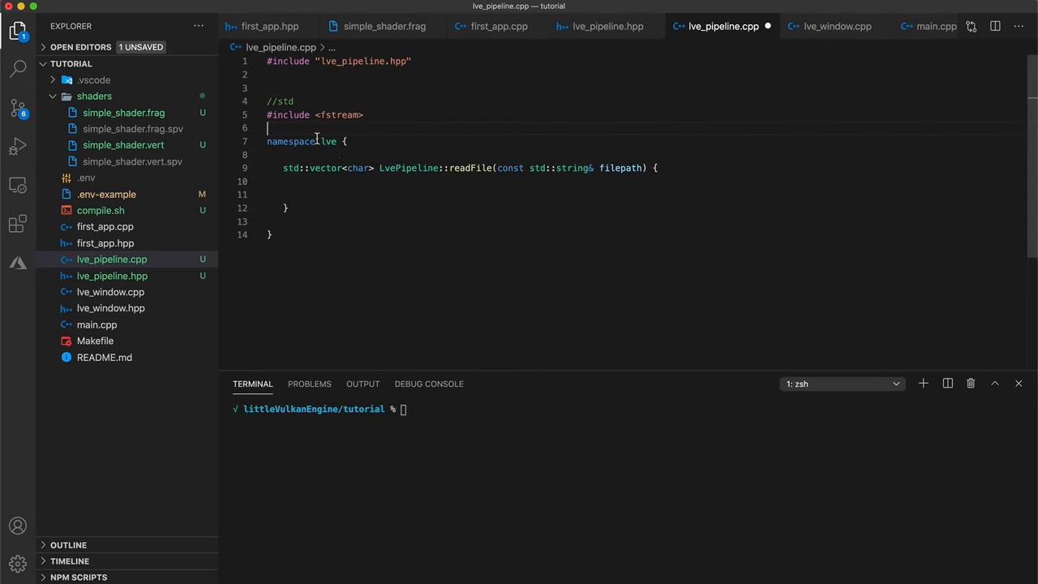
pyautogui.write('x')
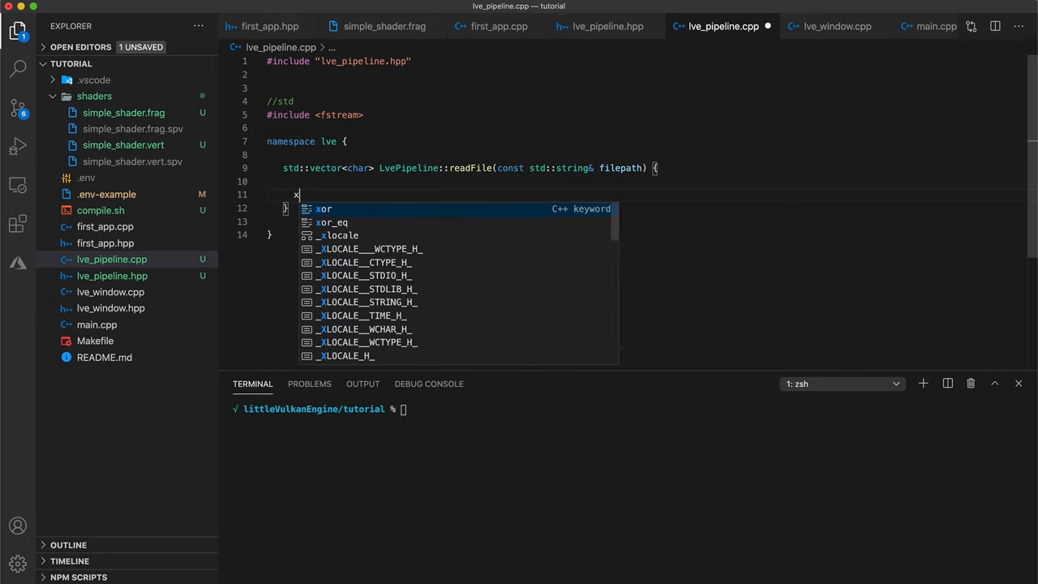
pyautogui.write('td::ifstream file{')
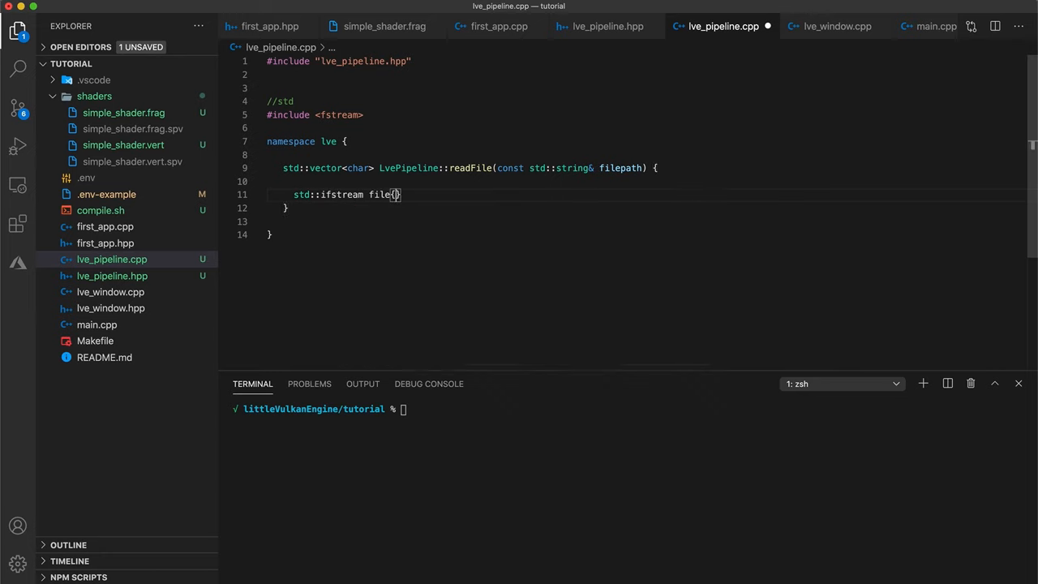
pyautogui.write('filepath, std::ios::ate')
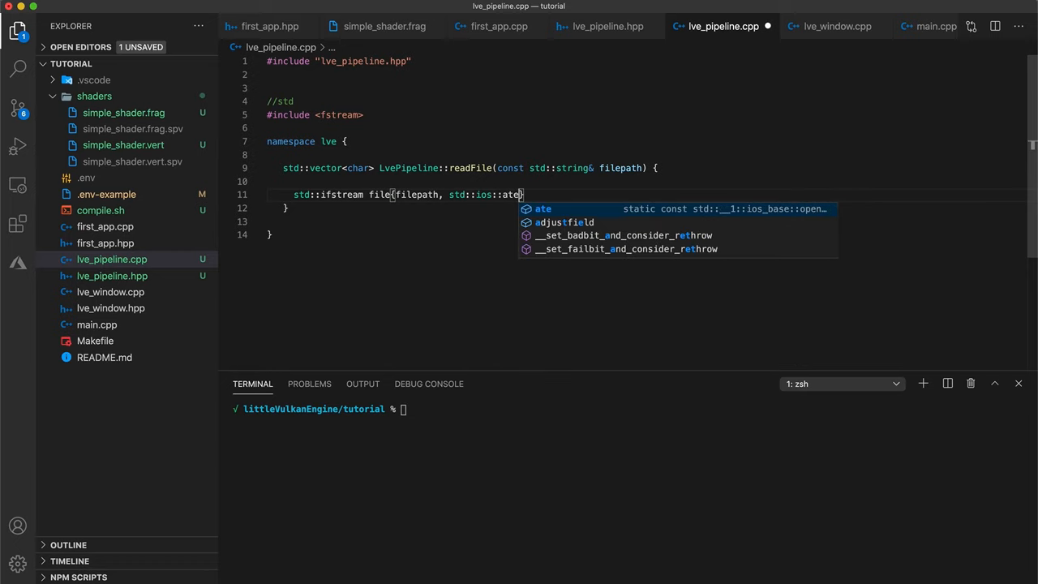
pyautogui.write('| std::ios::b')
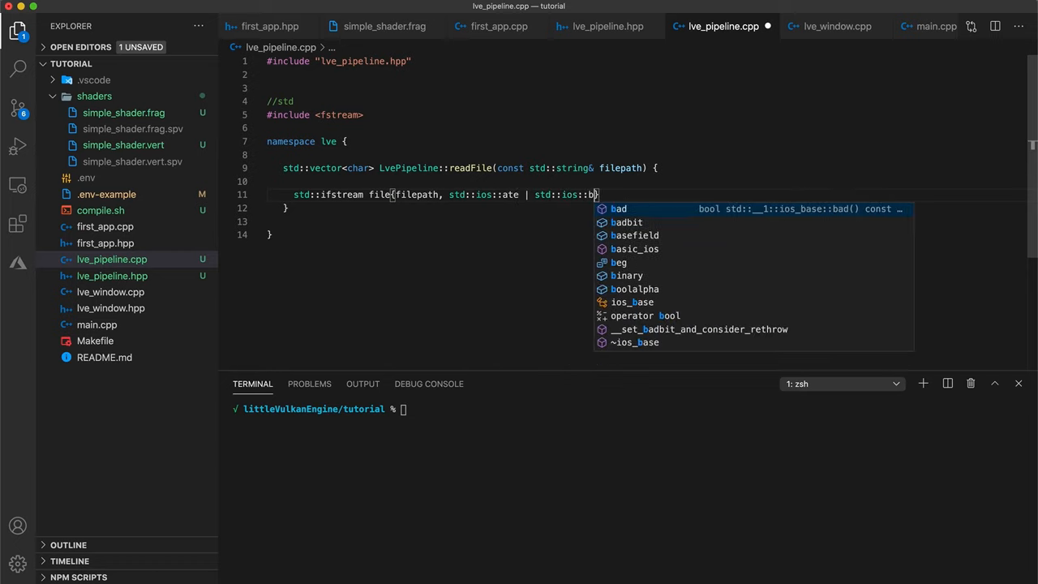
pyautogui.write('inary};')
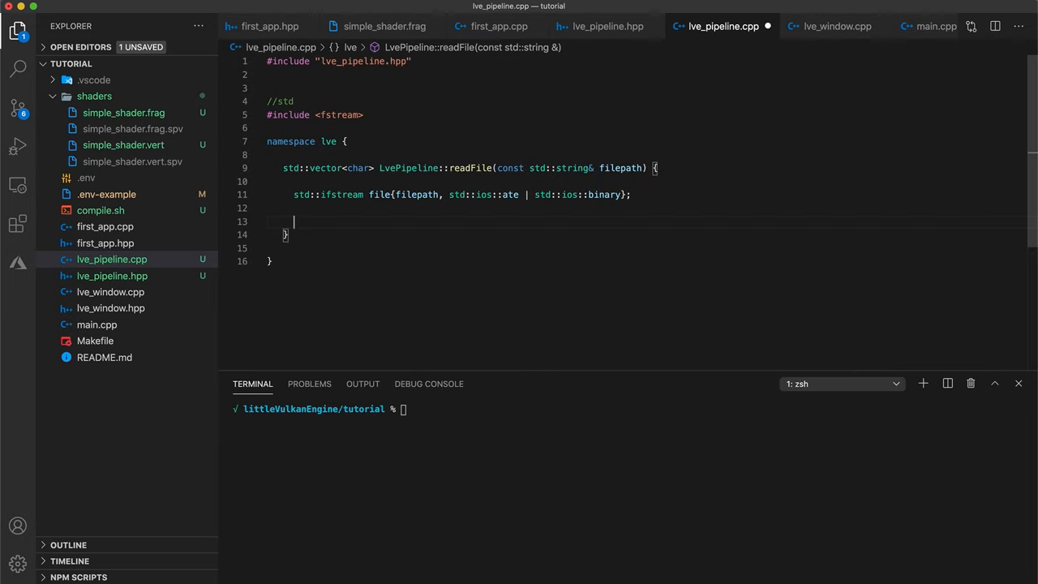
# Include <stdexcept> and throw runtime_error "failed to open file: " + filepath when opening fails
pyautogui.write('if (!)')
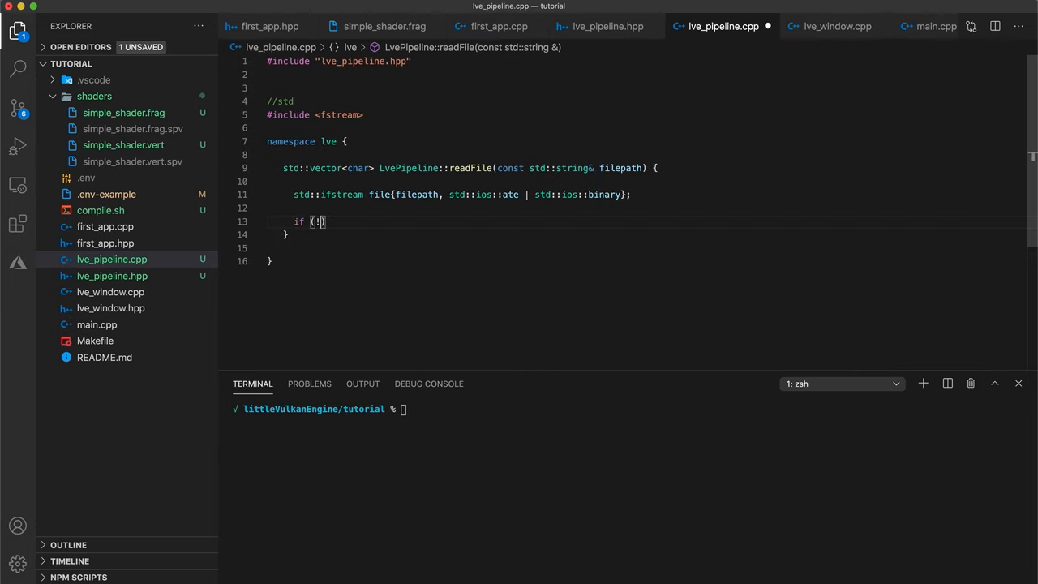
pyautogui.write('file.is_open(')
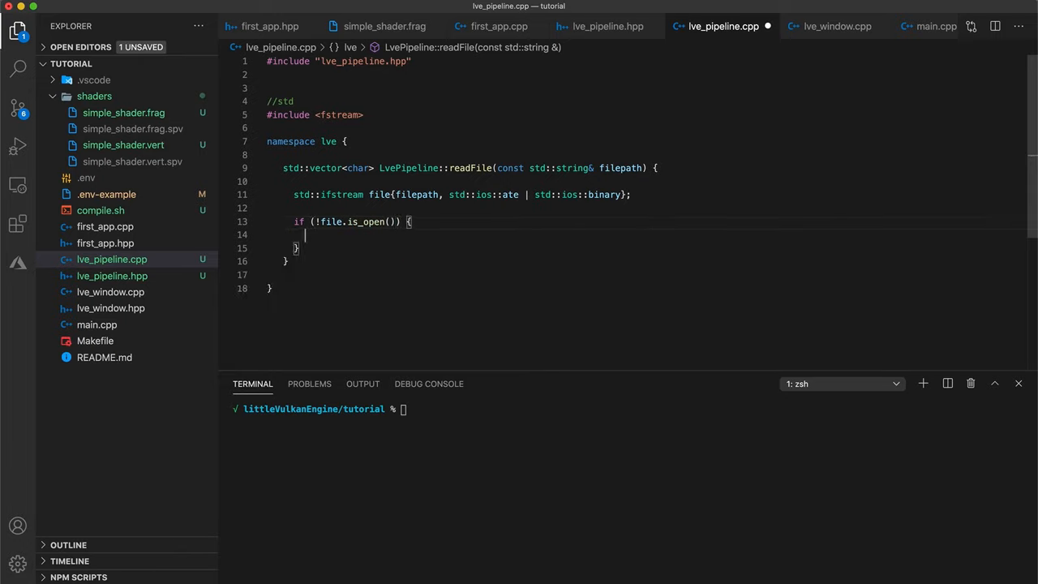
pyautogui.moveTo(431, 117)
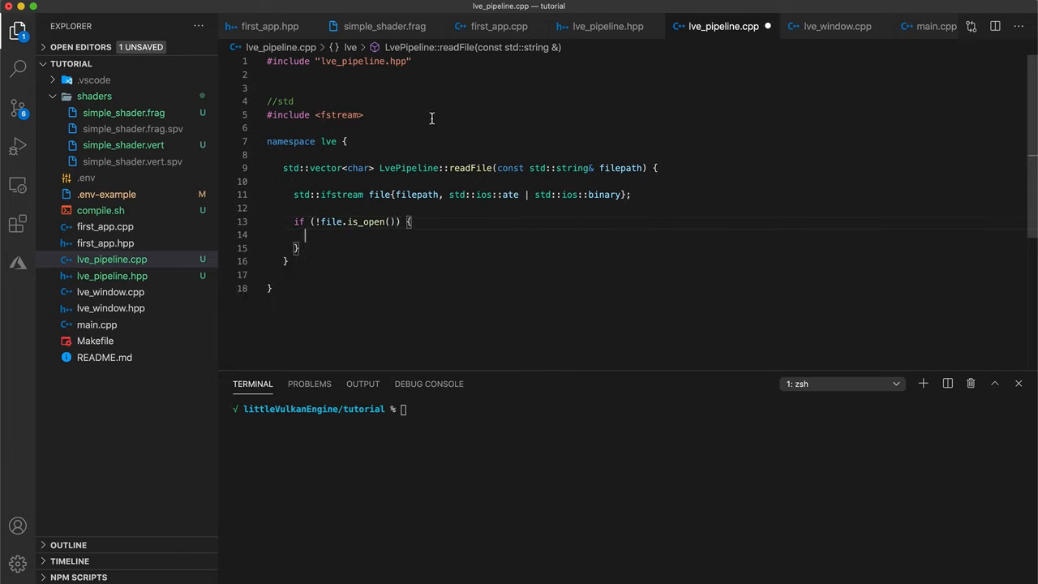
pyautogui.write('#incl')
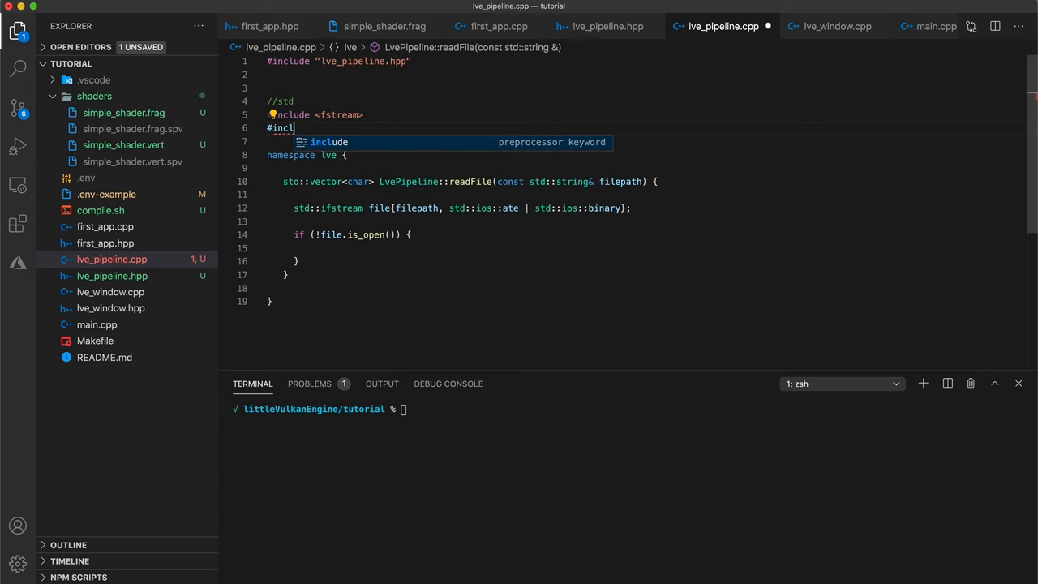
pyautogui.write('ude <stdexcept>')
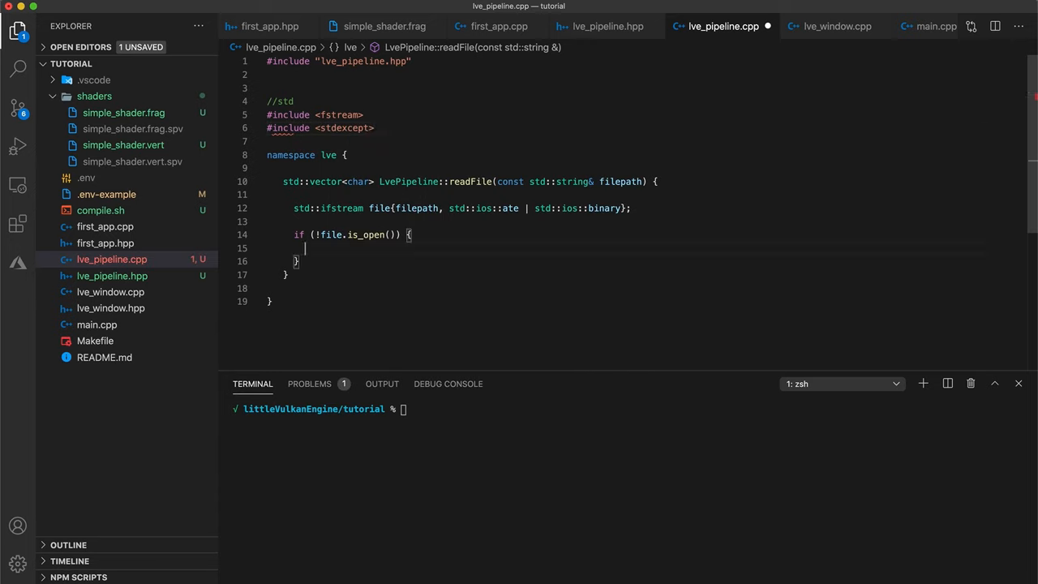
pyautogui.write('throw std')
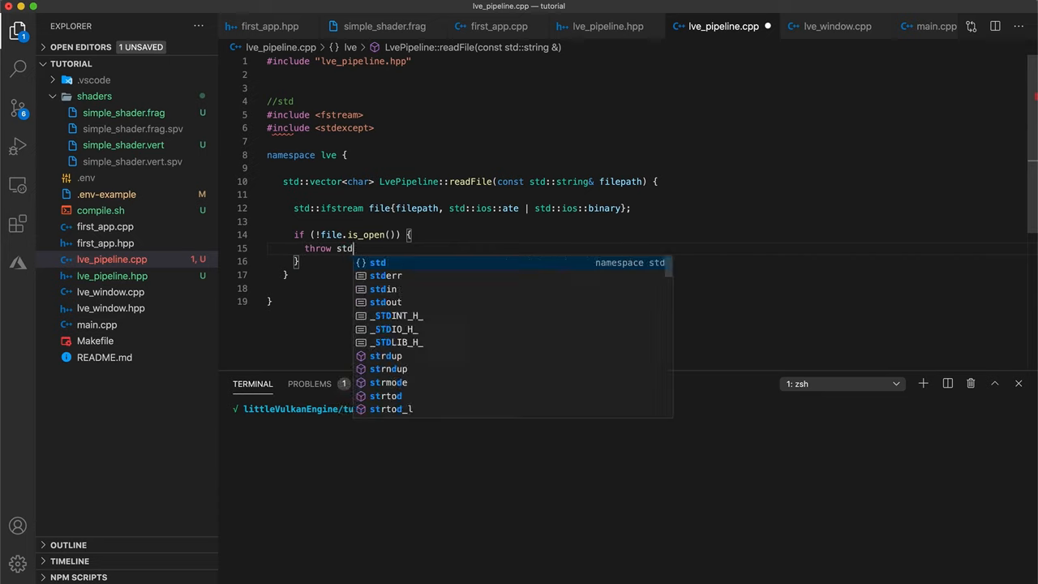
pyautogui.write('::runtime_error(')
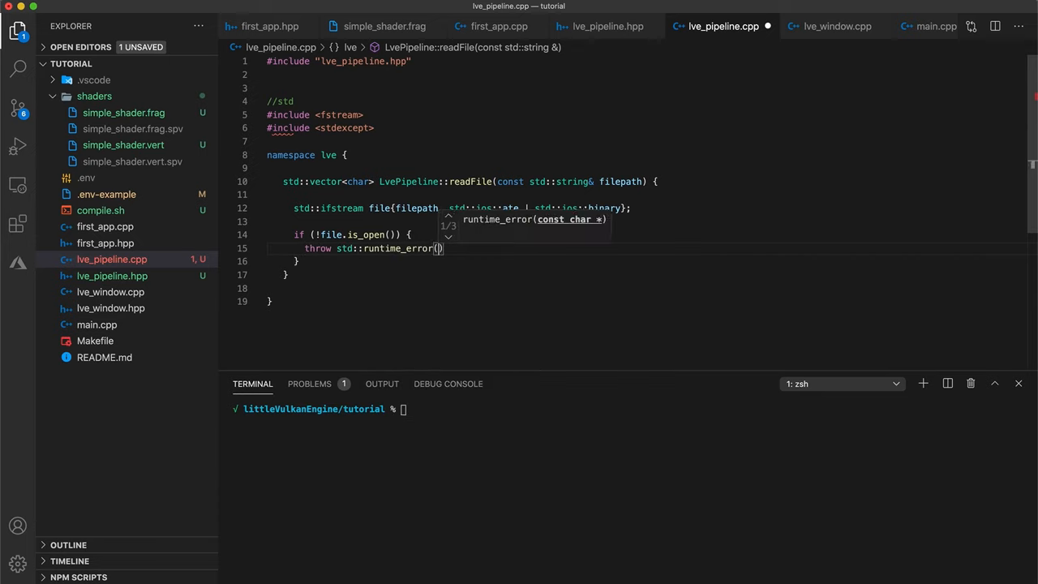
pyautogui.write('"failed to open file"')
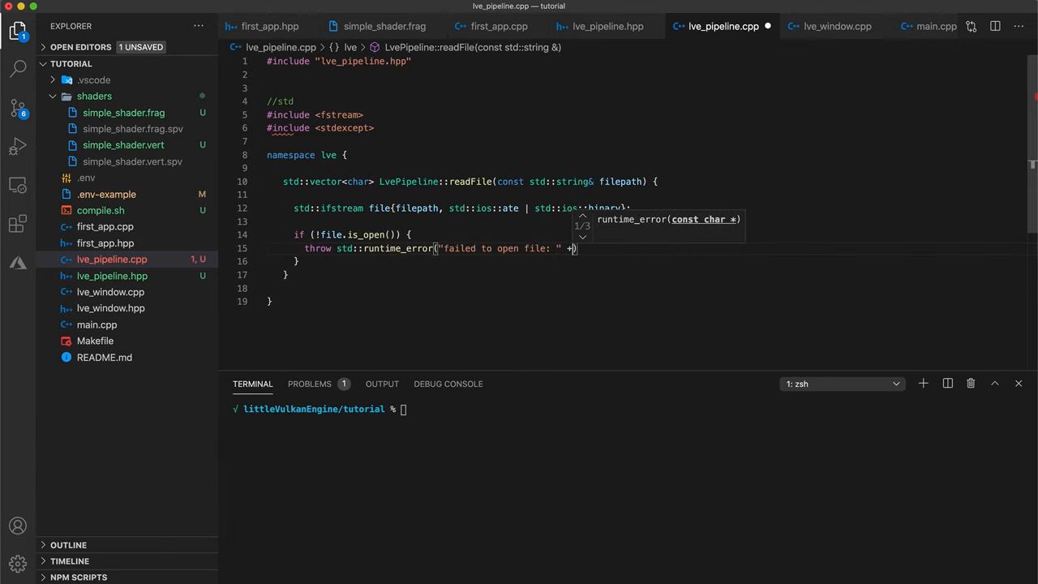
pyautogui.write('filepath')
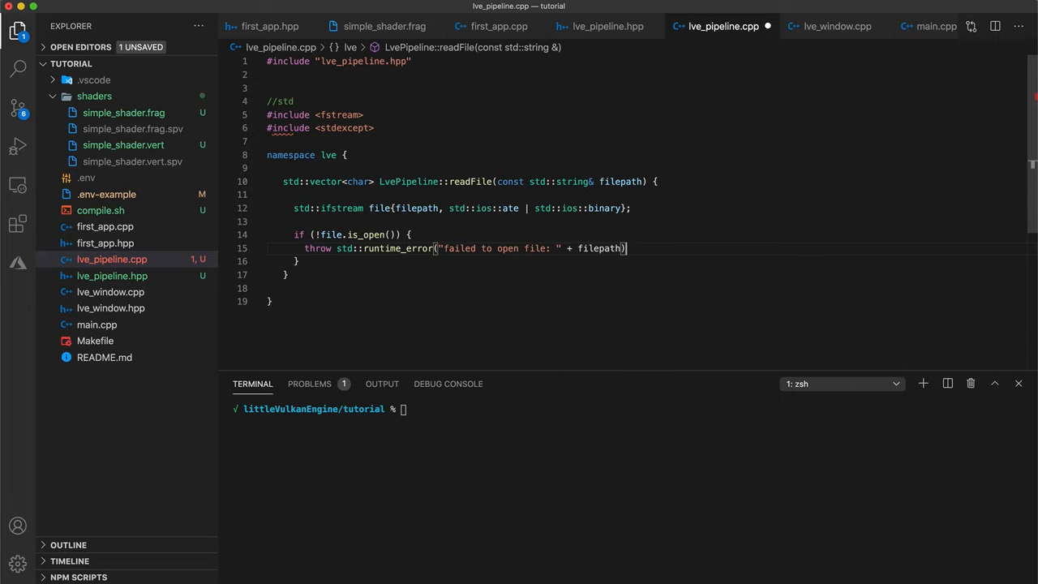
pyautogui.write(';')
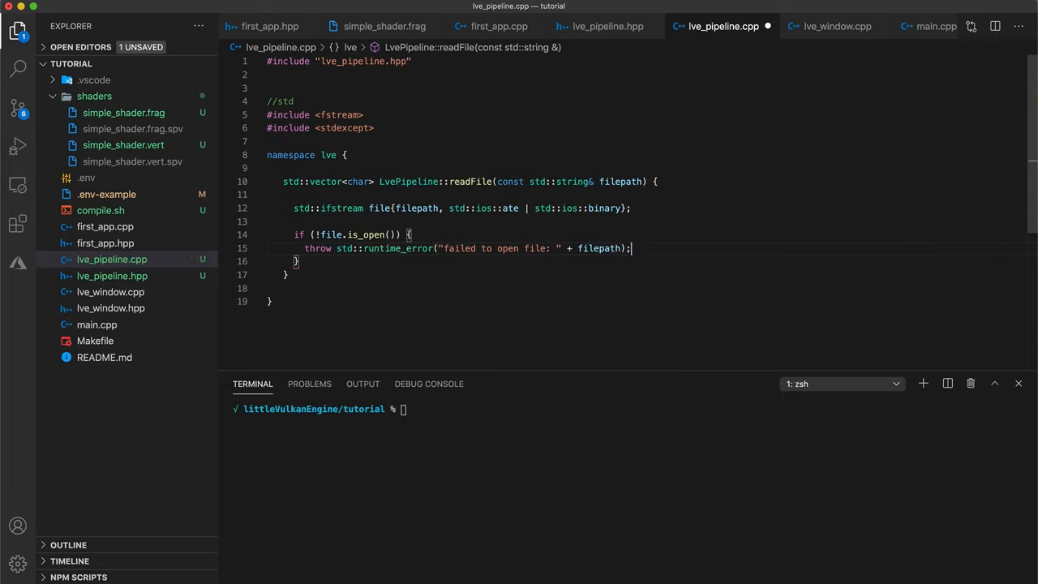
# Get fileSize from tellg at the file's end, explaining the std::ios::ate flag
pyautogui.press('enter')
pyautogui.write('size_t')
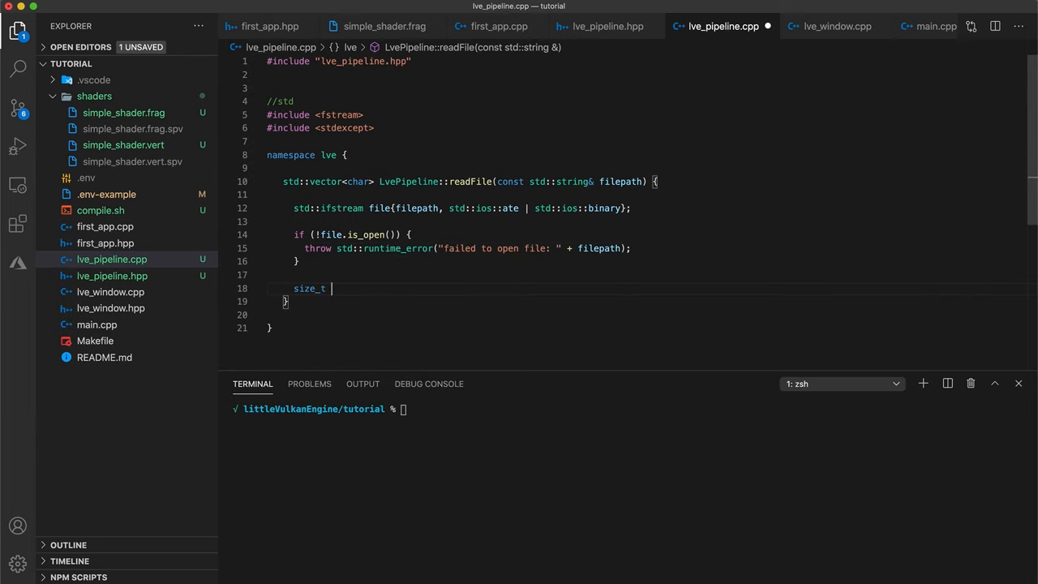
pyautogui.write('fileSize = static_cast<size_t>(')
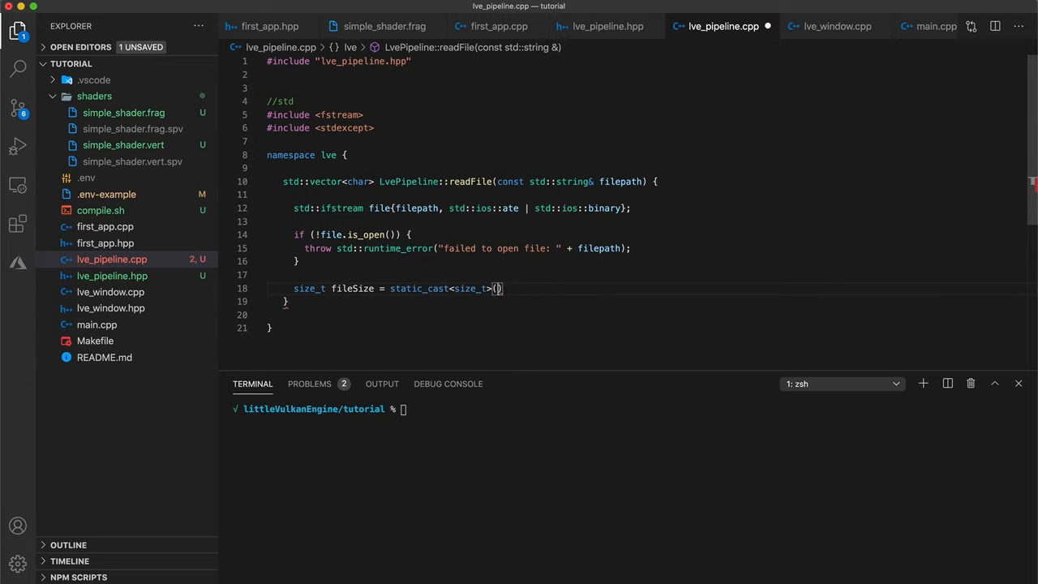
pyautogui.write('file.tl')
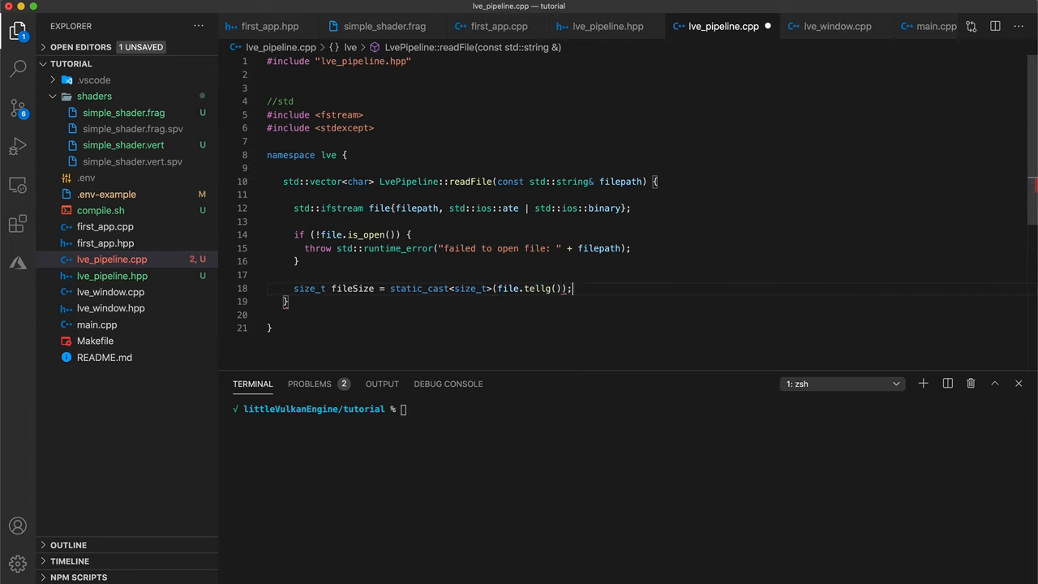
pyautogui.doubleClick(483, 208)
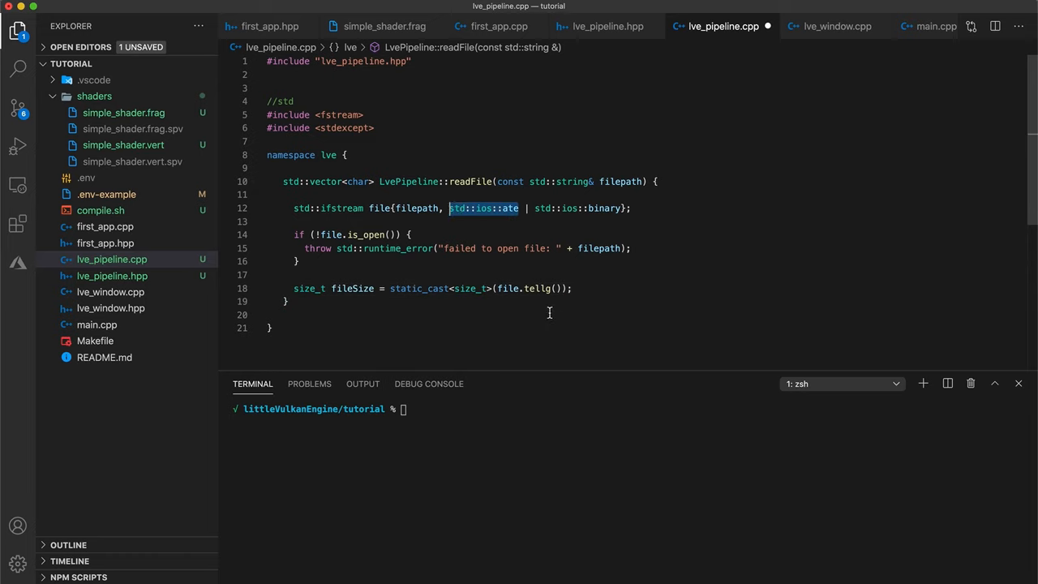
pyautogui.moveTo(537, 288)
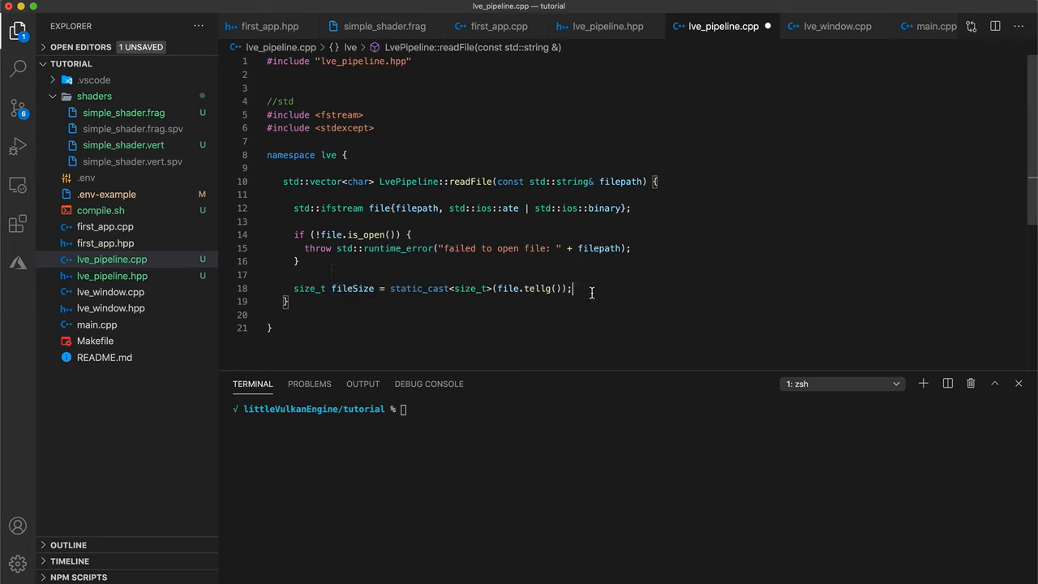
# Allocate a fileSize char buffer, seek to 0, read into buffer.data(), and close the file
pyautogui.write('std::vector<char>')
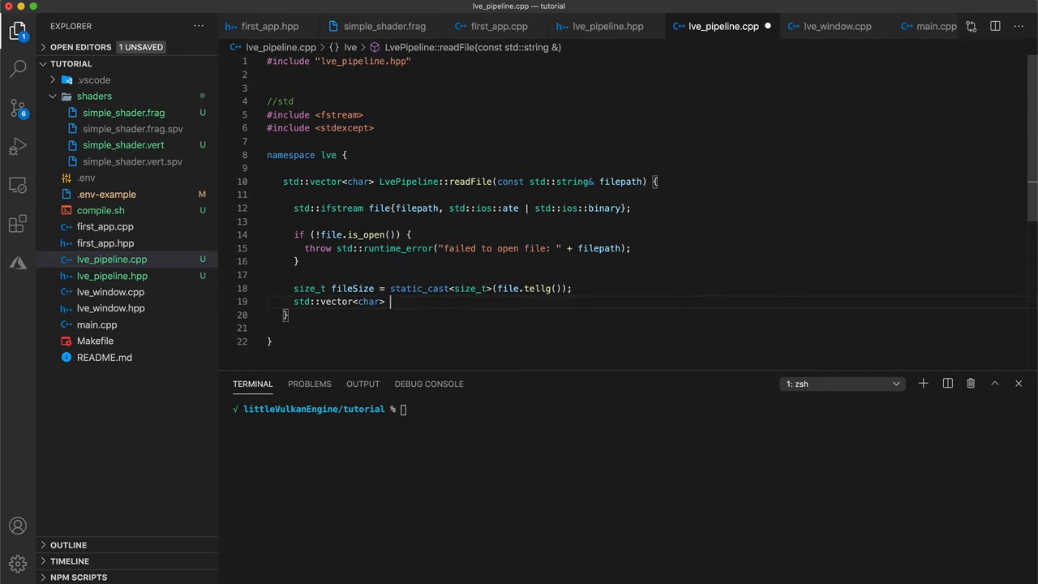
pyautogui.write('buffer(fileSize);')
pyautogui.write('file.seekg')
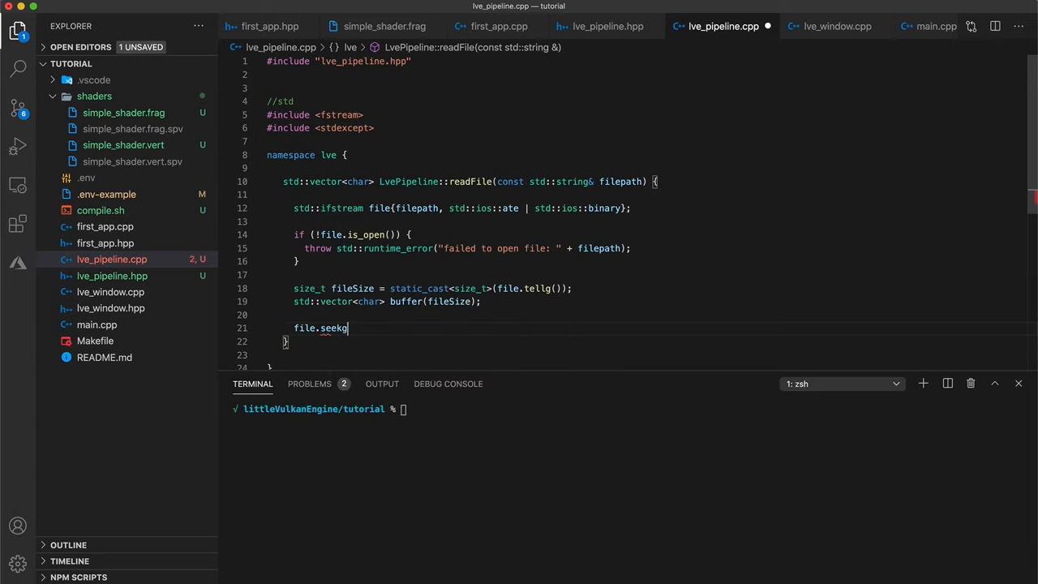
pyautogui.write('(0);')
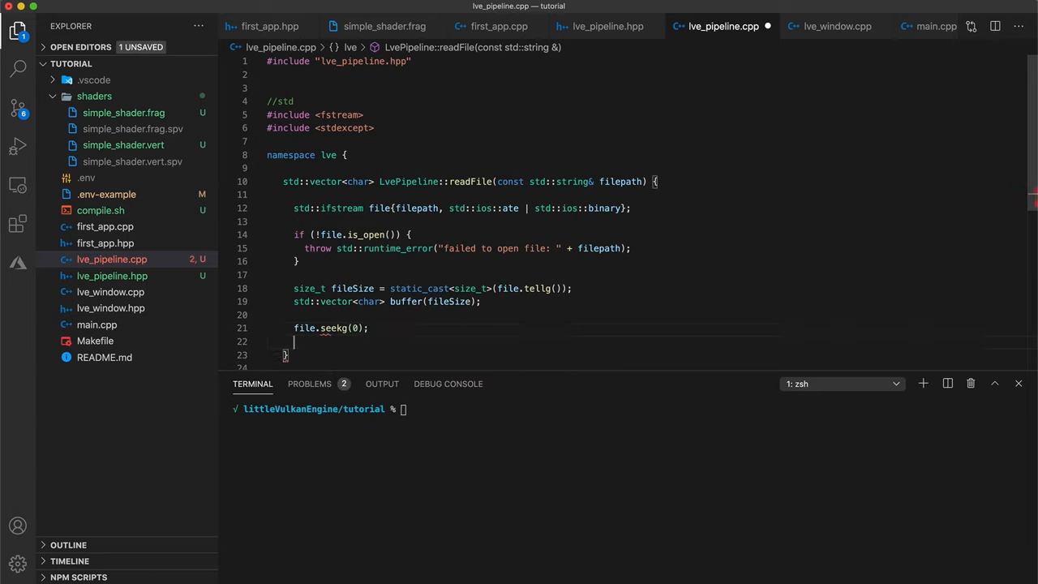
pyautogui.write('file.read(')
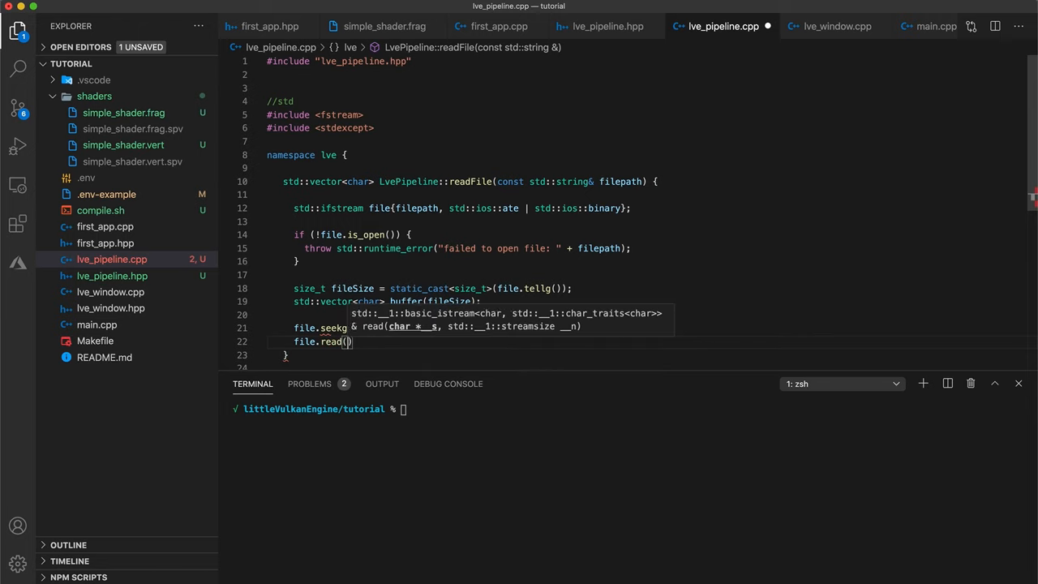
pyautogui.write('buffer.data()')
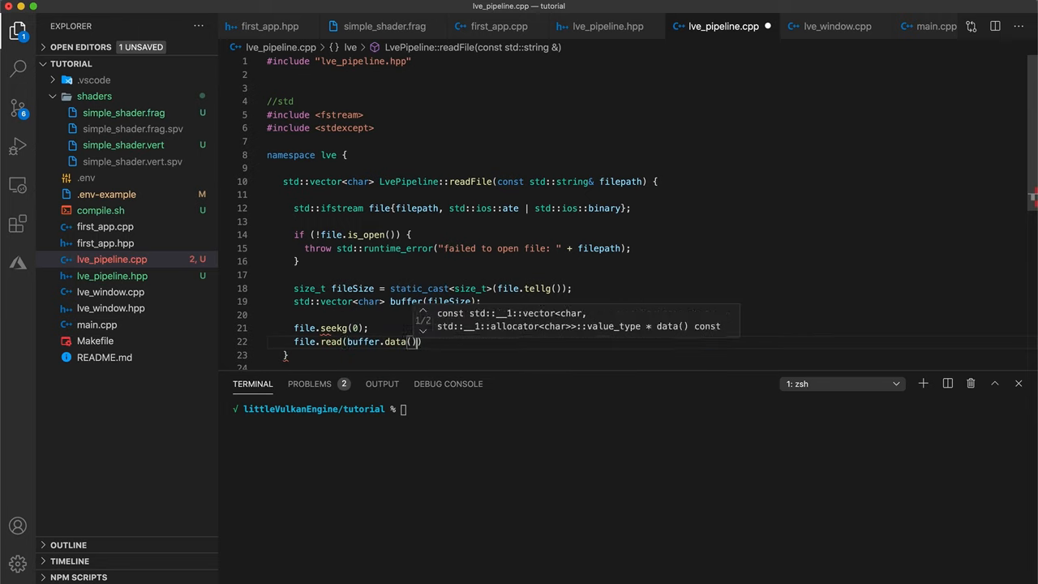
pyautogui.write(',')
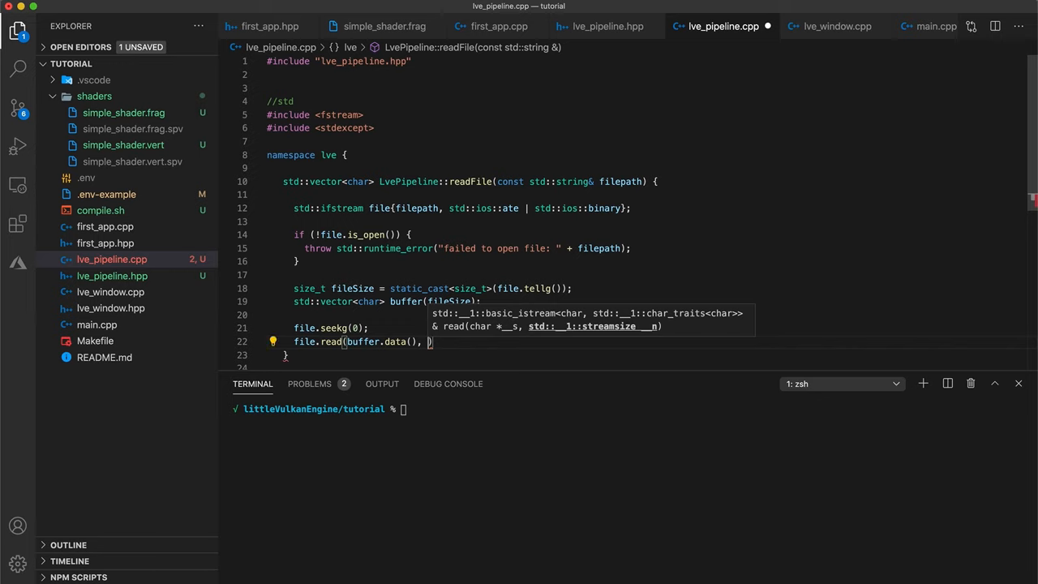
pyautogui.write('fileSize')
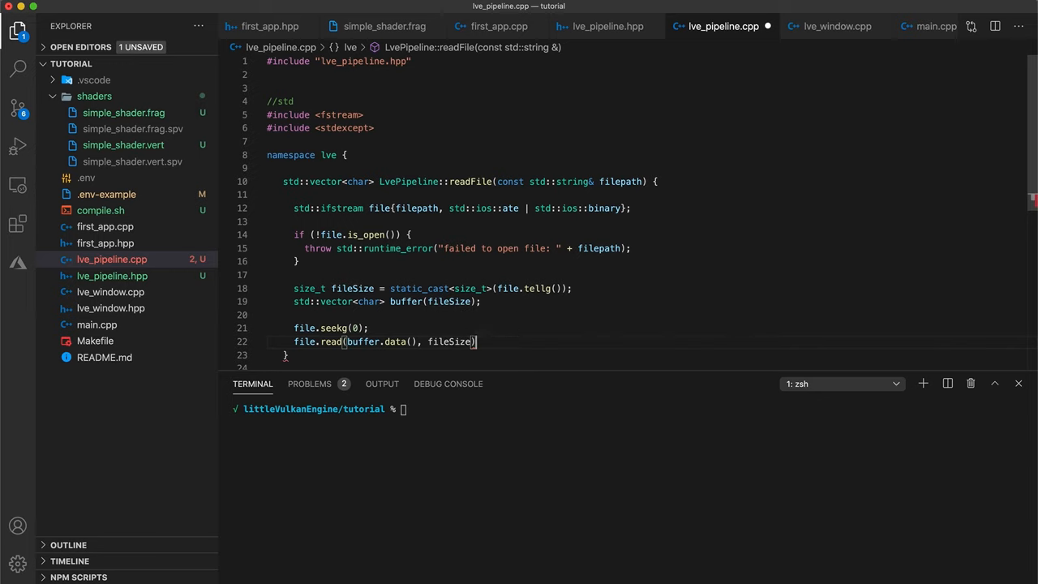
pyautogui.write('file.cl')
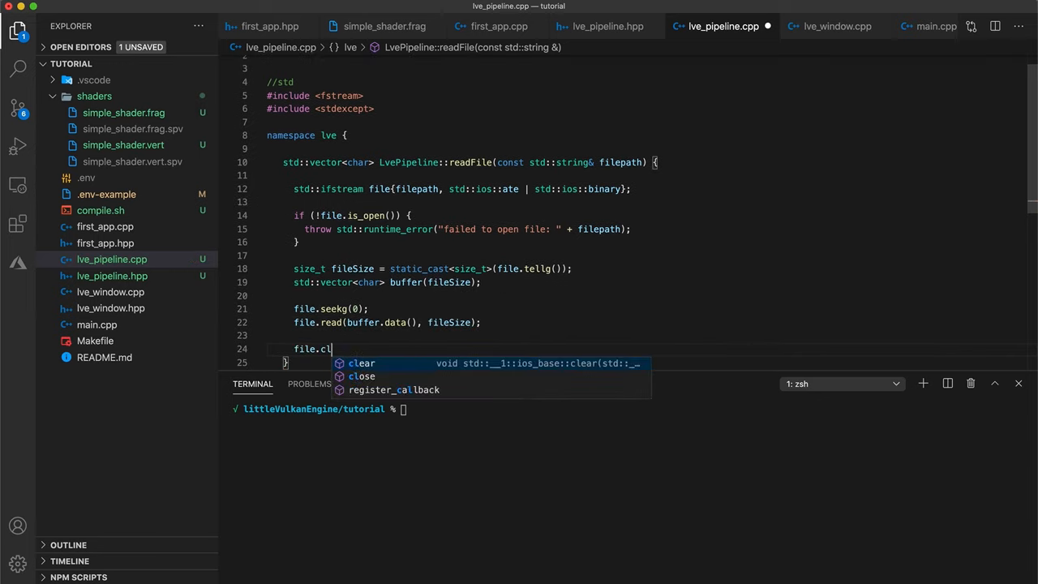
pyautogui.write('ose();')
pyautogui.write('return buffer;')
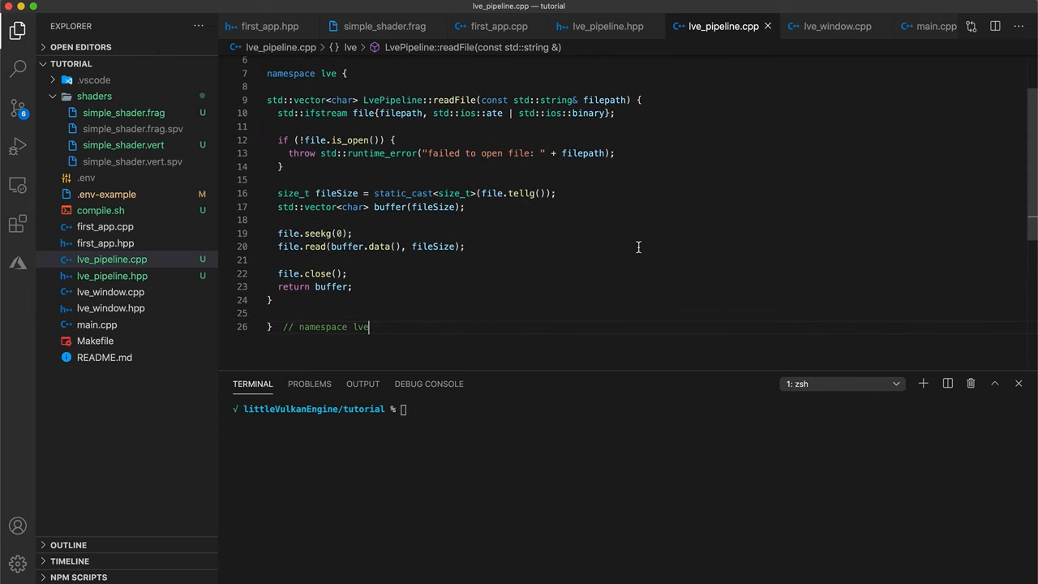
pyautogui.moveTo(404, 289)
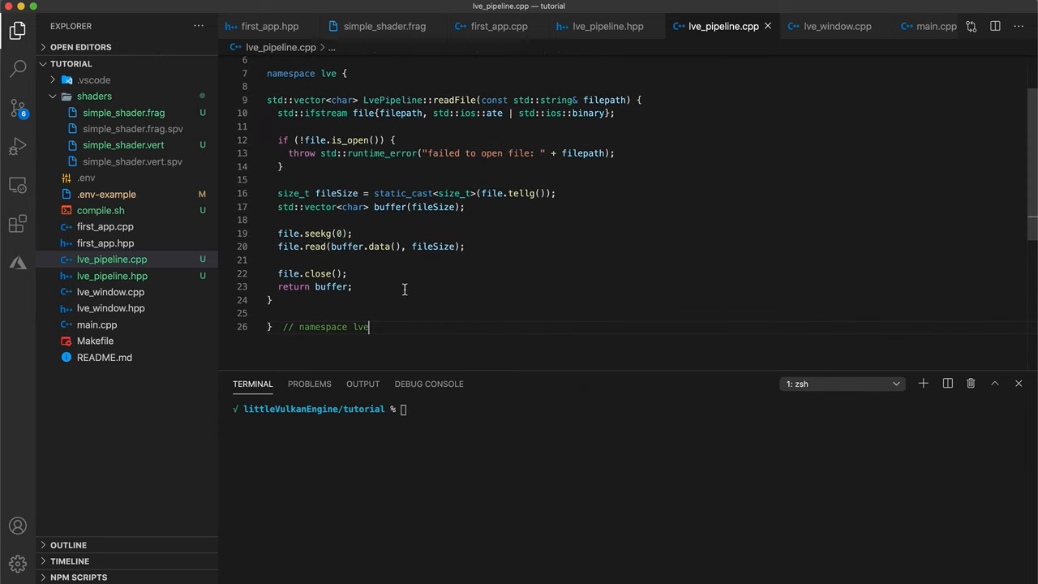
# Define LvePipeline::createGraphicsPipeline in lve_pipeline.cpp, loading vertCode via readFile
pyautogui.click(607, 26)
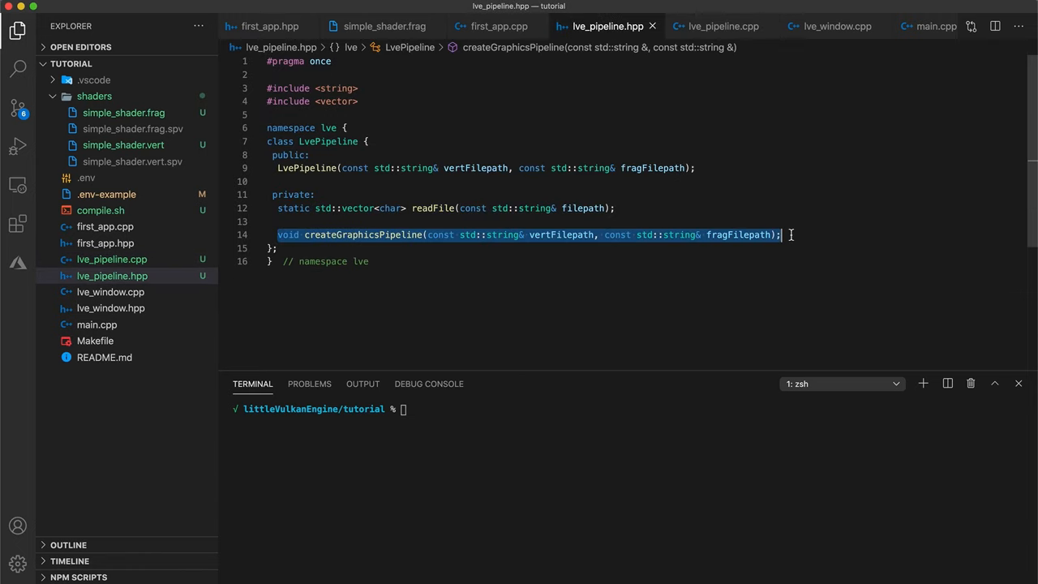
pyautogui.click(721, 26)
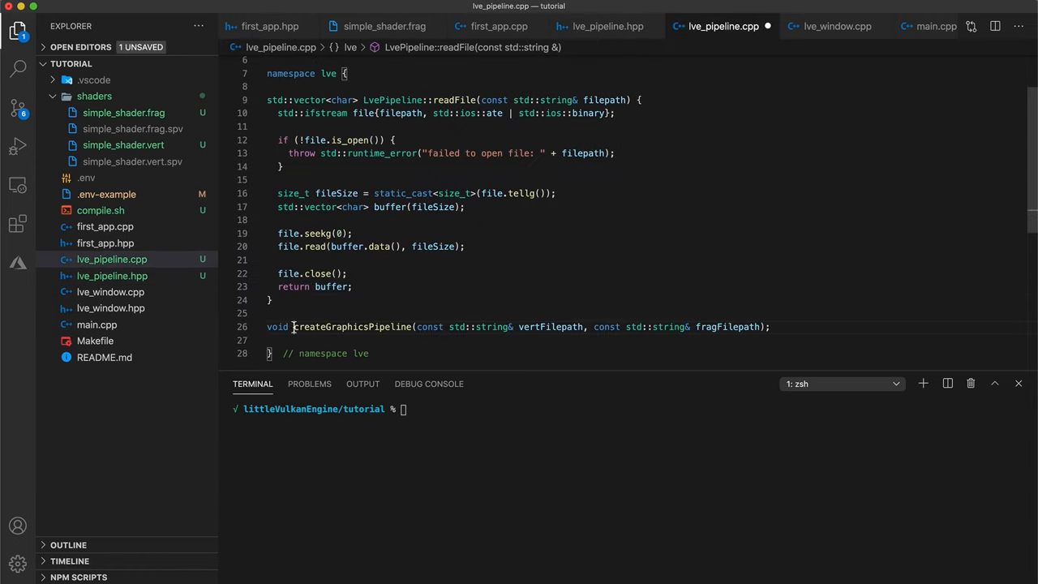
pyautogui.write('LvePipeline::createGraphicsPipeline(')
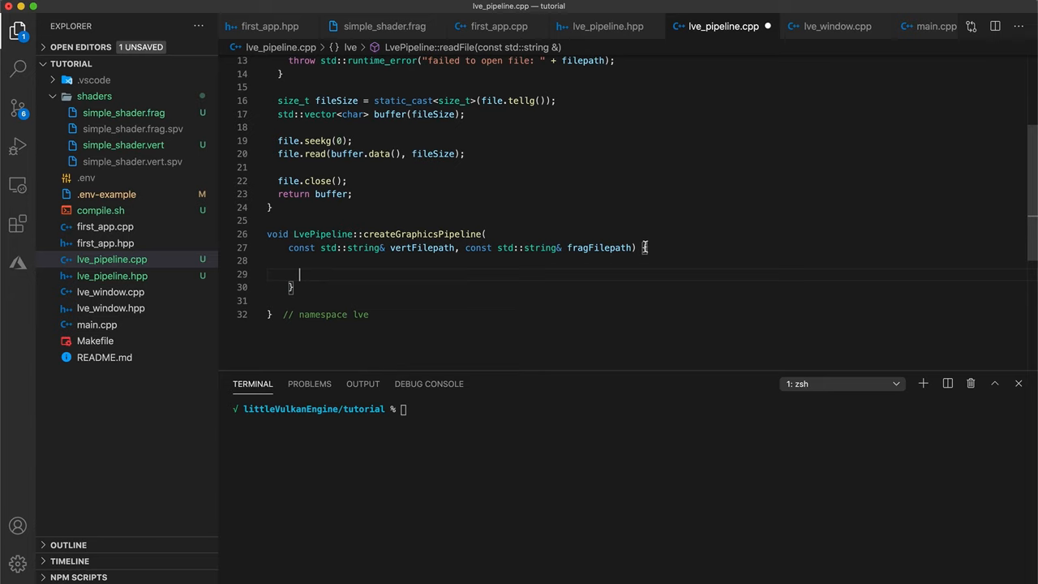
pyautogui.write('auto vertCode')
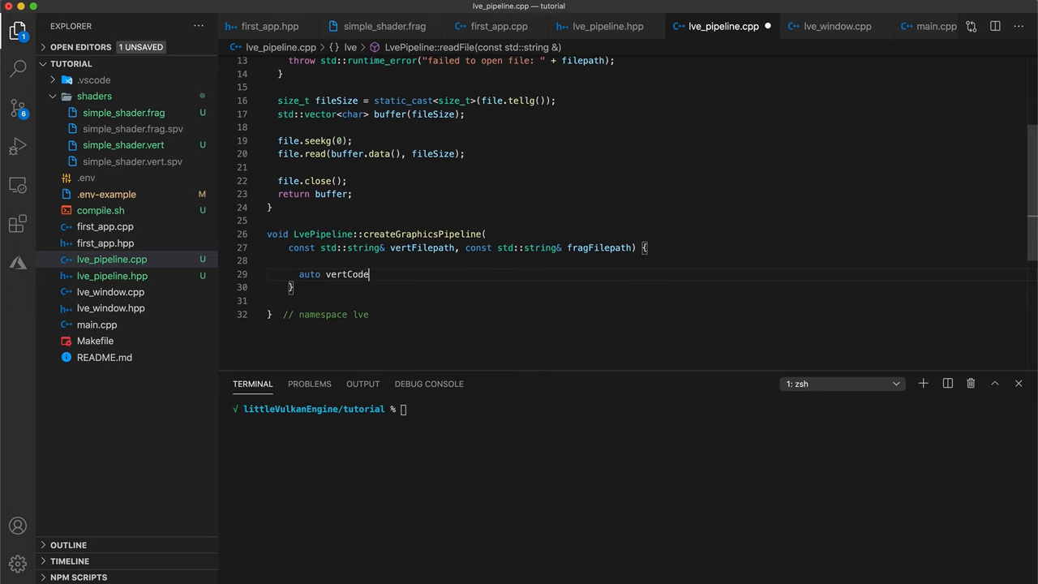
pyautogui.write('= readFile(vertFilepath);')
pyautogui.write('auto f')
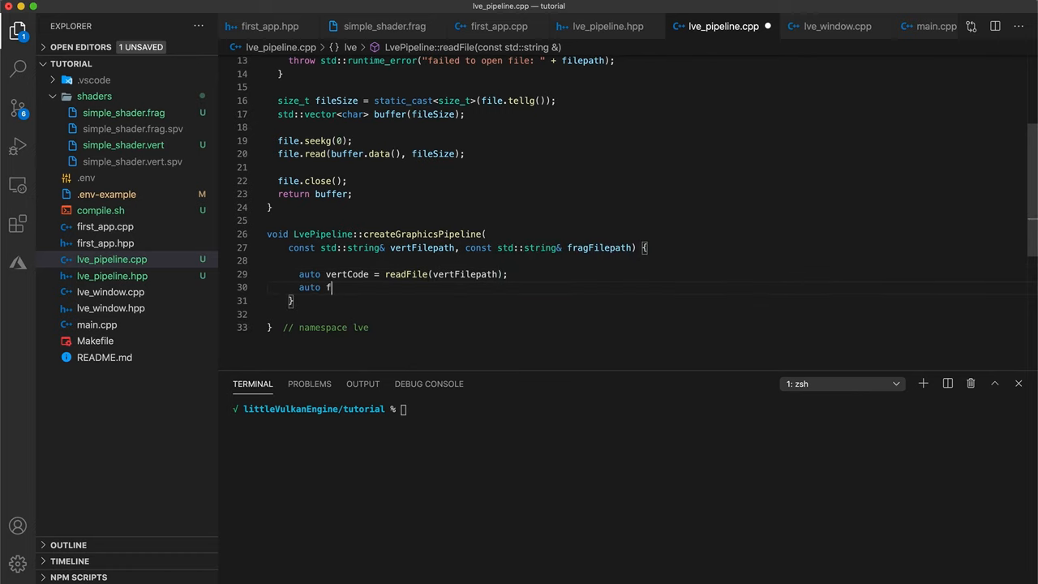
# Load fragCode, print vertex and fragment shader code sizes with std::cout, and include <iostream>
pyautogui.write('ragCode = readFile(fragFilepath);')
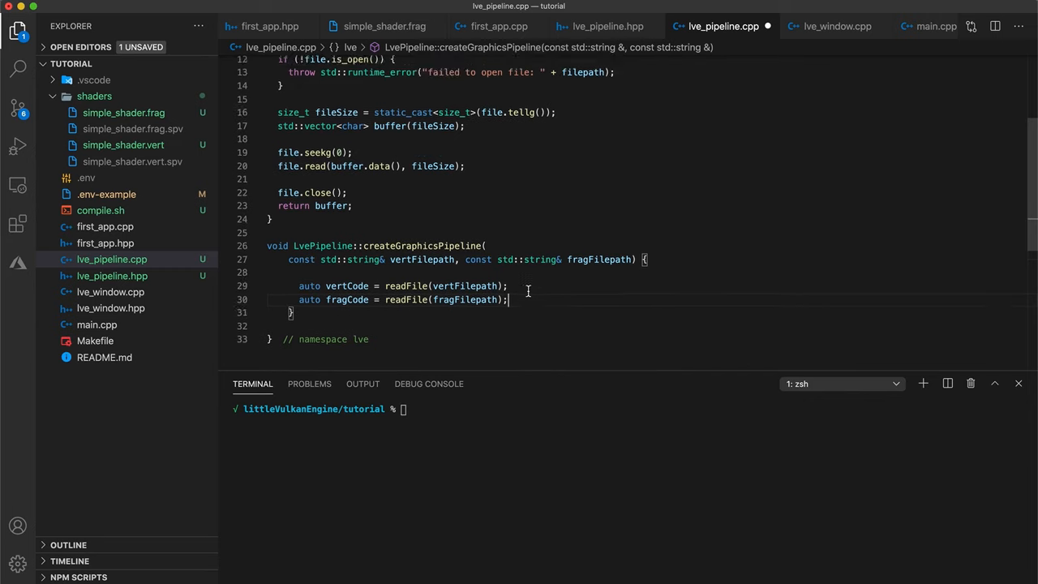
pyautogui.write('std::cout << "Vertex Shader Code Size: " << vertCode.size() << \'\\n\';')
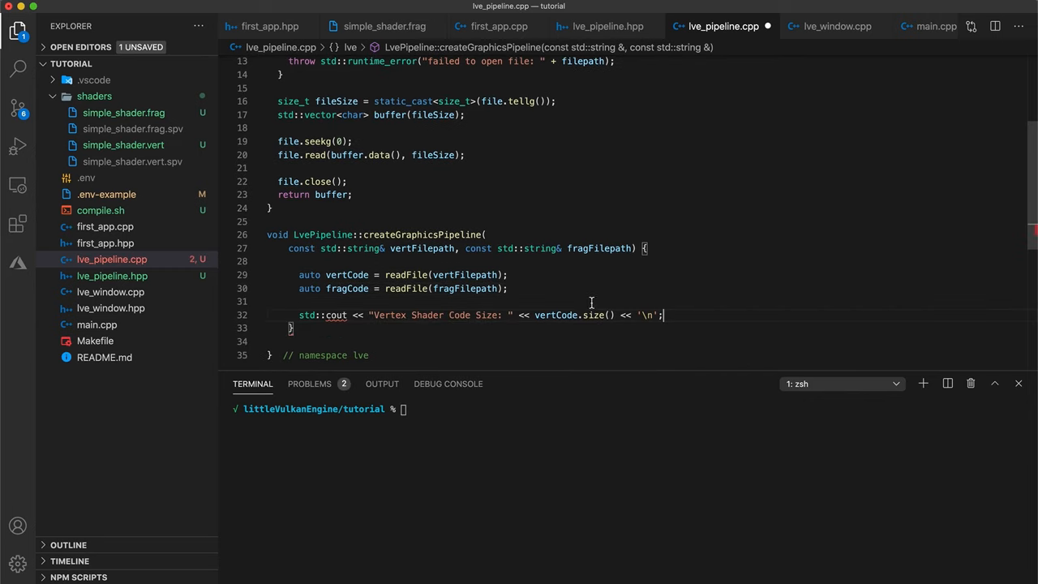
pyautogui.write('std::cout << "F Shader Code Size: " << vertCode.size() << \'\\n\';')
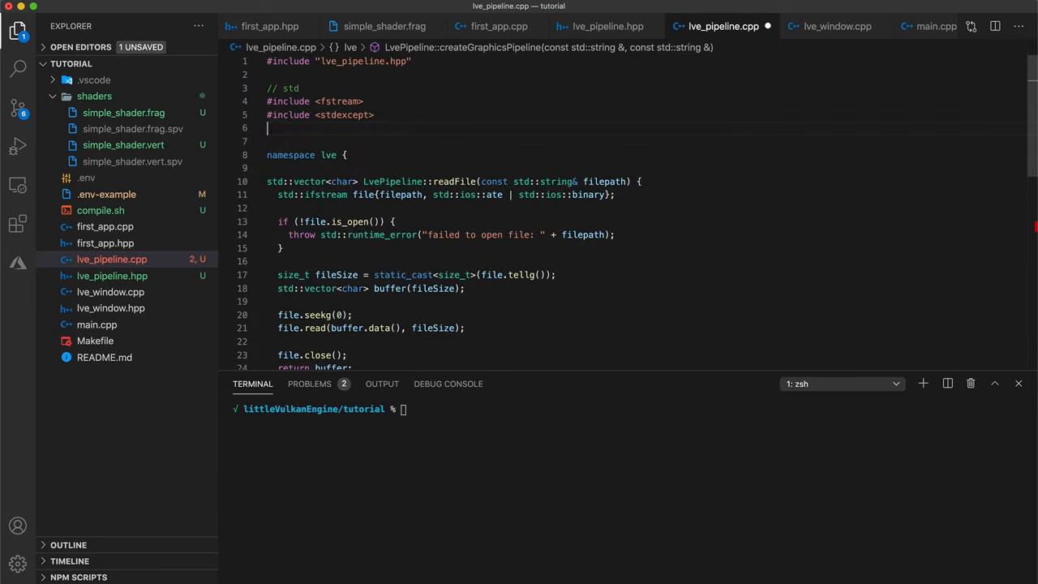
pyautogui.write('#include <iost')
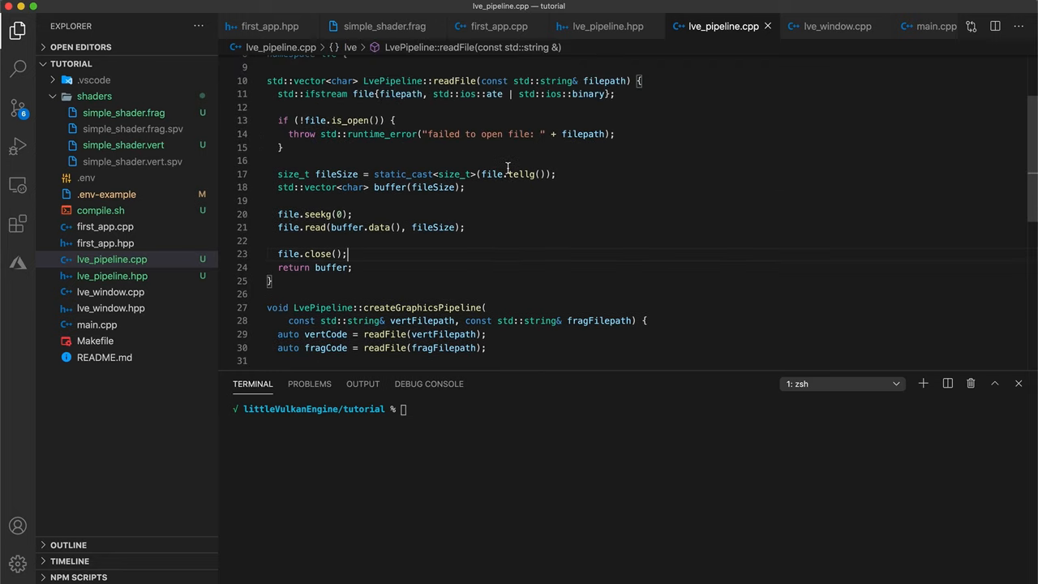
# Define the LvePipeline::LvePipeline constructor calling createGraphicsPipeline with vertFilepath and fragFilepath
pyautogui.click(608, 26)
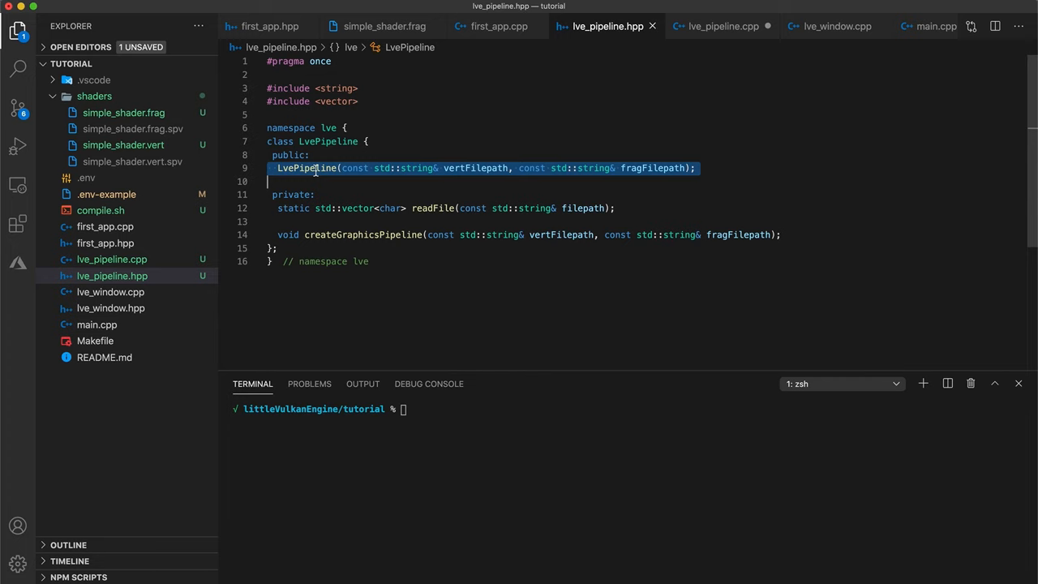
pyautogui.click(722, 26)
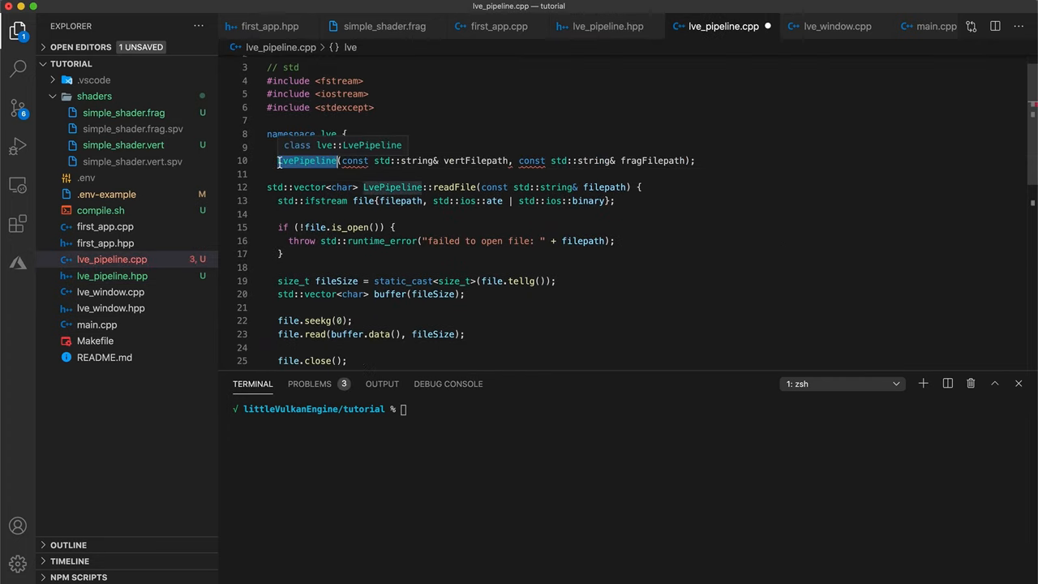
pyautogui.write('::')
pyautogui.write('c')
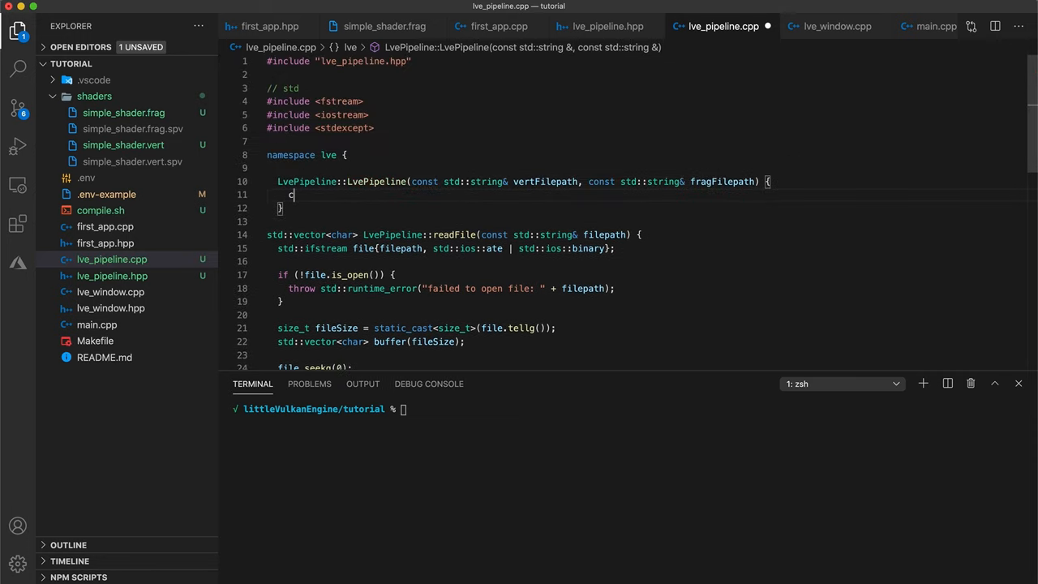
pyautogui.write('reateGraphicsPipeline(vertFilepath, fragFilepath);')
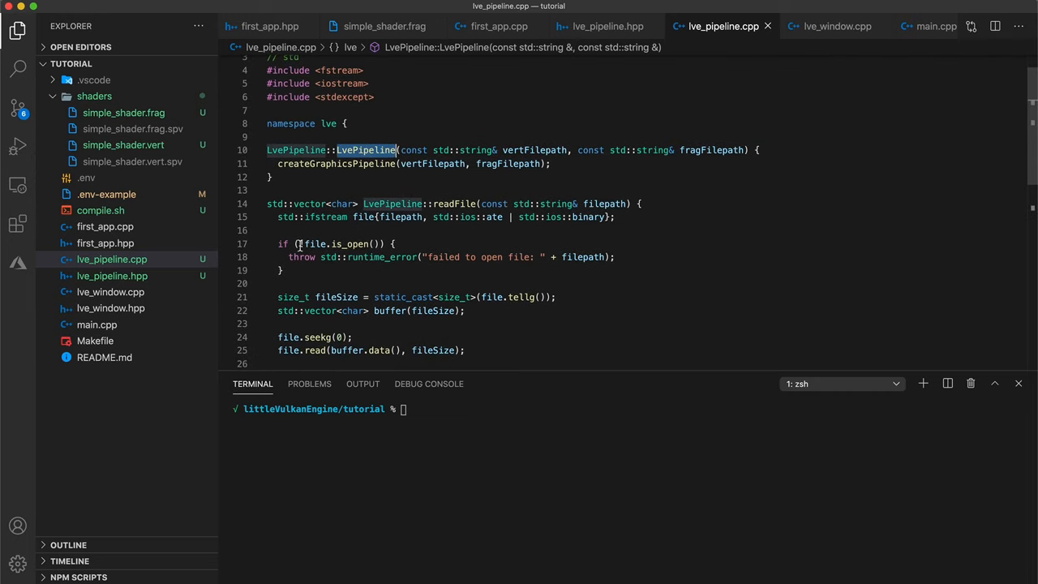
pyautogui.click(269, 26)
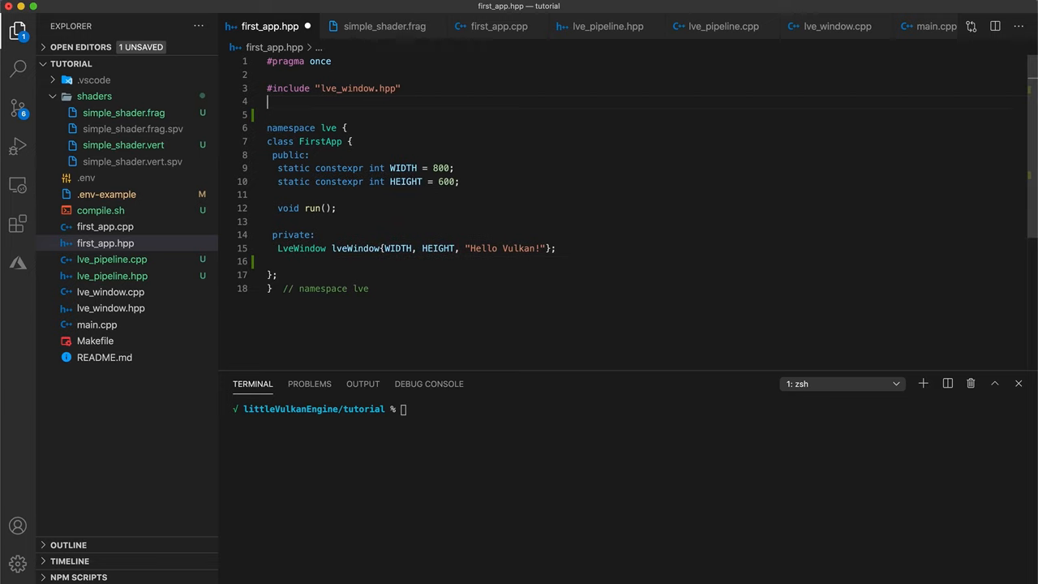
# Include lve_pipeline.hpp, add lvePipeline loading shaders/simple_shader.vert.spv and .frag.spv, then run make
pyautogui.write('#include "lve_pipeline.hpp')
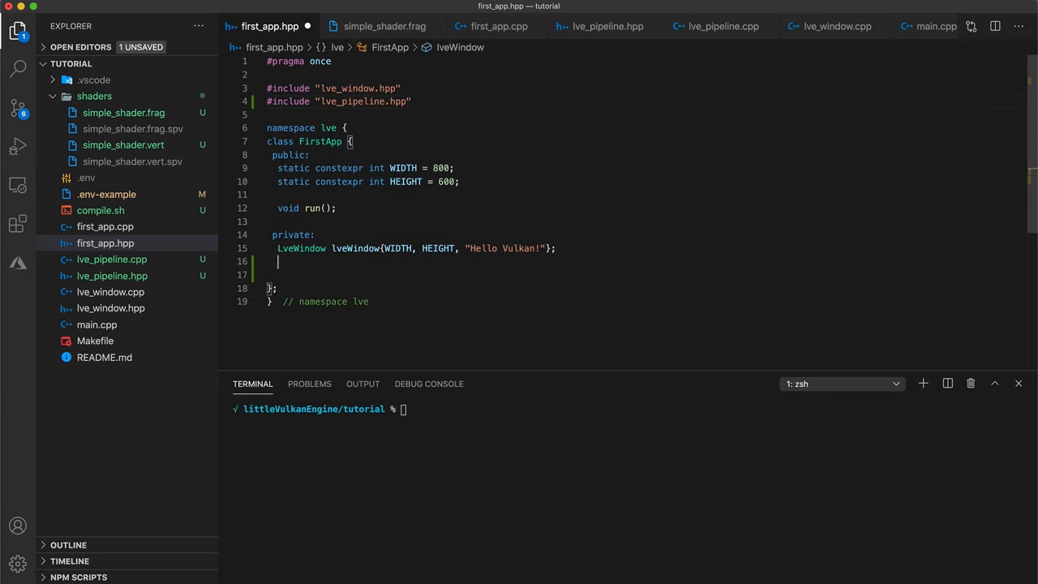
pyautogui.write('LvePipeline p')
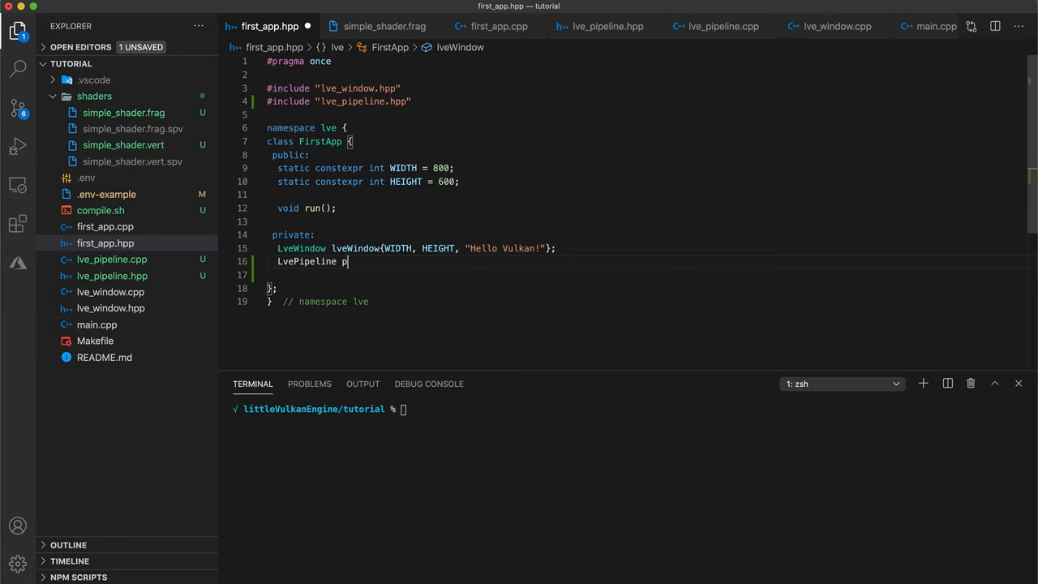
pyautogui.write('lvePipe')
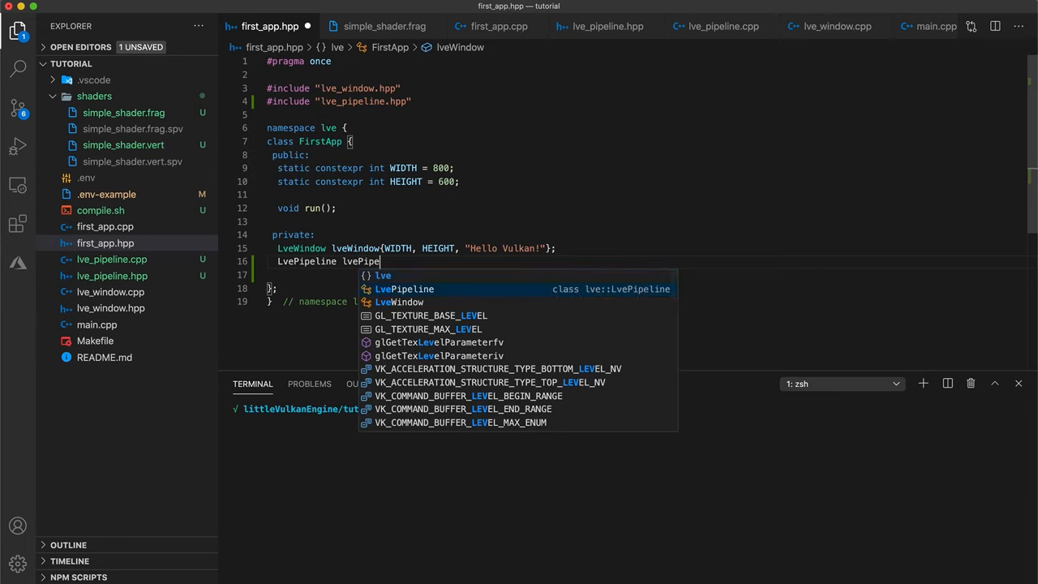
pyautogui.write('line{')
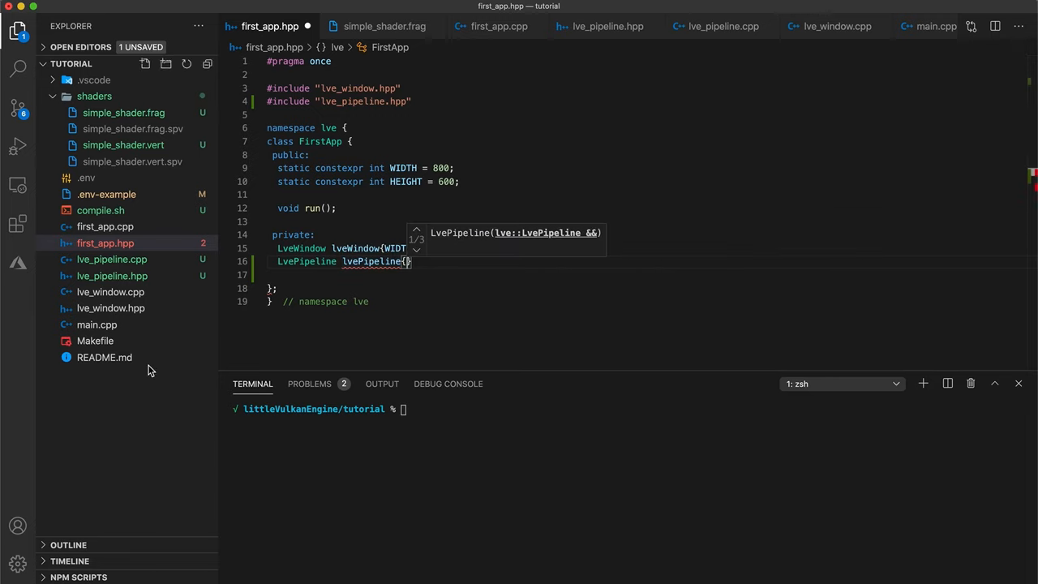
pyautogui.moveTo(90, 131)
pyautogui.write('"shaders')
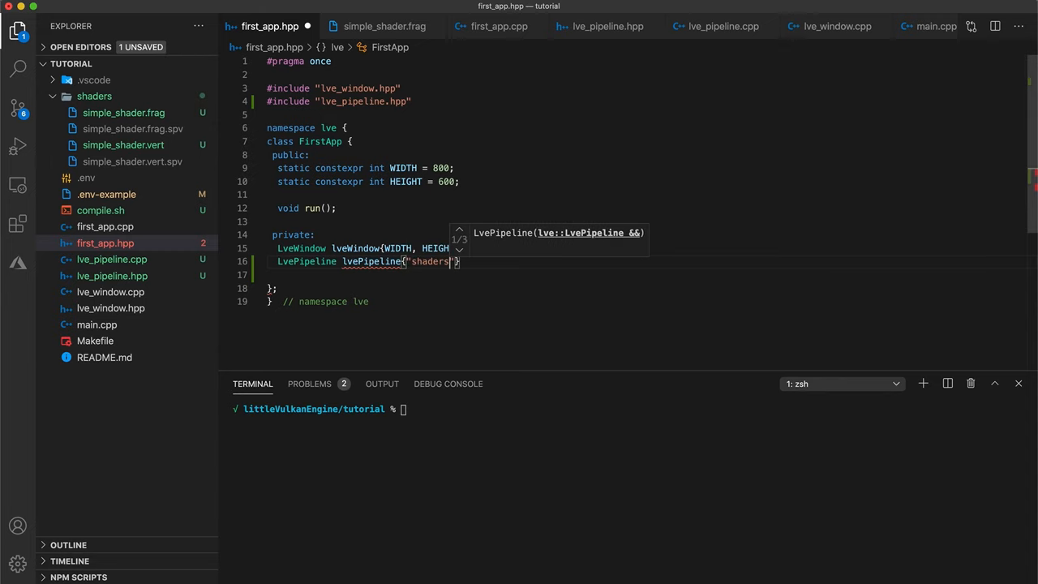
pyautogui.write('/simple_shader.vert')
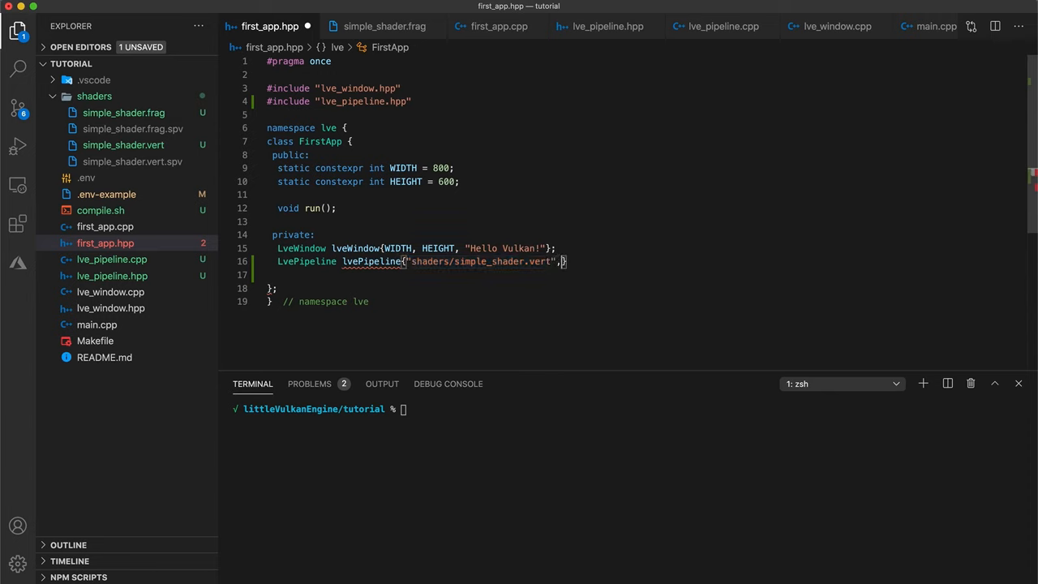
pyautogui.write('"shaders/simple_shader.vert"')
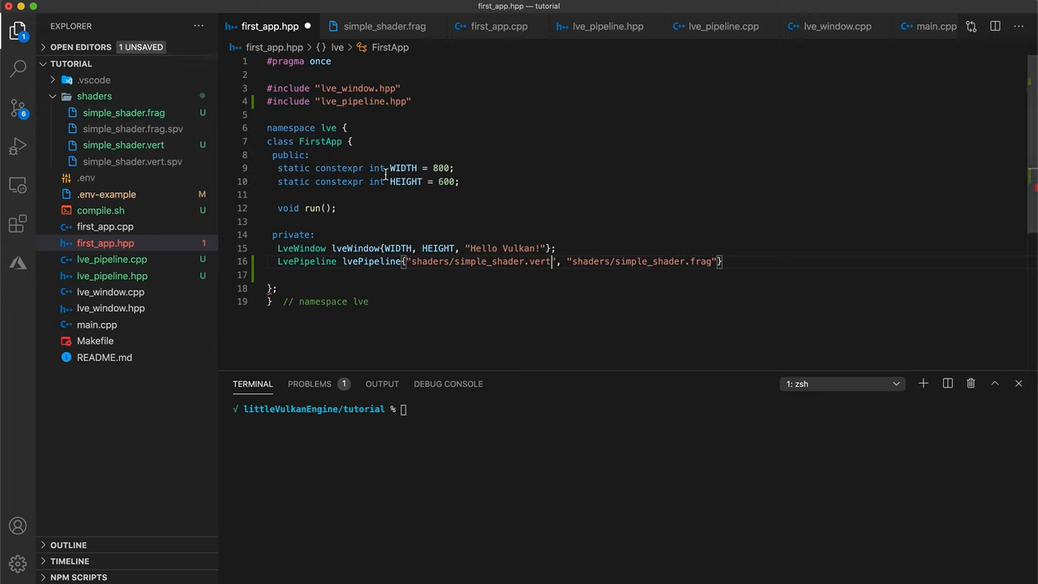
pyautogui.write('.spv')
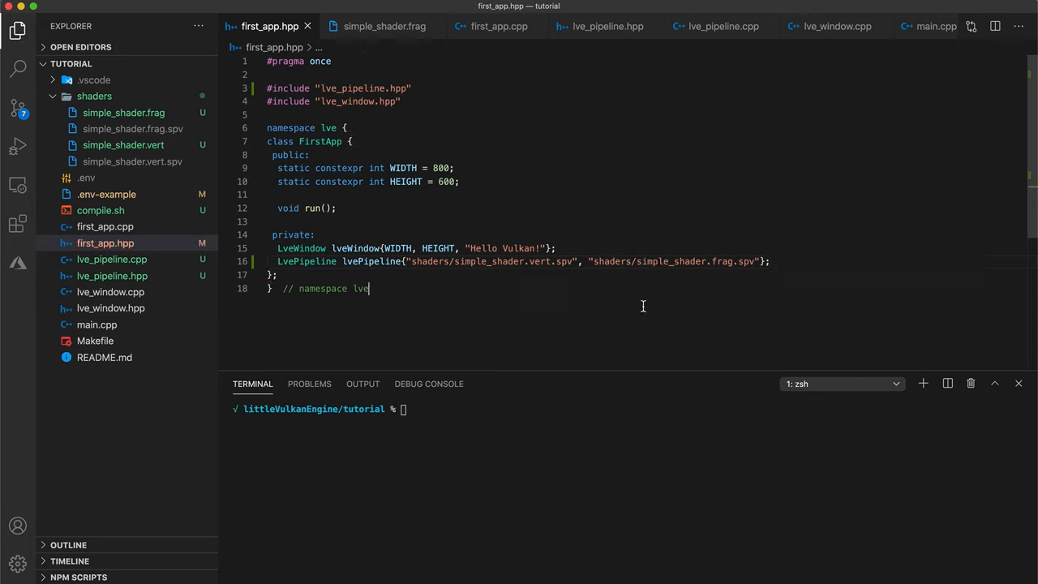
pyautogui.write('make')
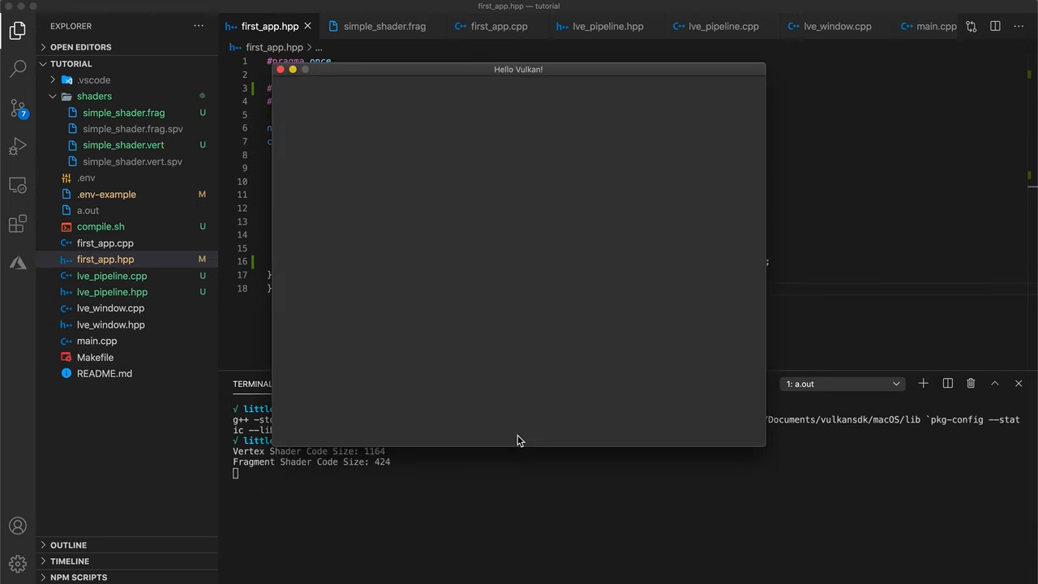
# Drag the Hello Vulkan! window aside to reveal shader sizes 1164 and 424
pyautogui.moveTo(519, 69); pyautogui.dragTo(632, 6)
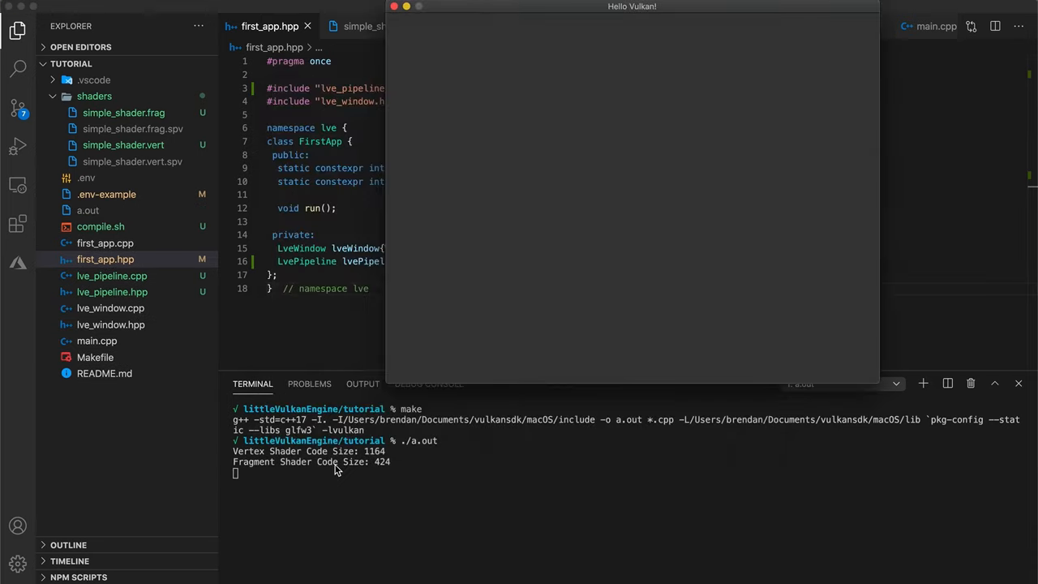
pyautogui.moveTo(377, 473)
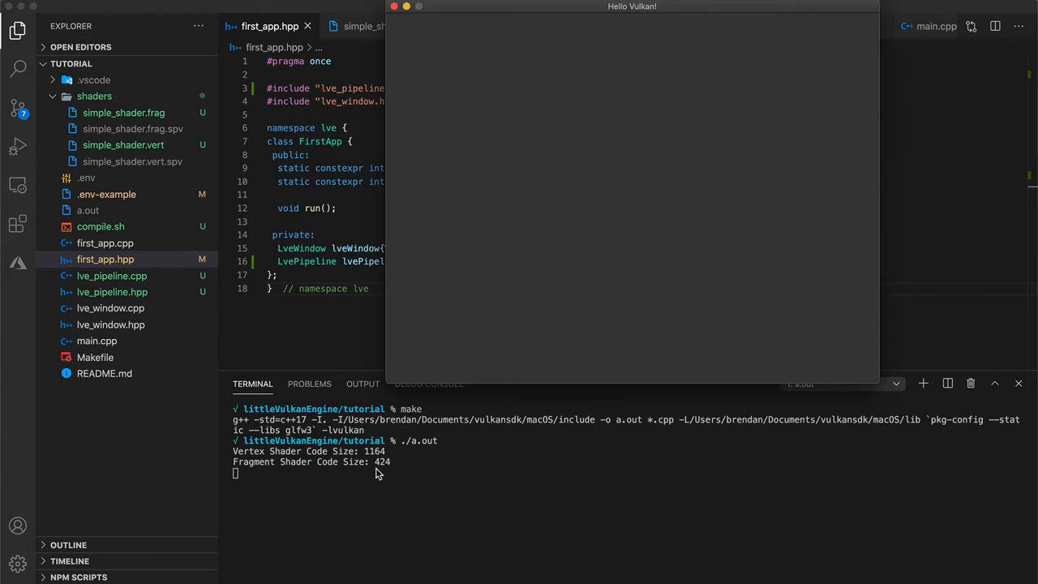
pyautogui.moveTo(377, 65)
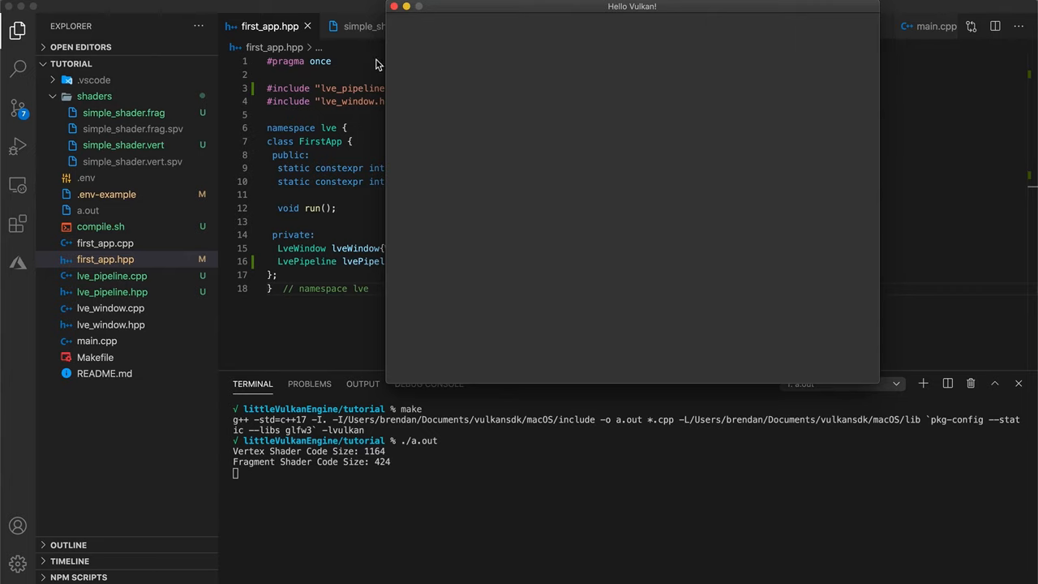